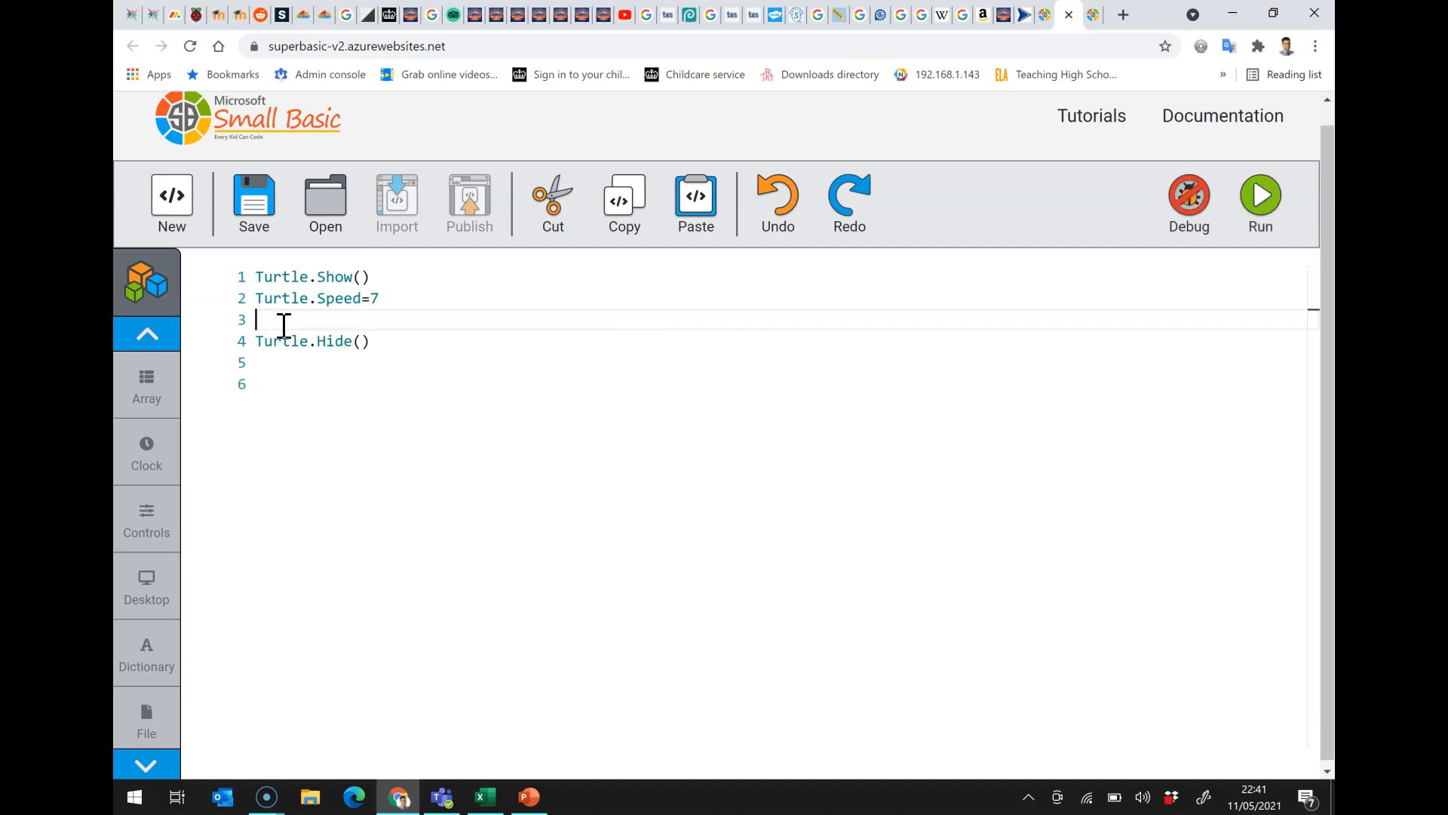
- Write the first Turtle.Move(100) and Turtle.Turn(90) pair and add a blank line before Turtle.Hide()
text(Turtle.Move(100)
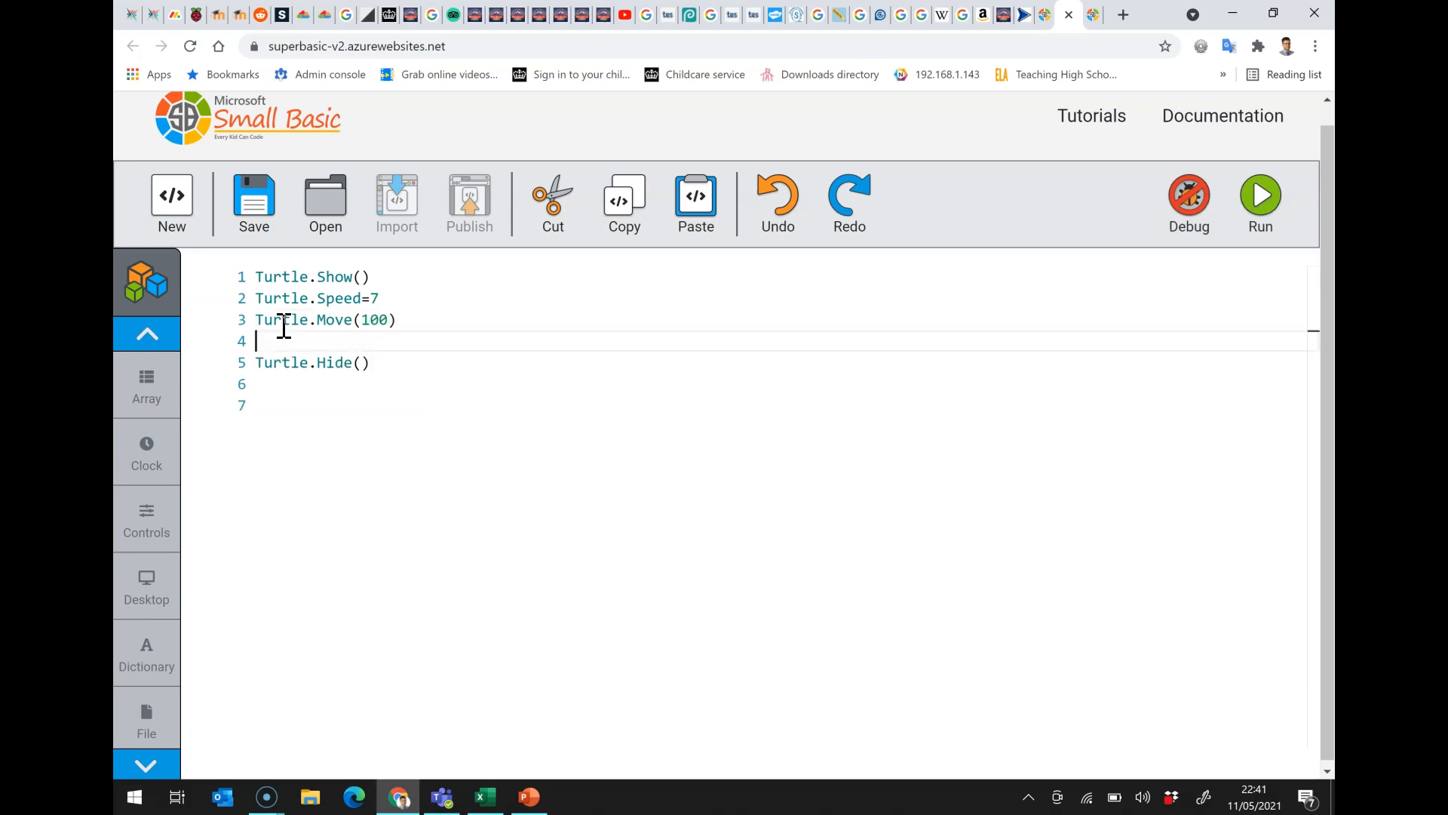
text(Turtle)
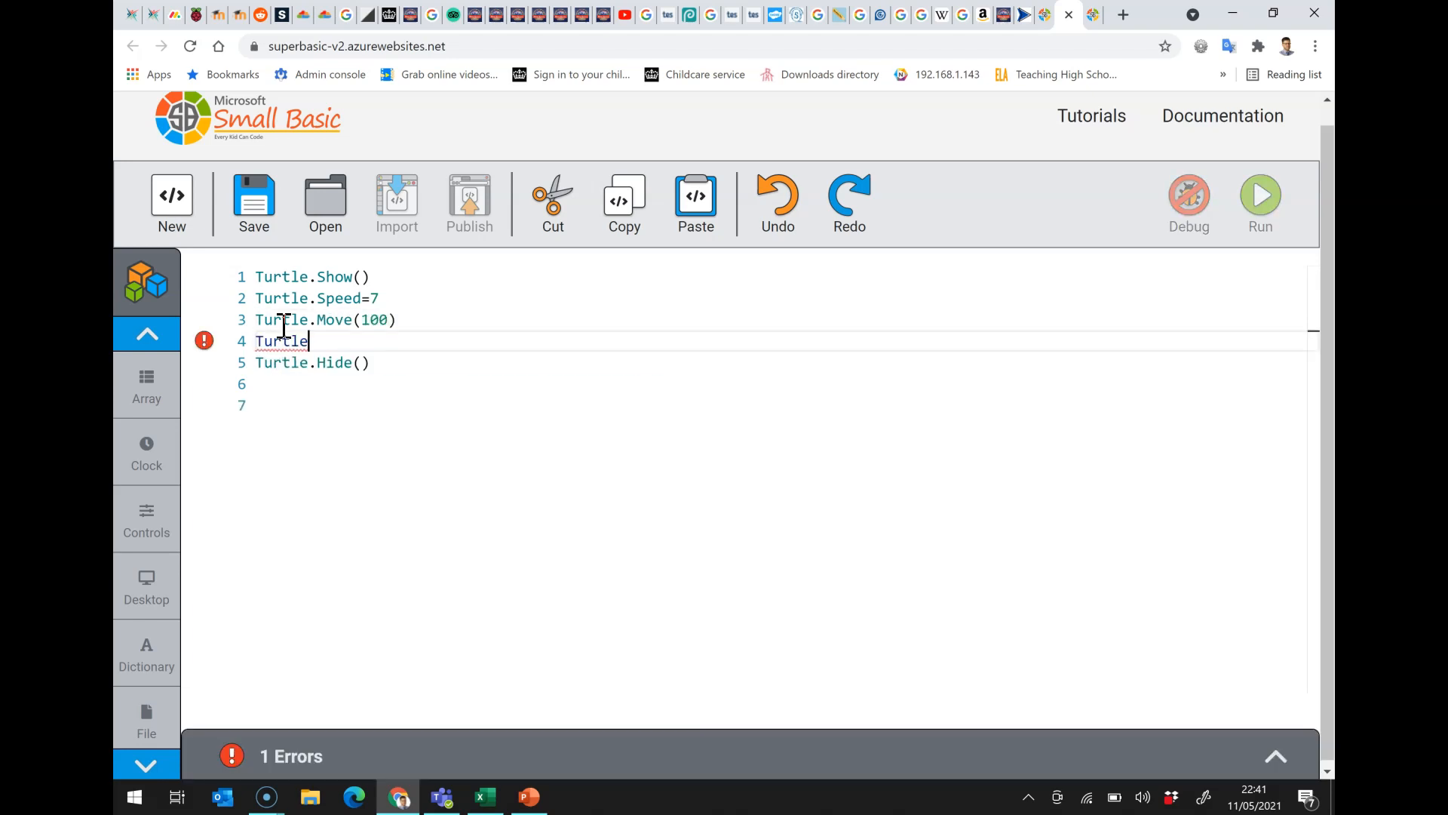
text(.tu)
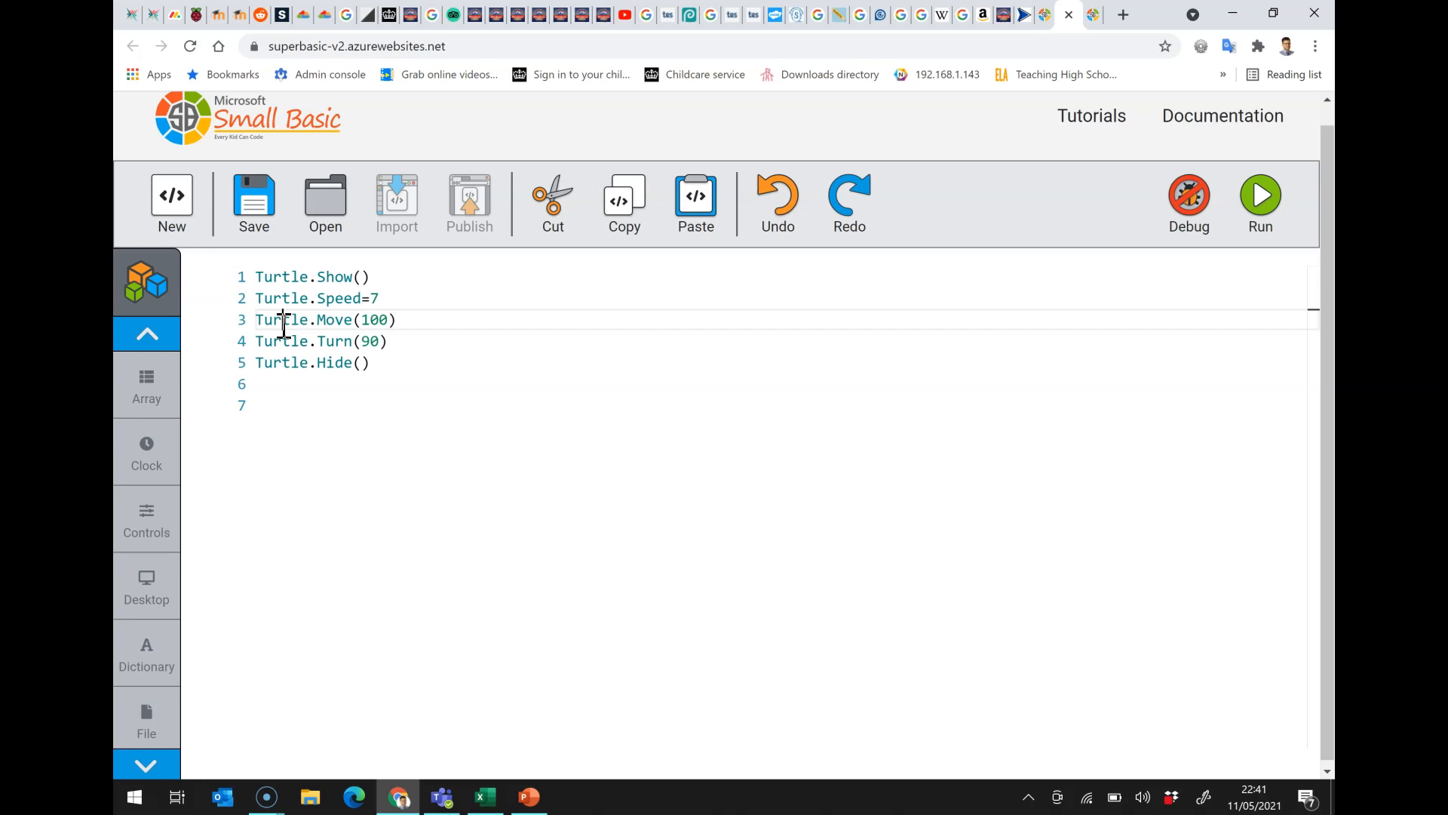
key(Enter)
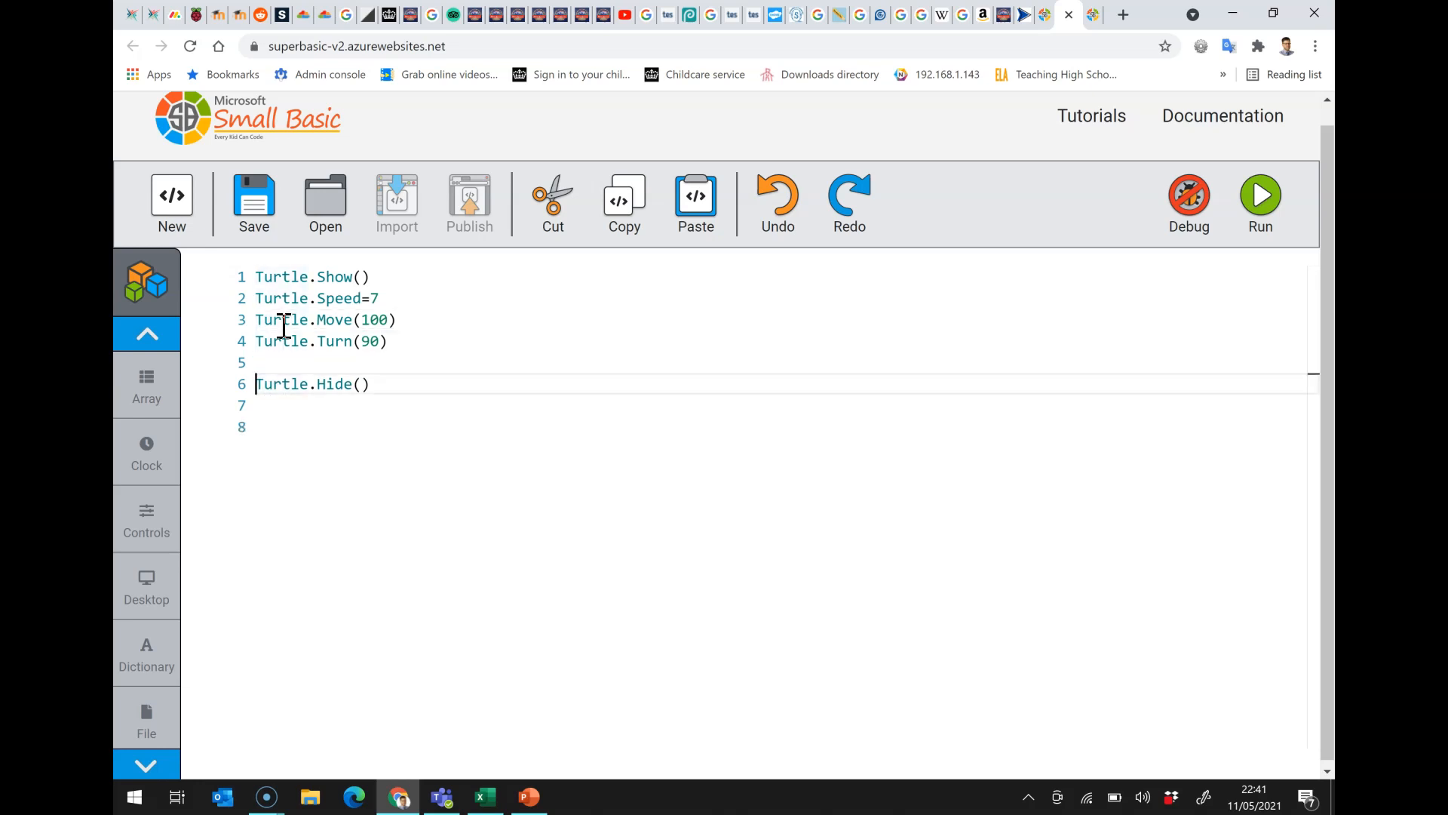
- Duplicate the Move(100)/Turn(90) pair onto the blank line so the square has four pairs
double_click(326, 319)
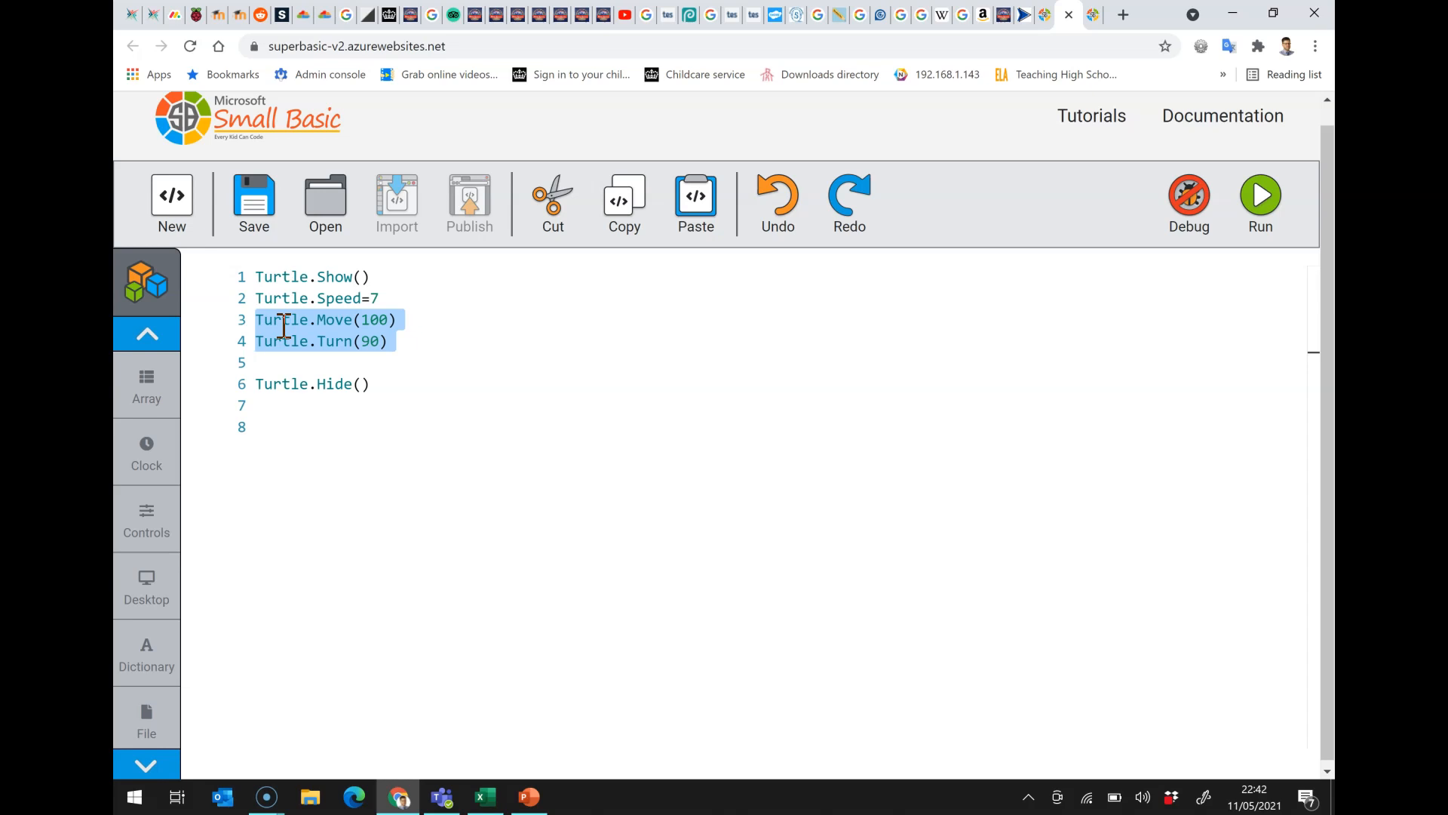
click(258, 362)
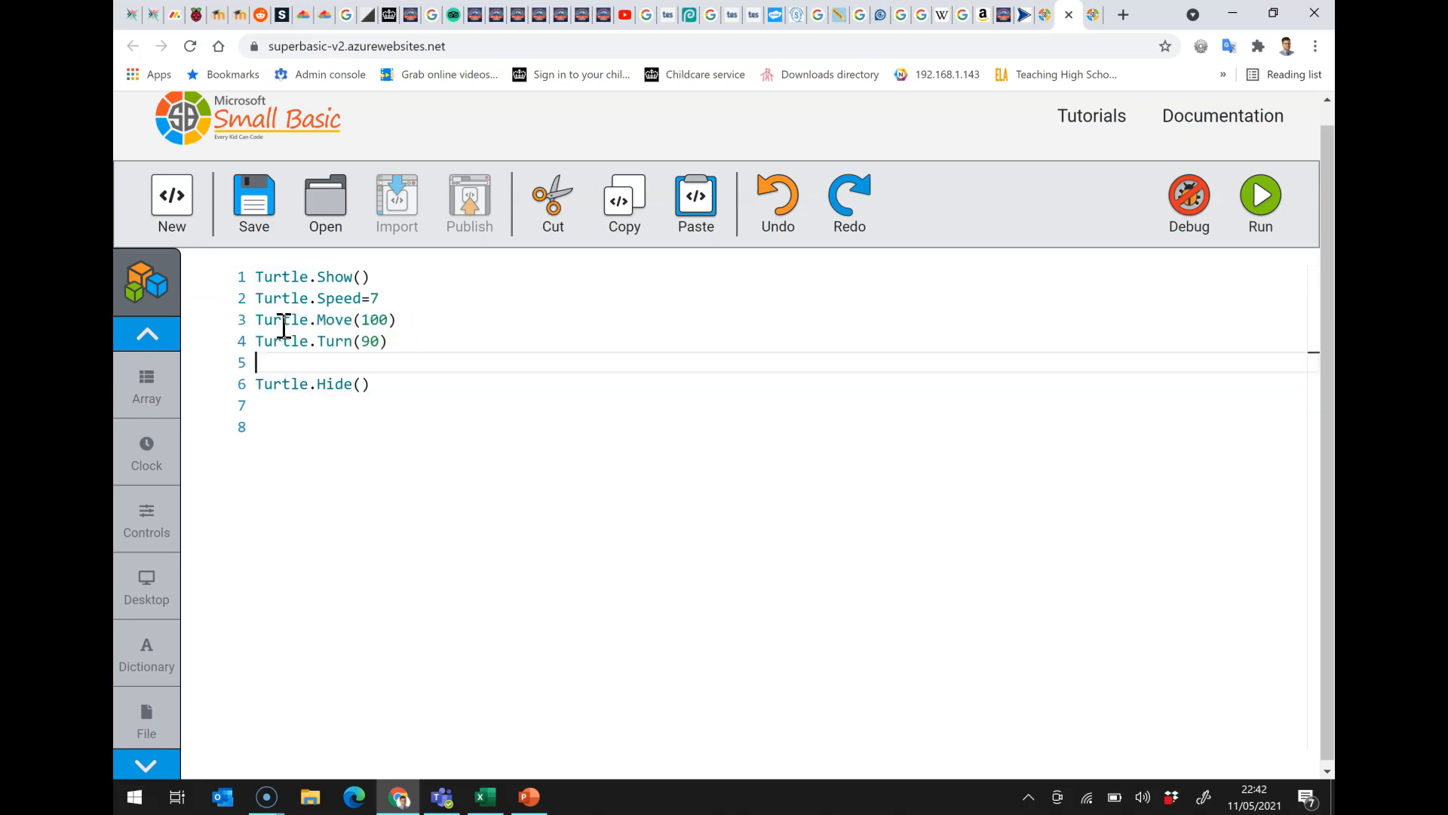
text(Turtle.Move(100))
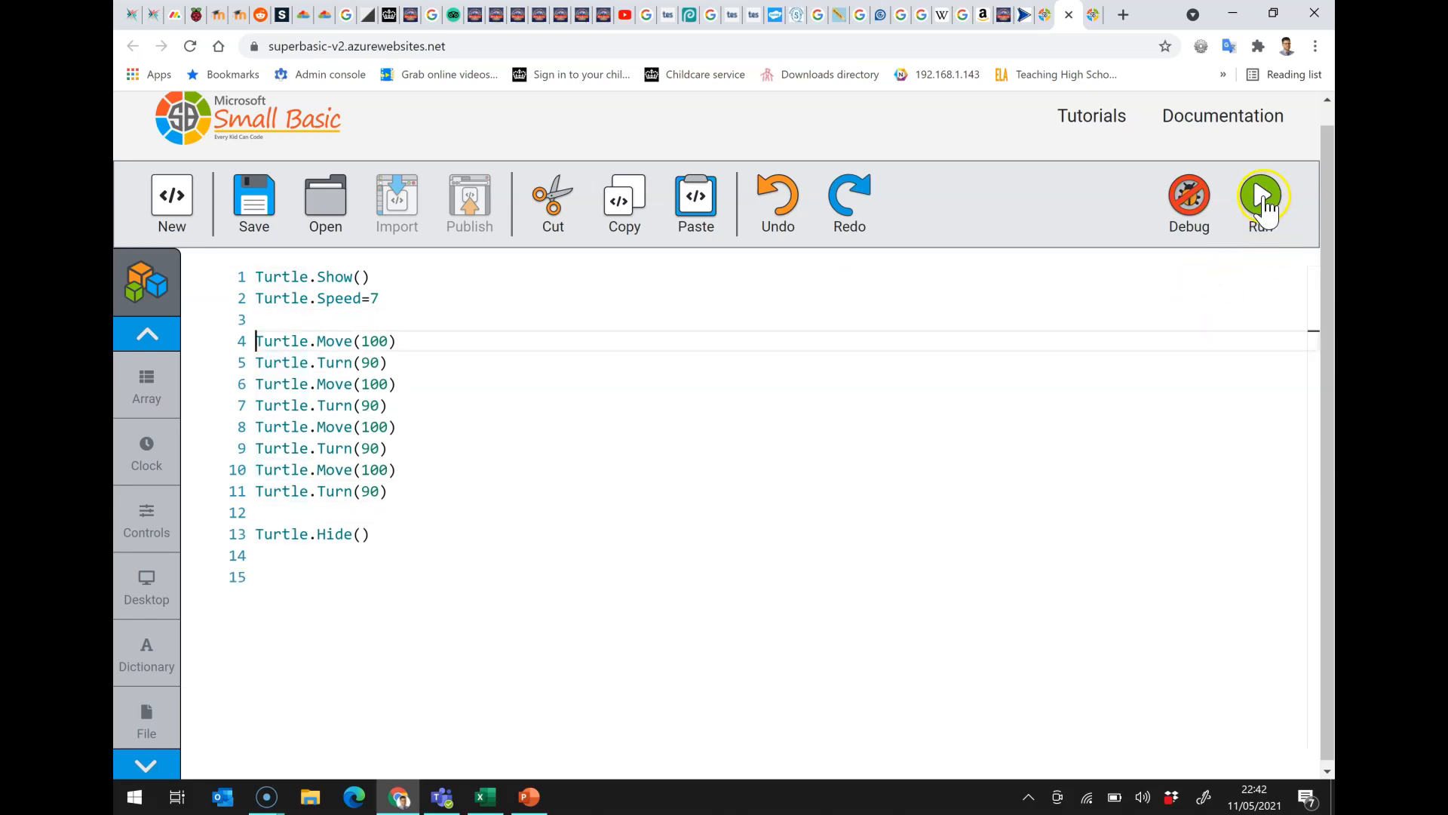
click(1262, 196)
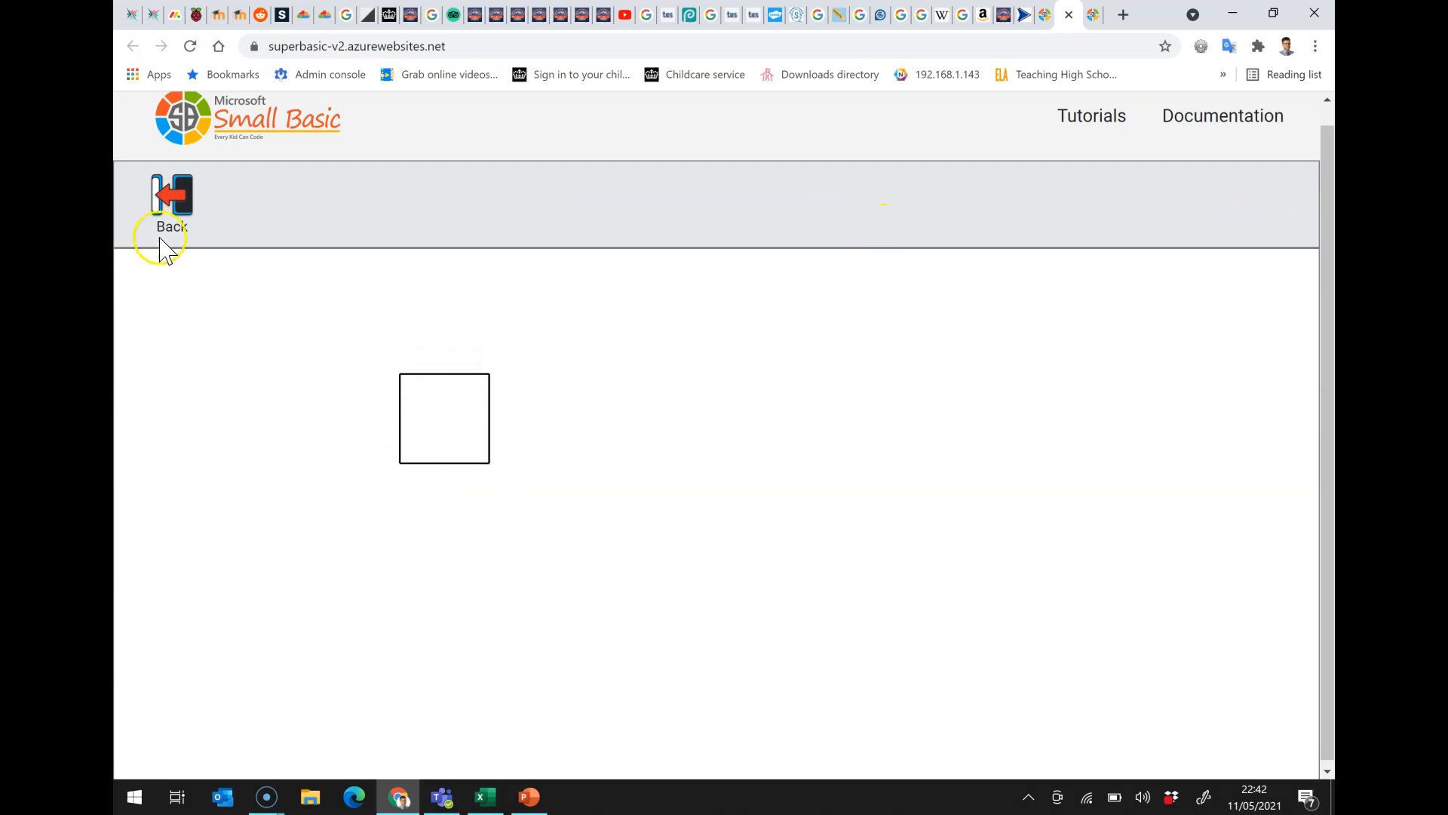
click(170, 199)
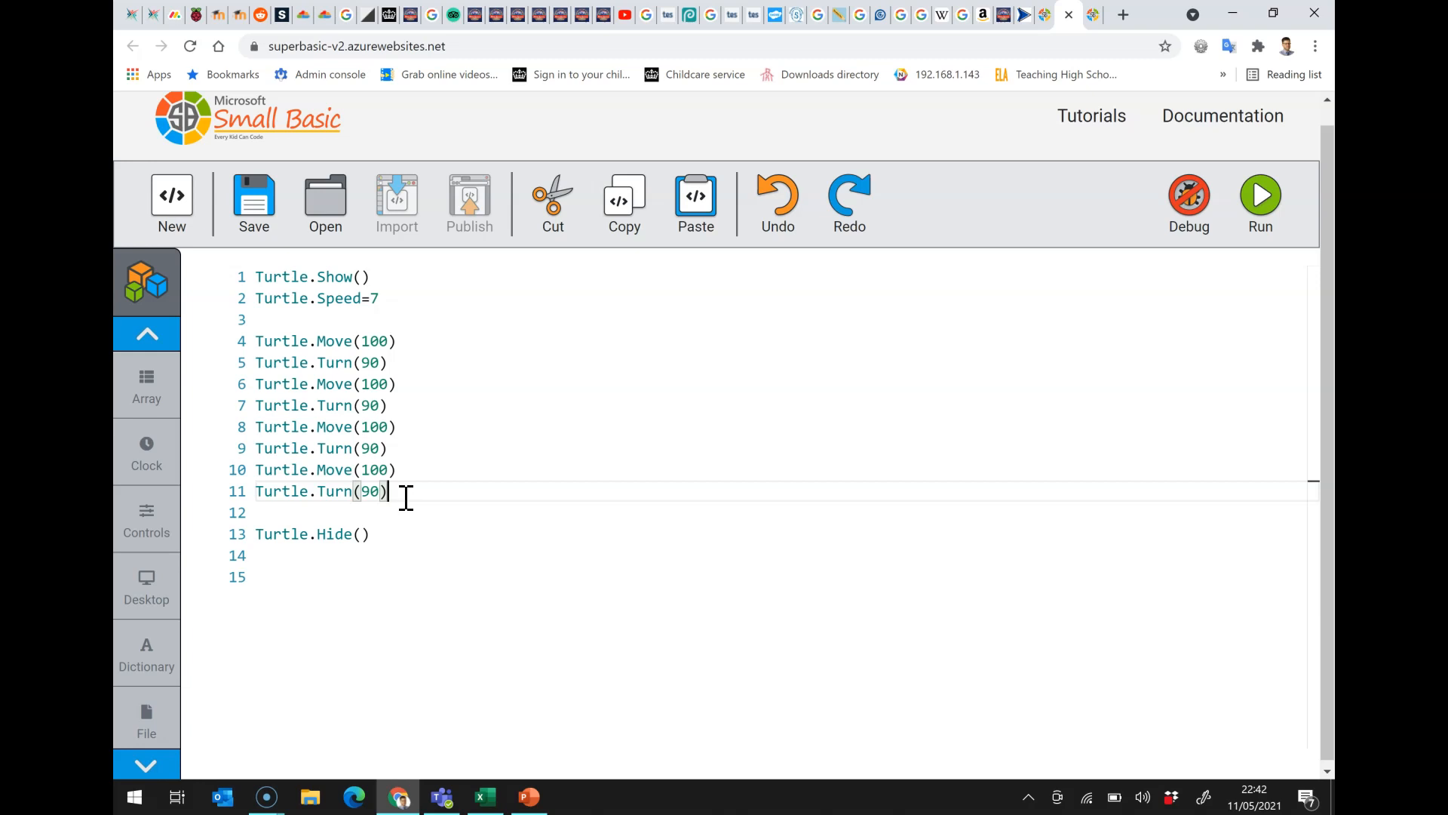
mouse_move(335, 341)
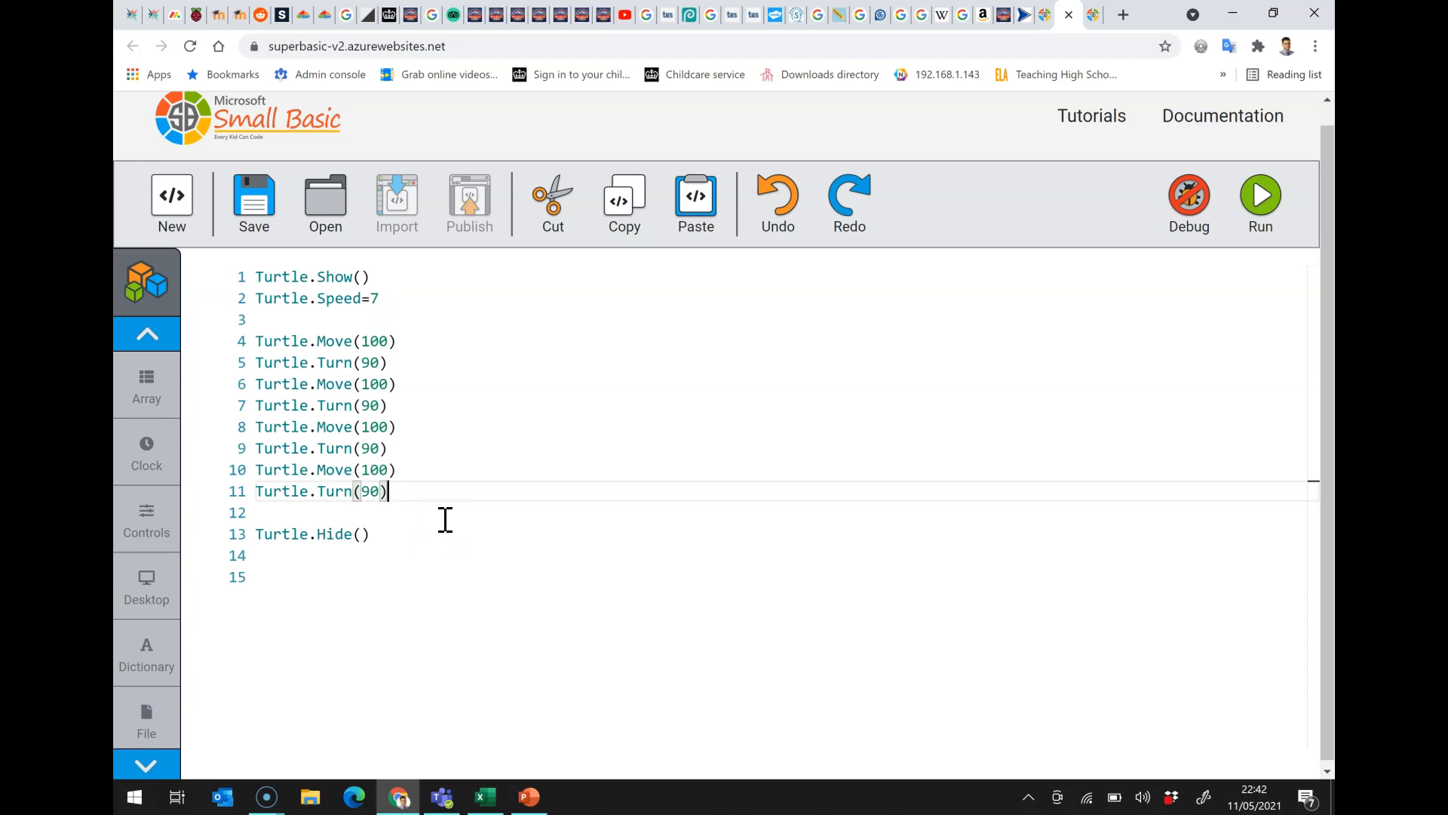
mouse_move(332, 341)
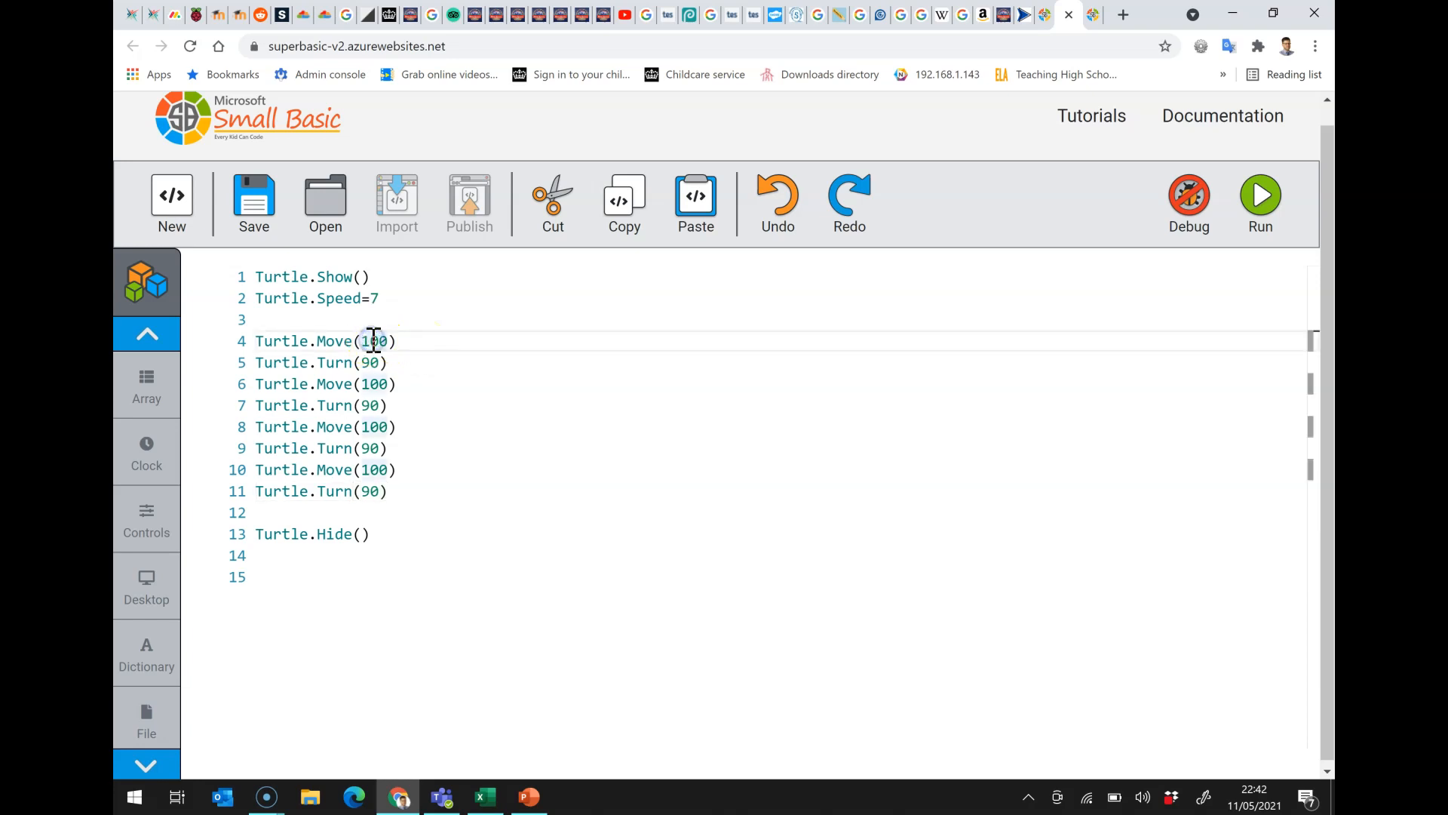
- Mark the repeated Move(100) lines after Turtle.Speed=7 to make room above them
click(374, 426)
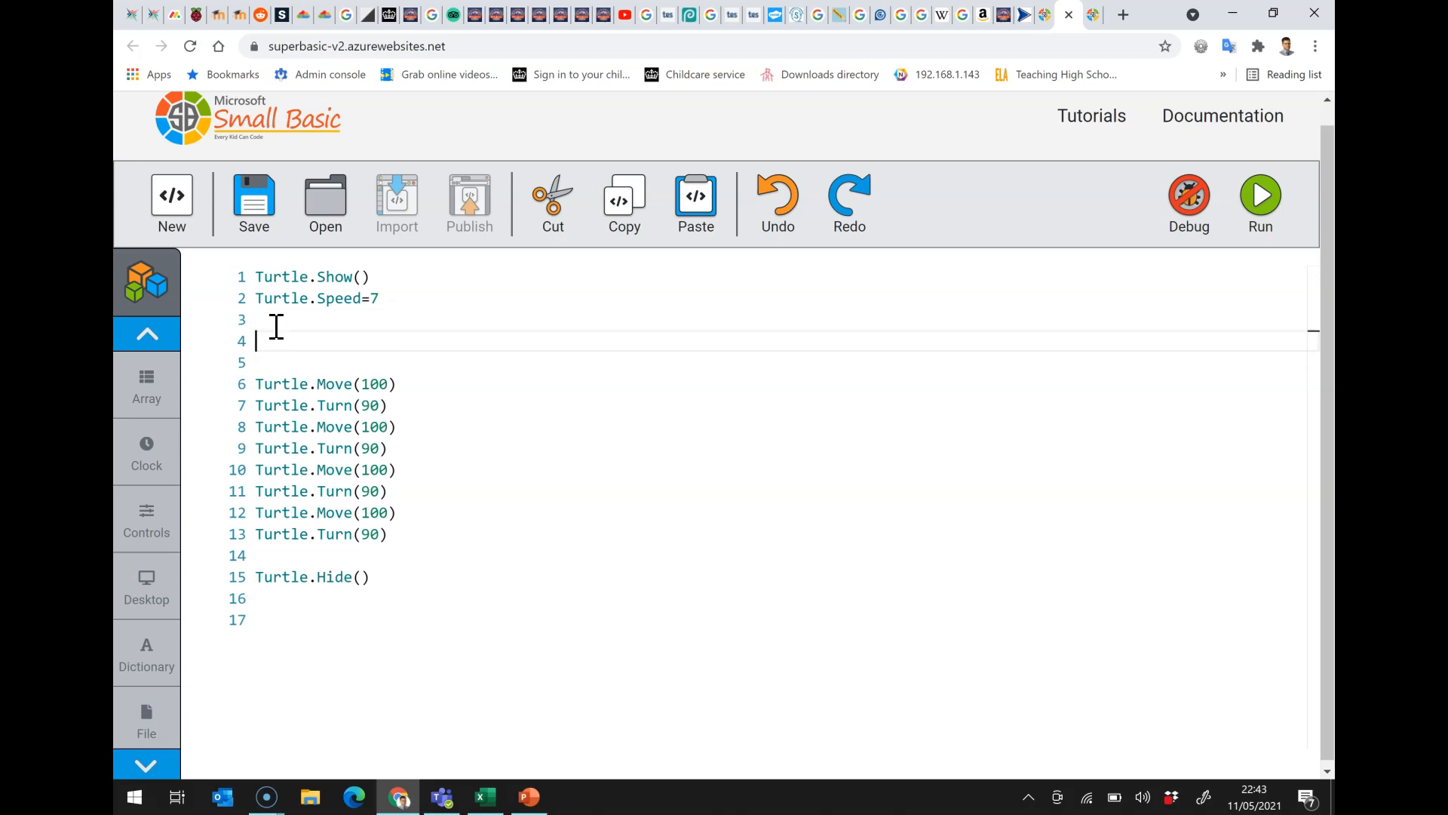
- Insert the For loop snippet from IntelliSense above the square commands
text(for)
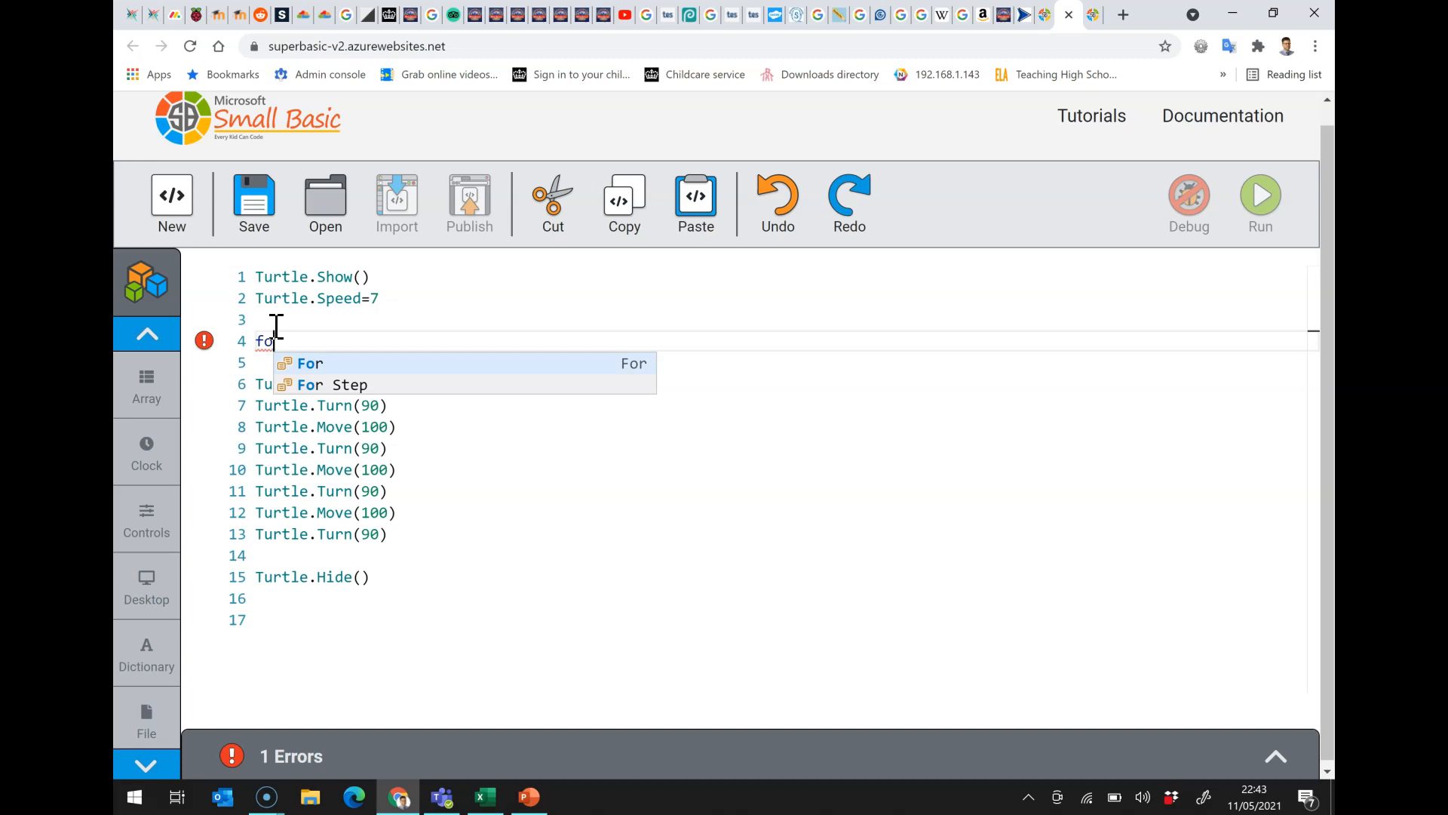
click(309, 364)
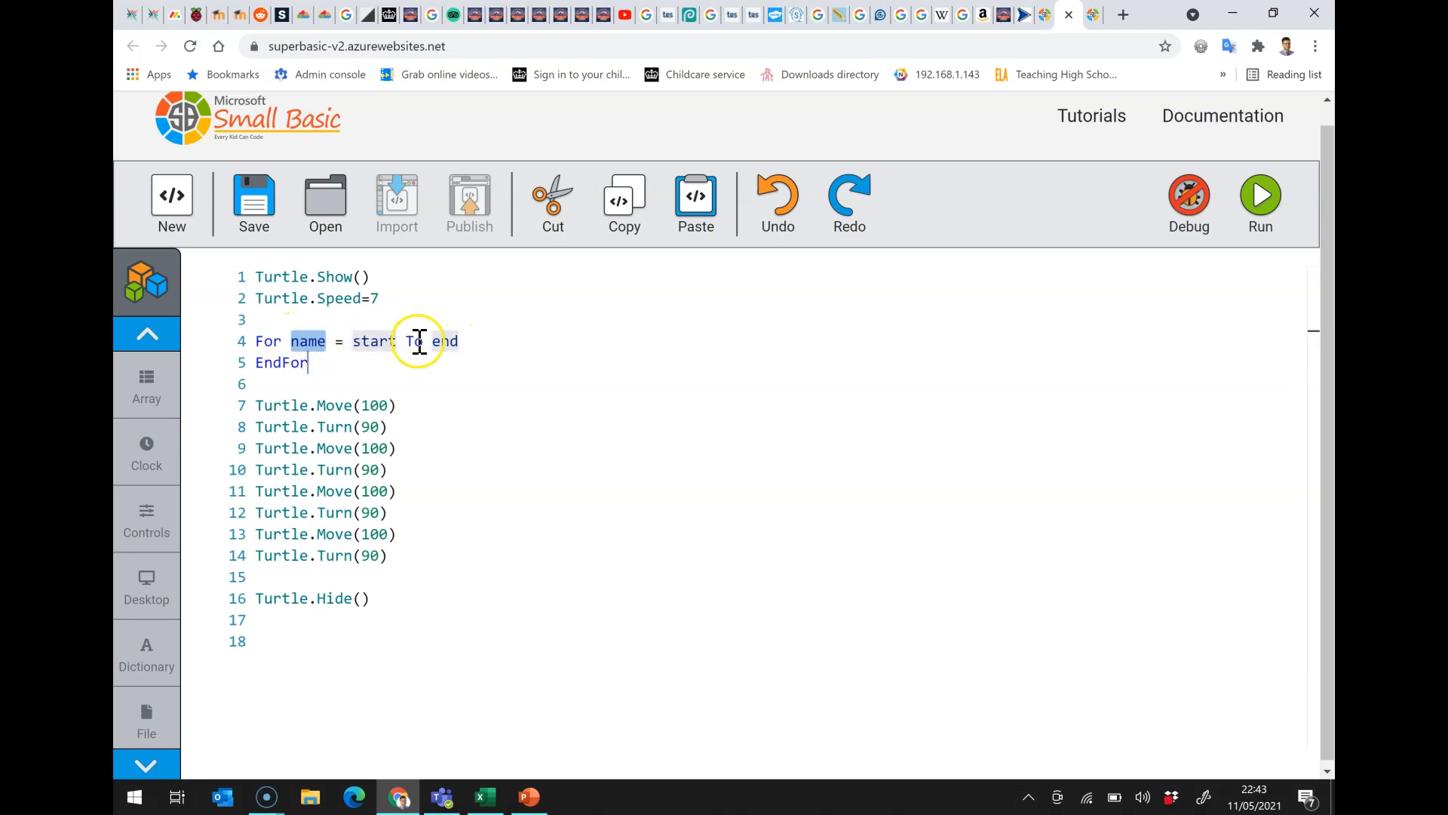
mouse_move(296, 323)
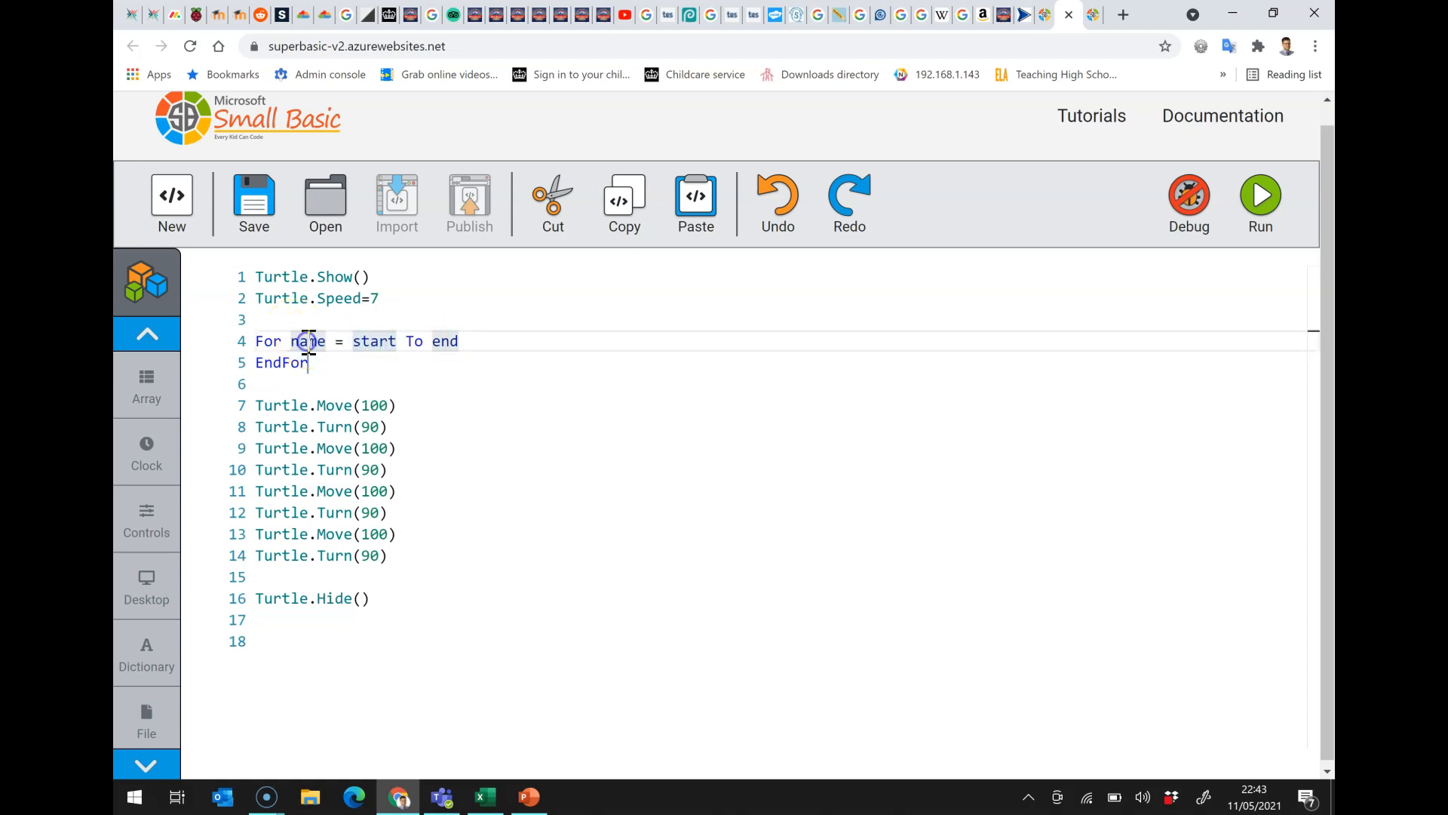
- Fill in the loop as For counter = 1 To 4 with its EndFor
text(count)
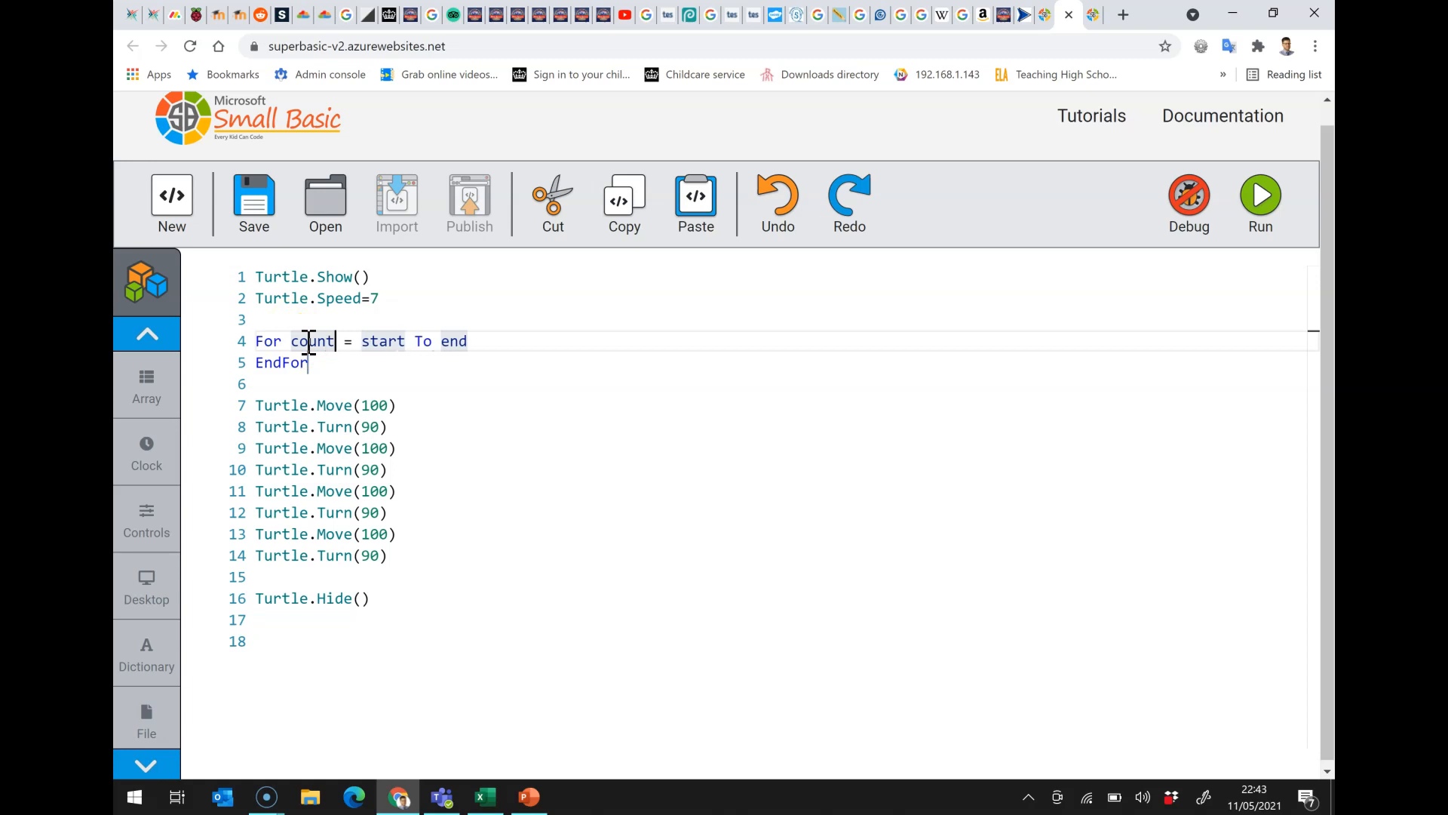
text(er)
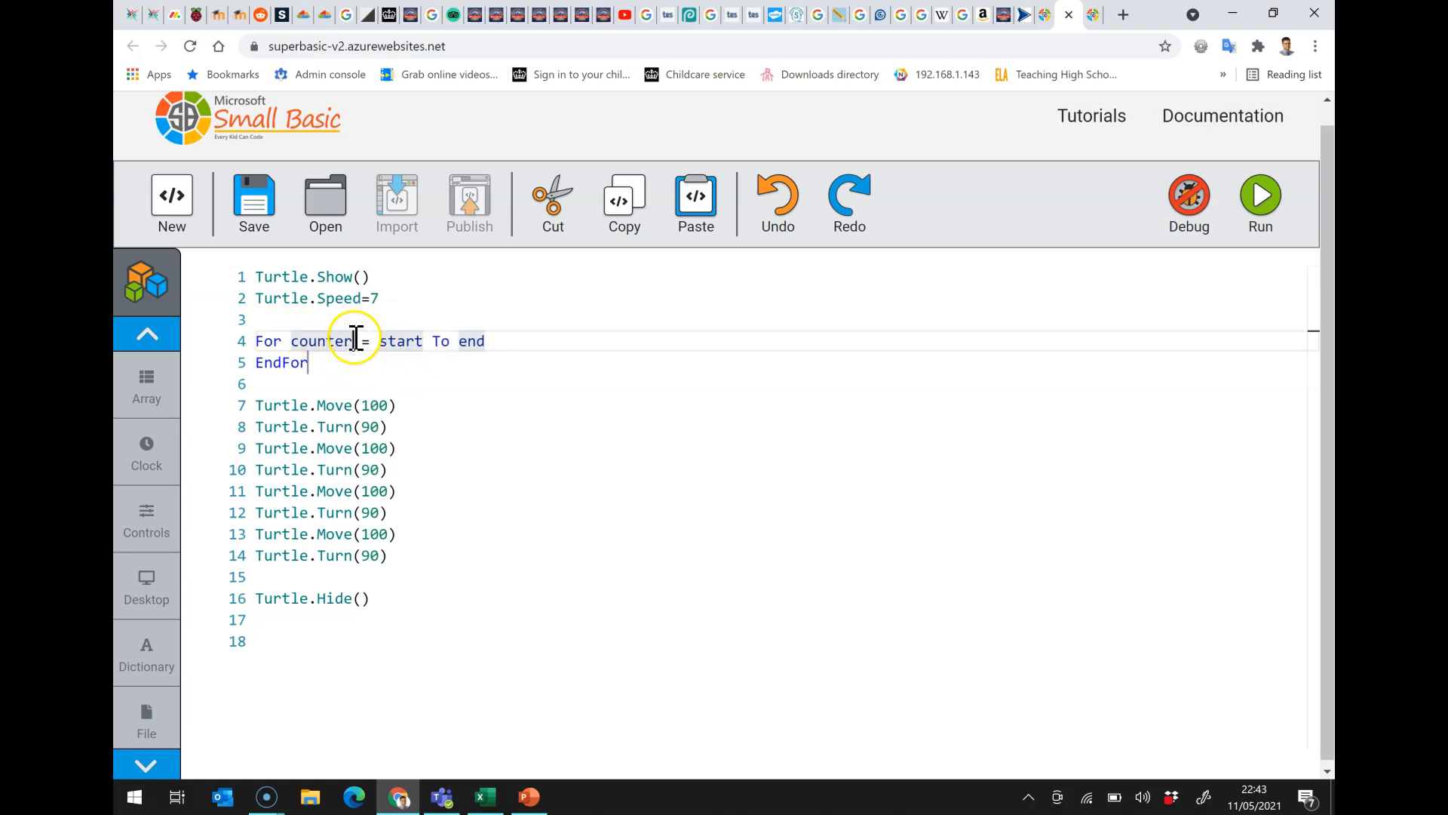
double_click(400, 341)
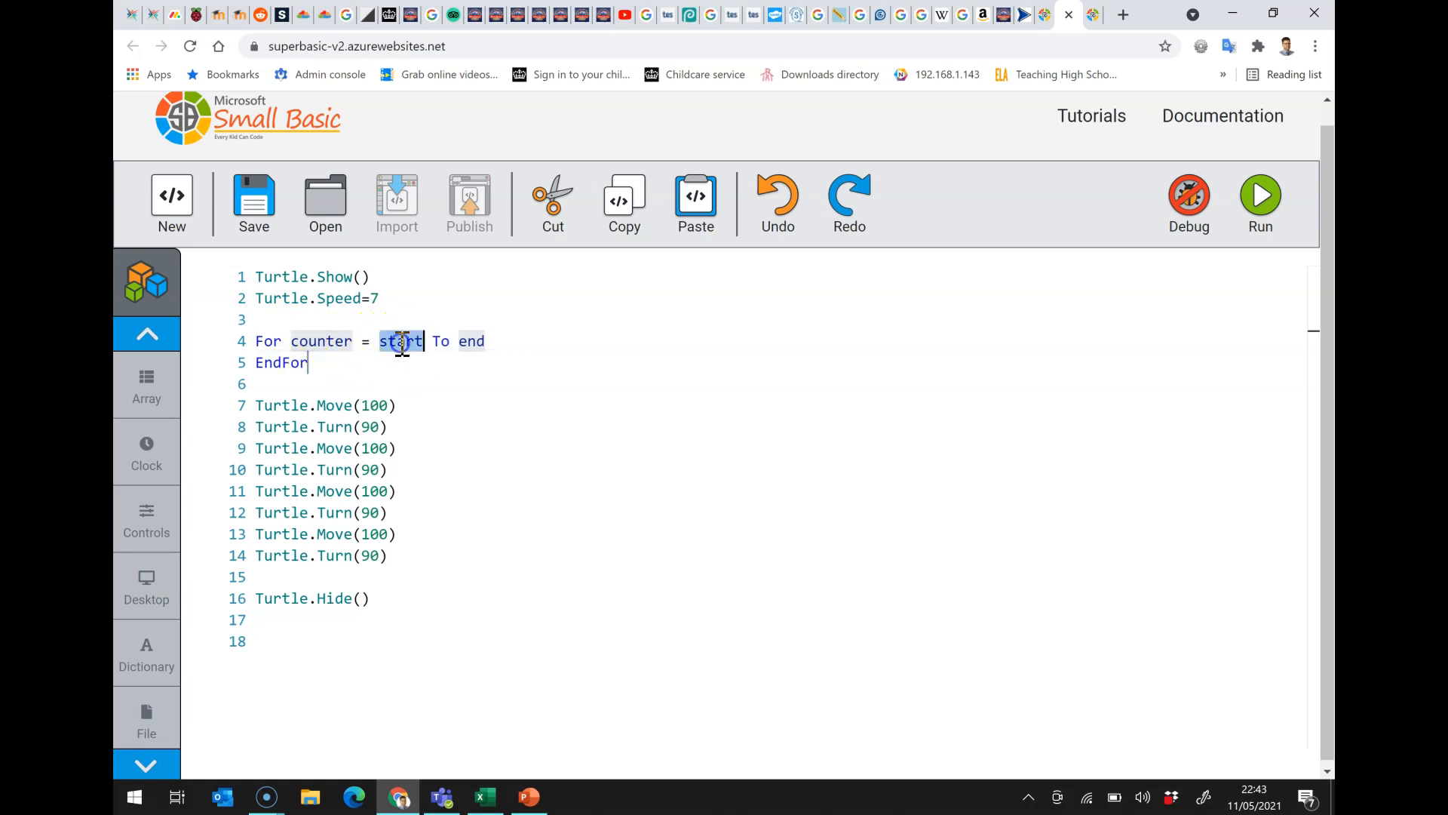
text(1)
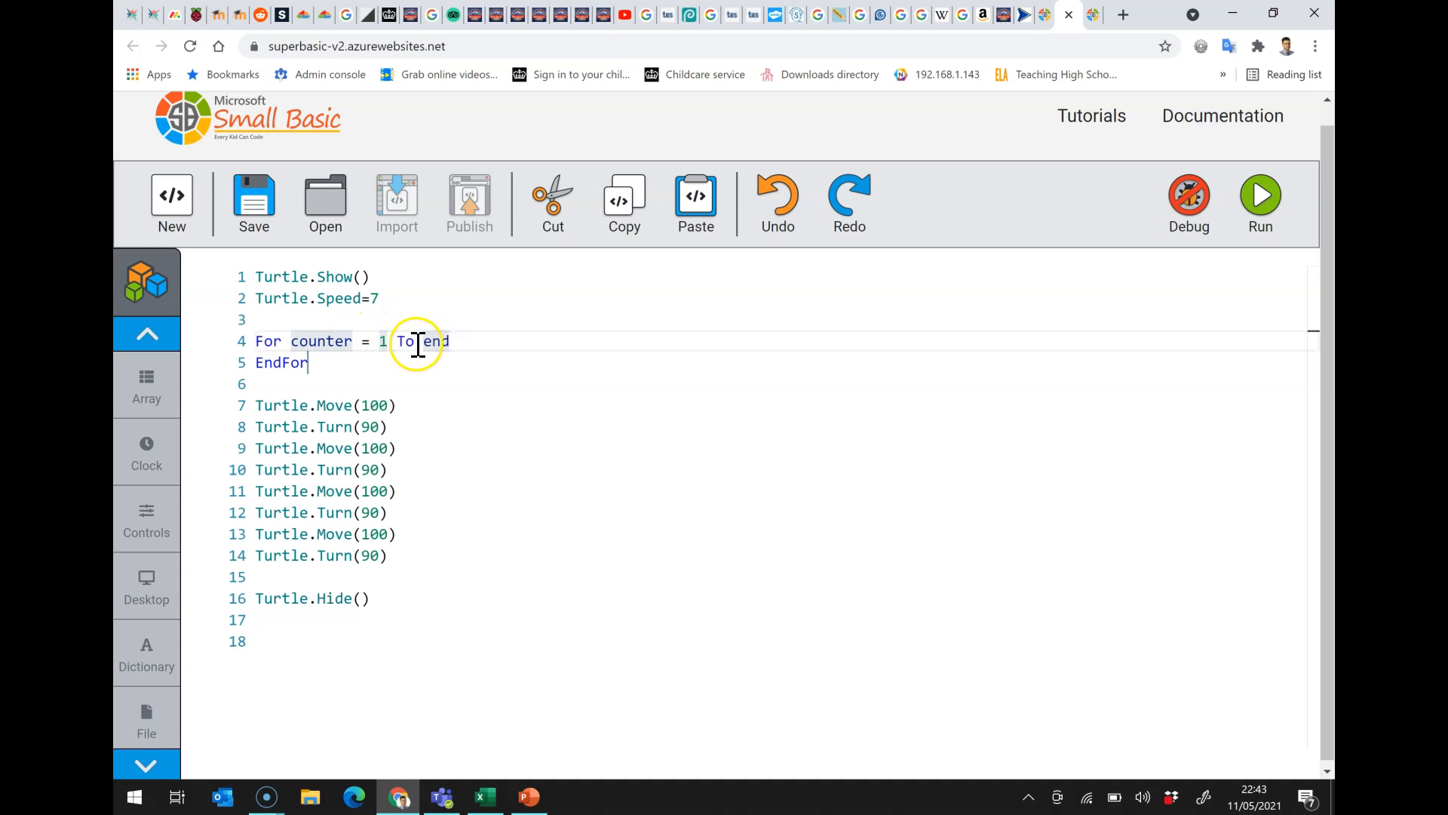
text(4)
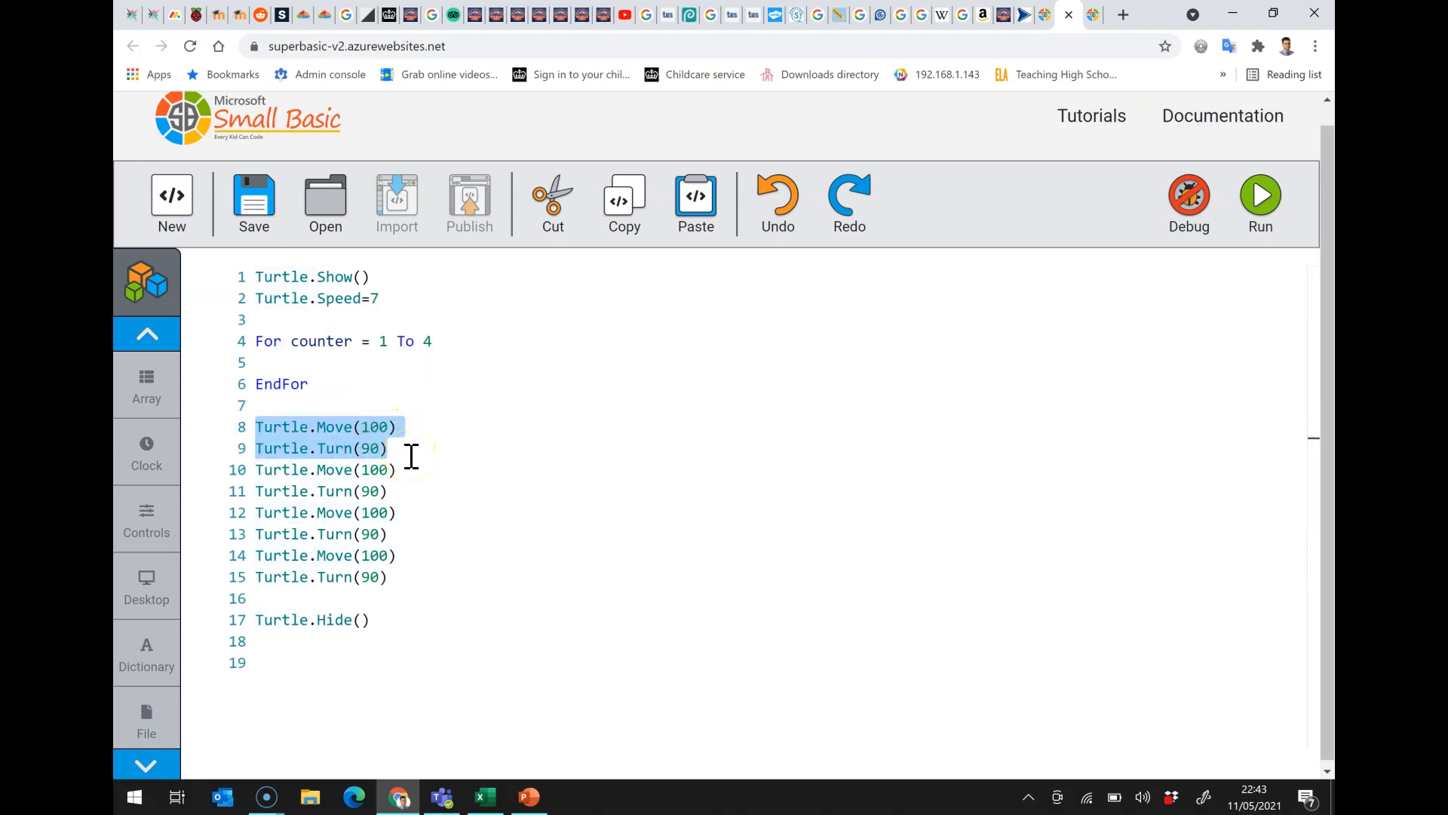
- Move one Move(100)/Turn(90) pair inside the For loop and delete the leftover repeated pairs
click(409, 534)
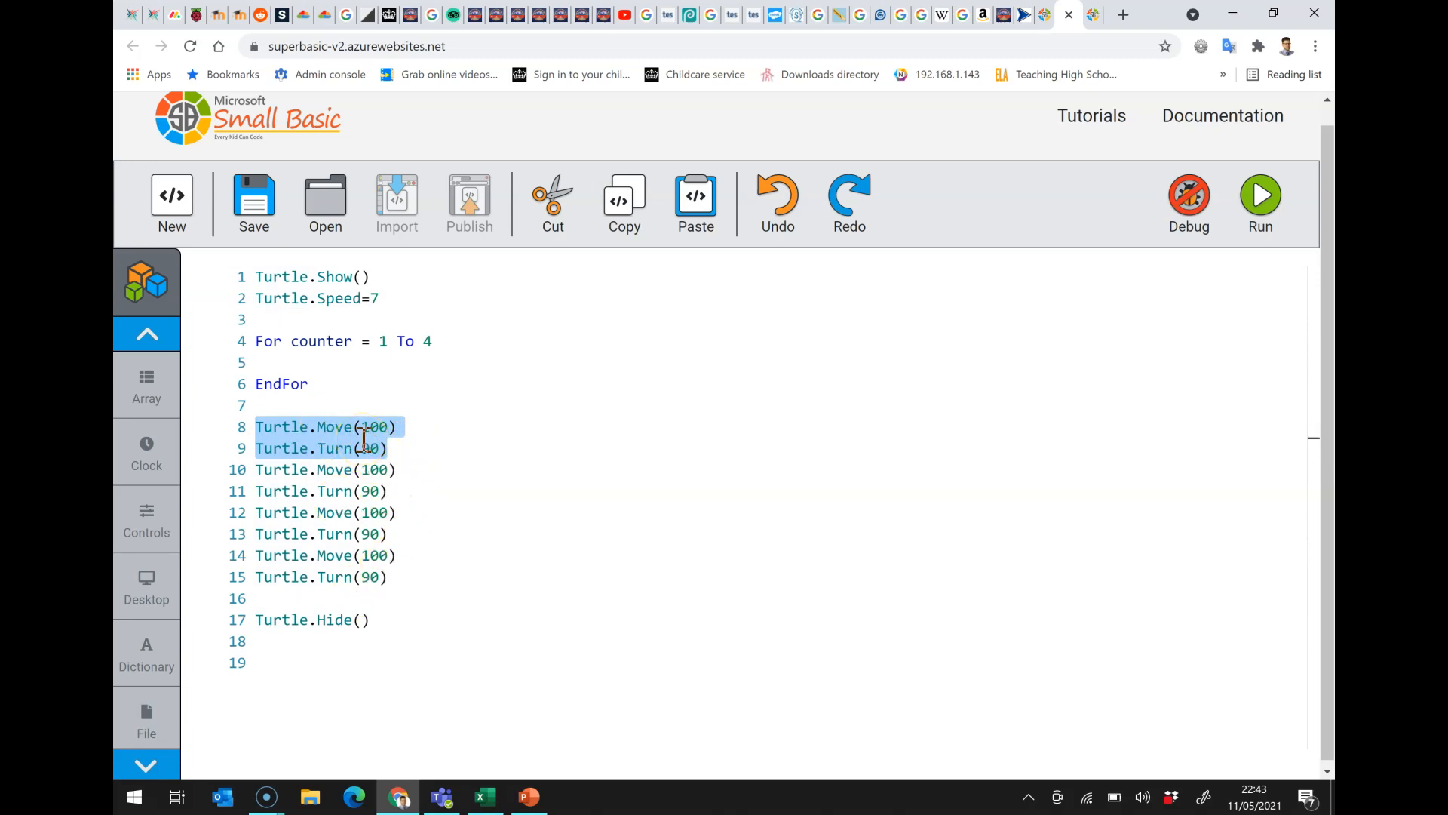
key(Delete)
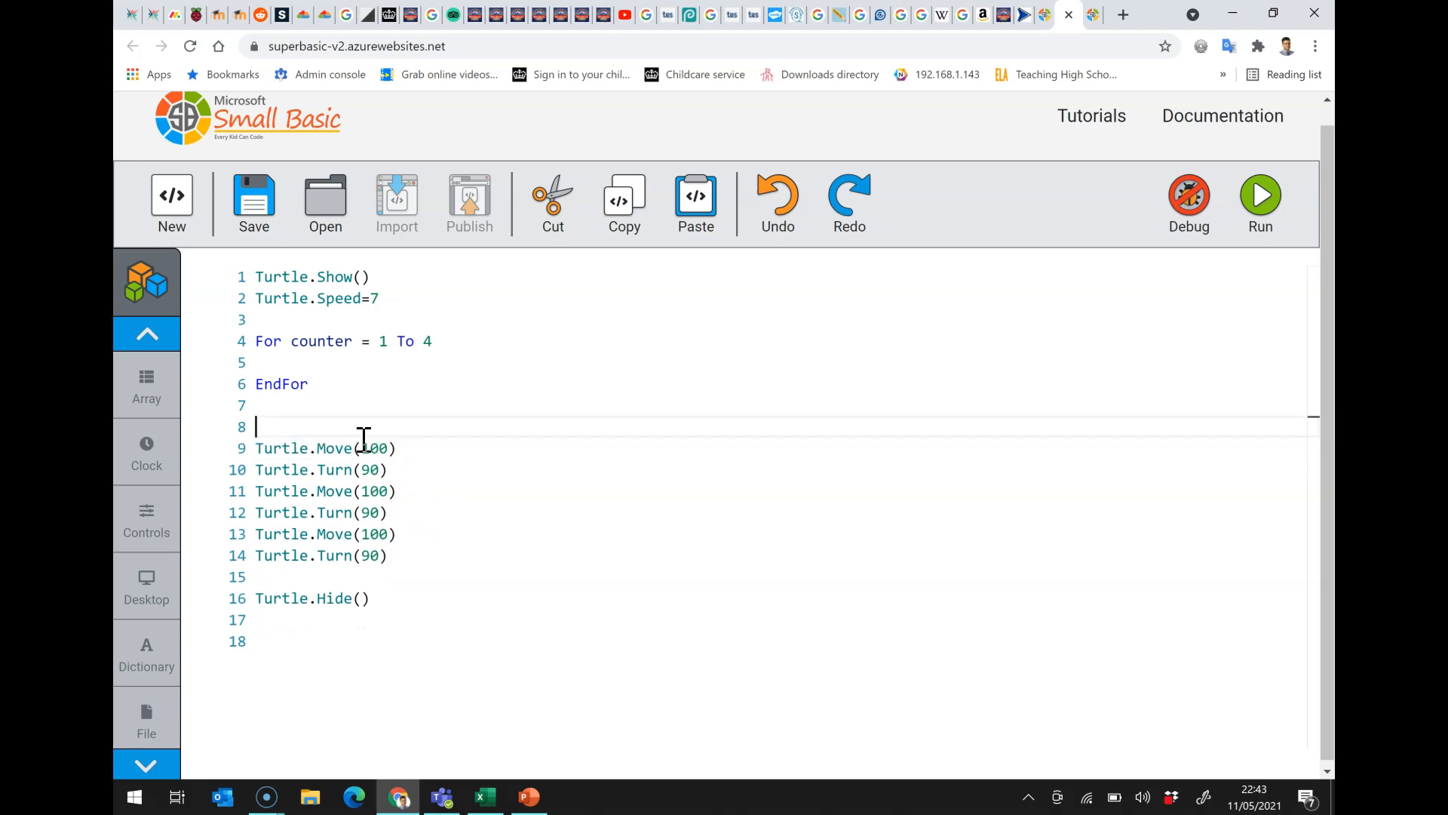
click(327, 363)
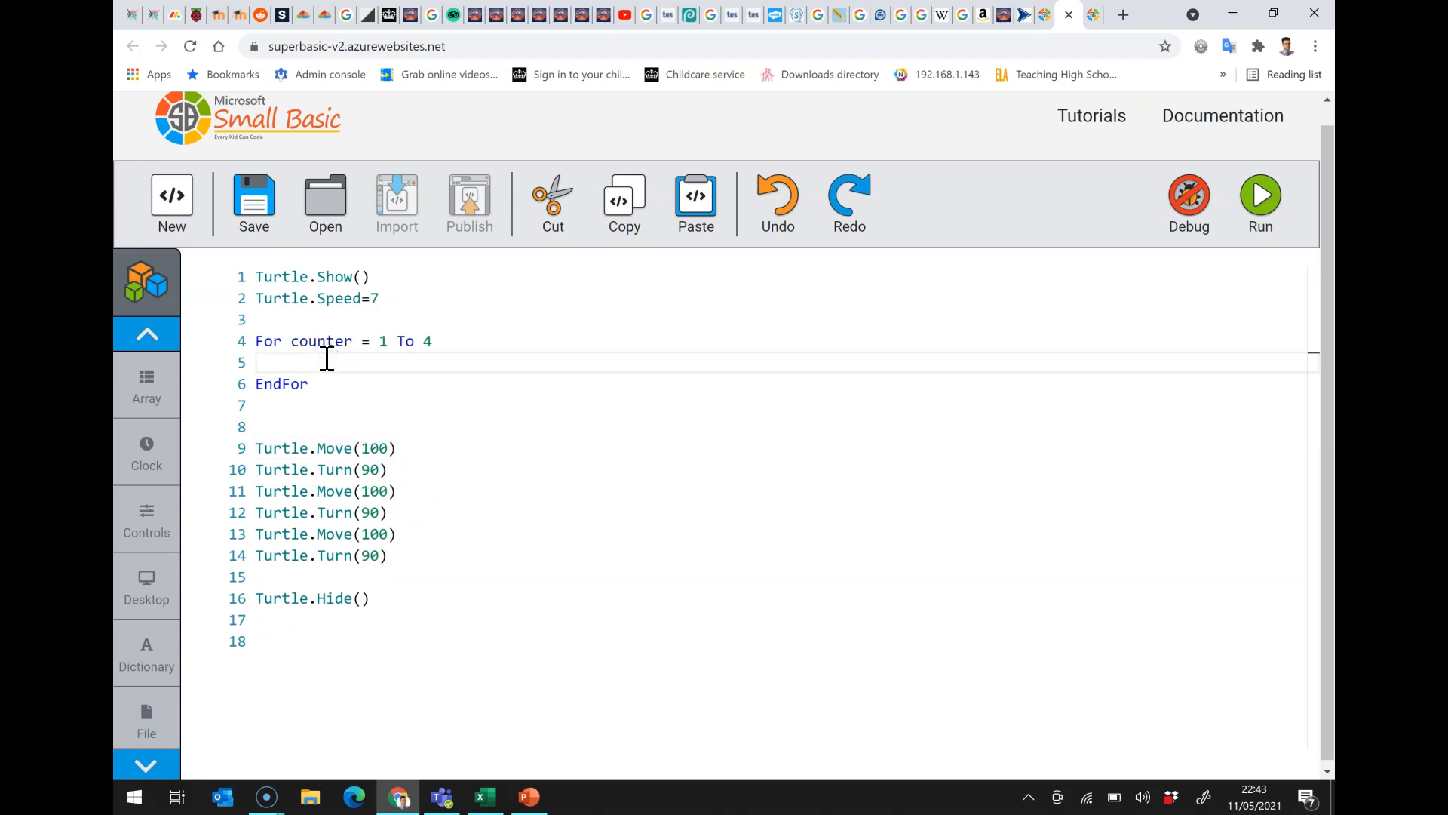
text(Turtle.Move(100))
text(Turtle.Turn(90))
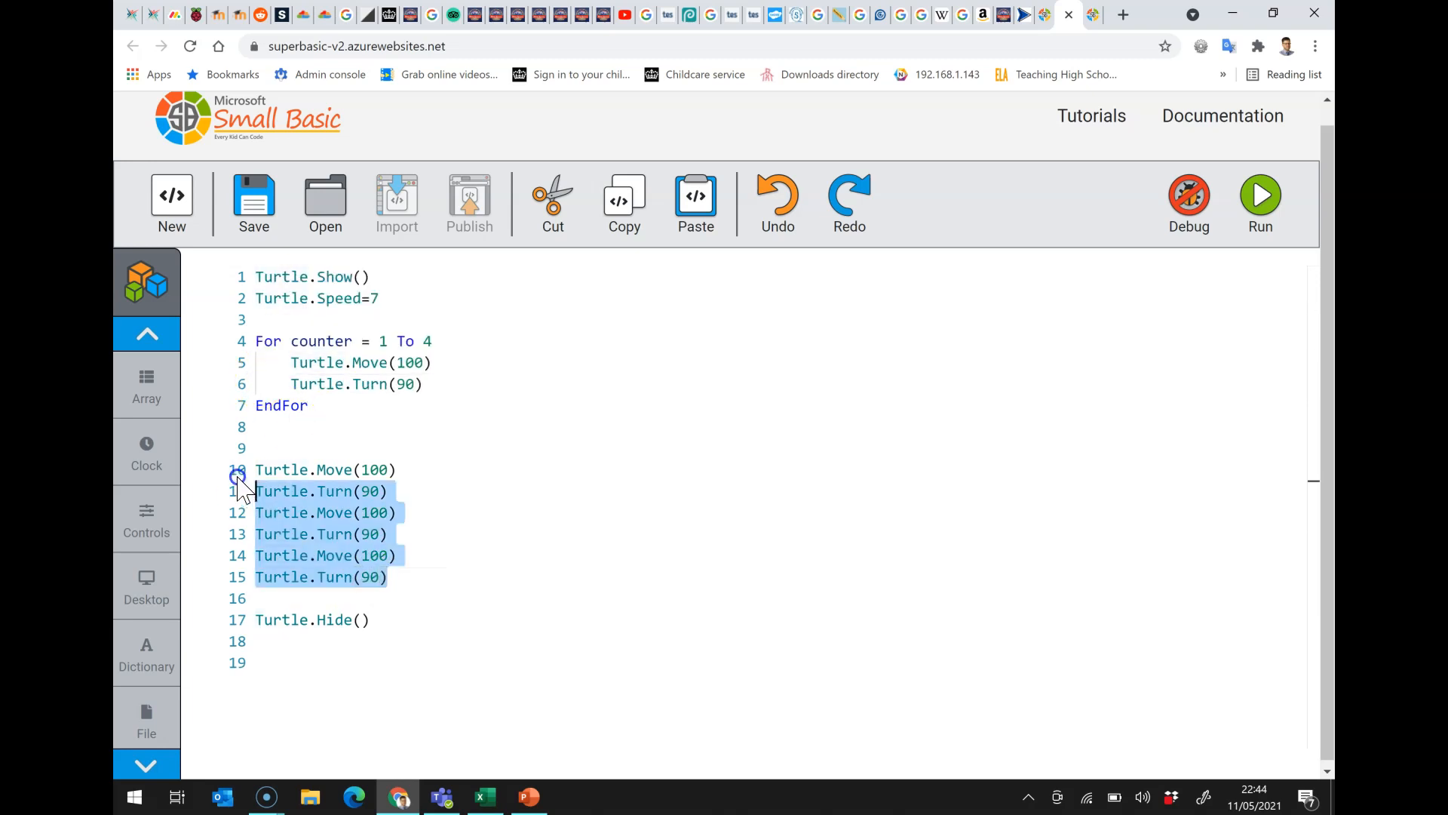
key(Delete)
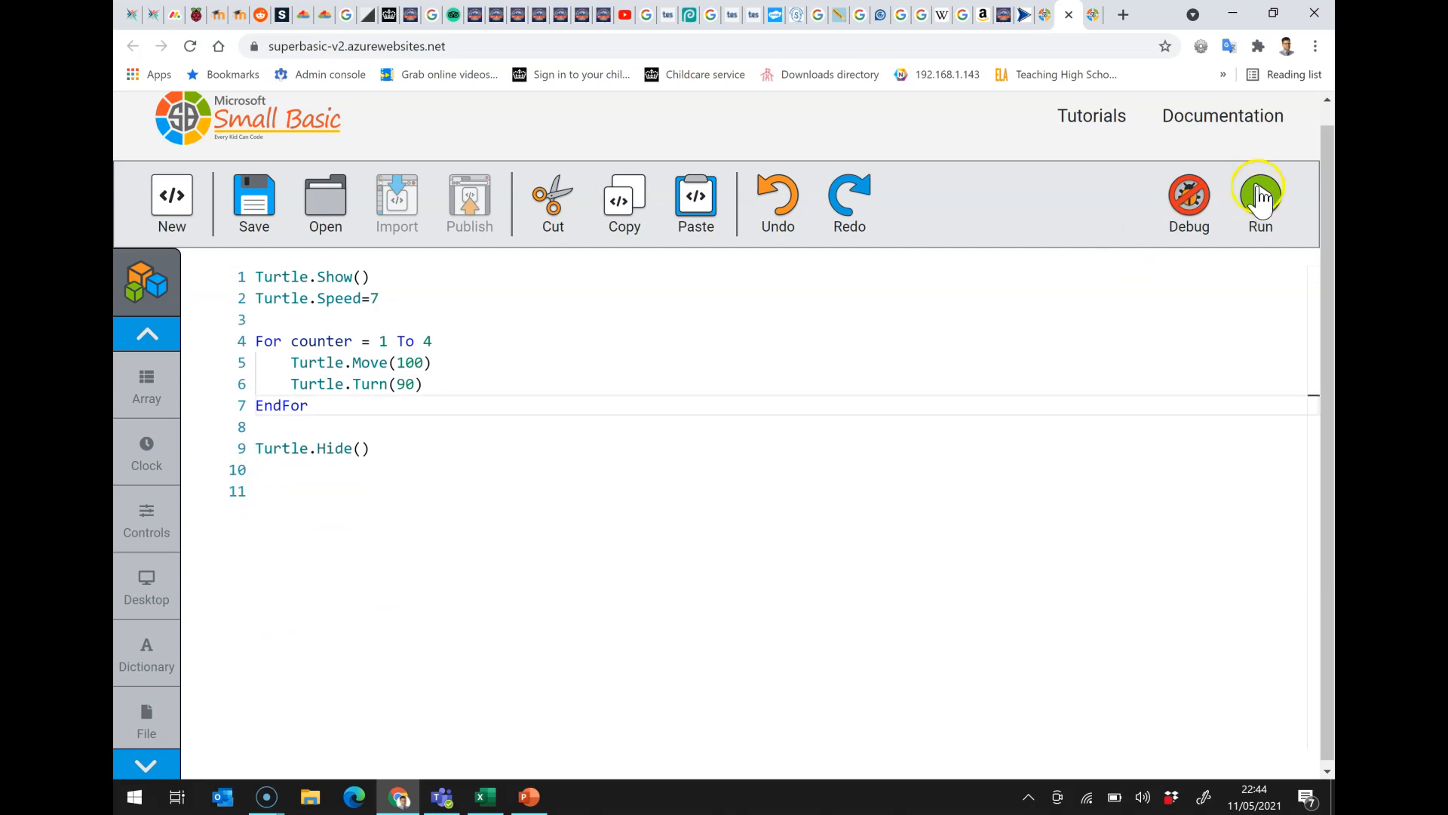
- Run the loop version to confirm it still draws a square, then return to the code
click(1258, 196)
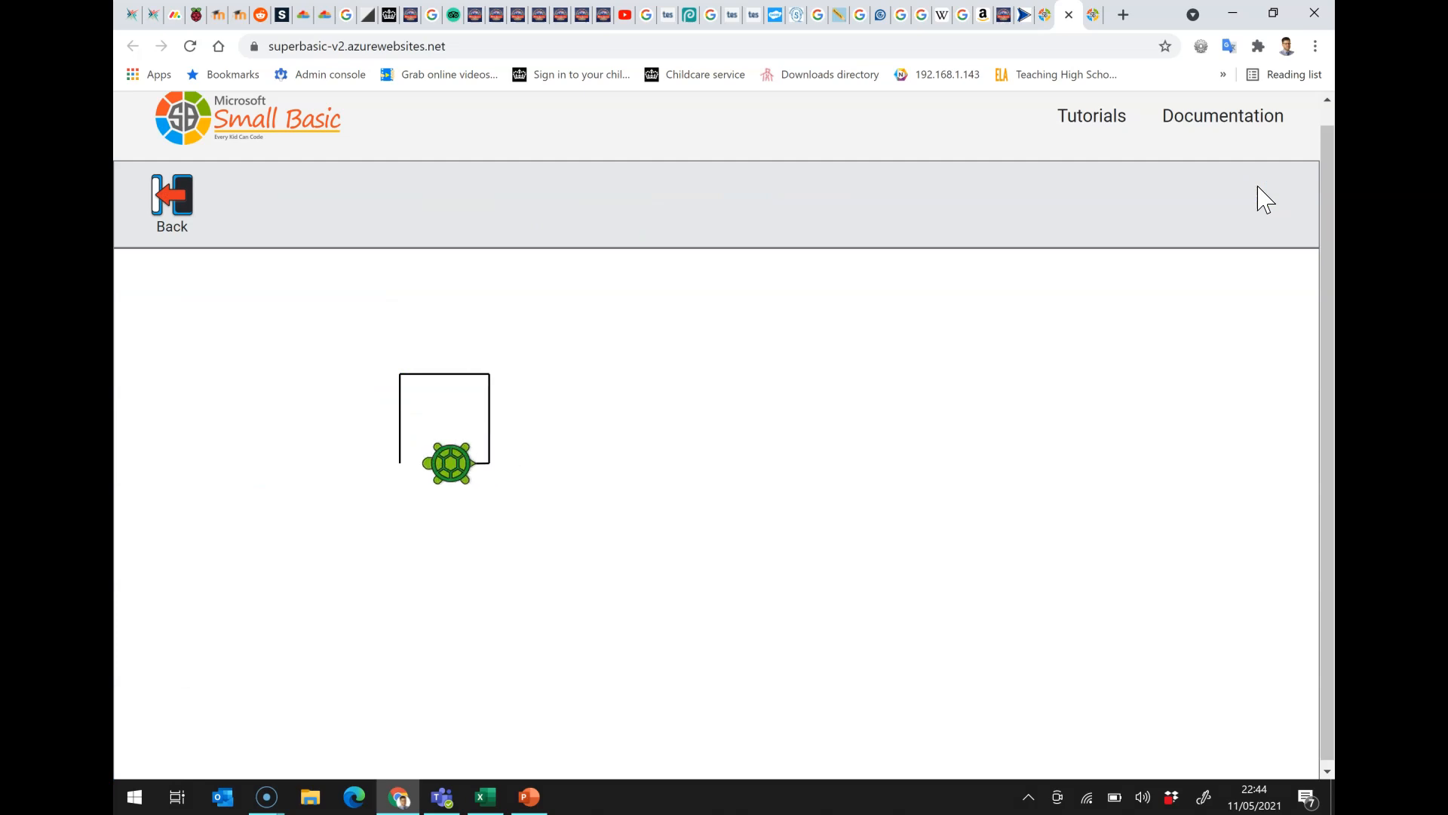
click(170, 195)
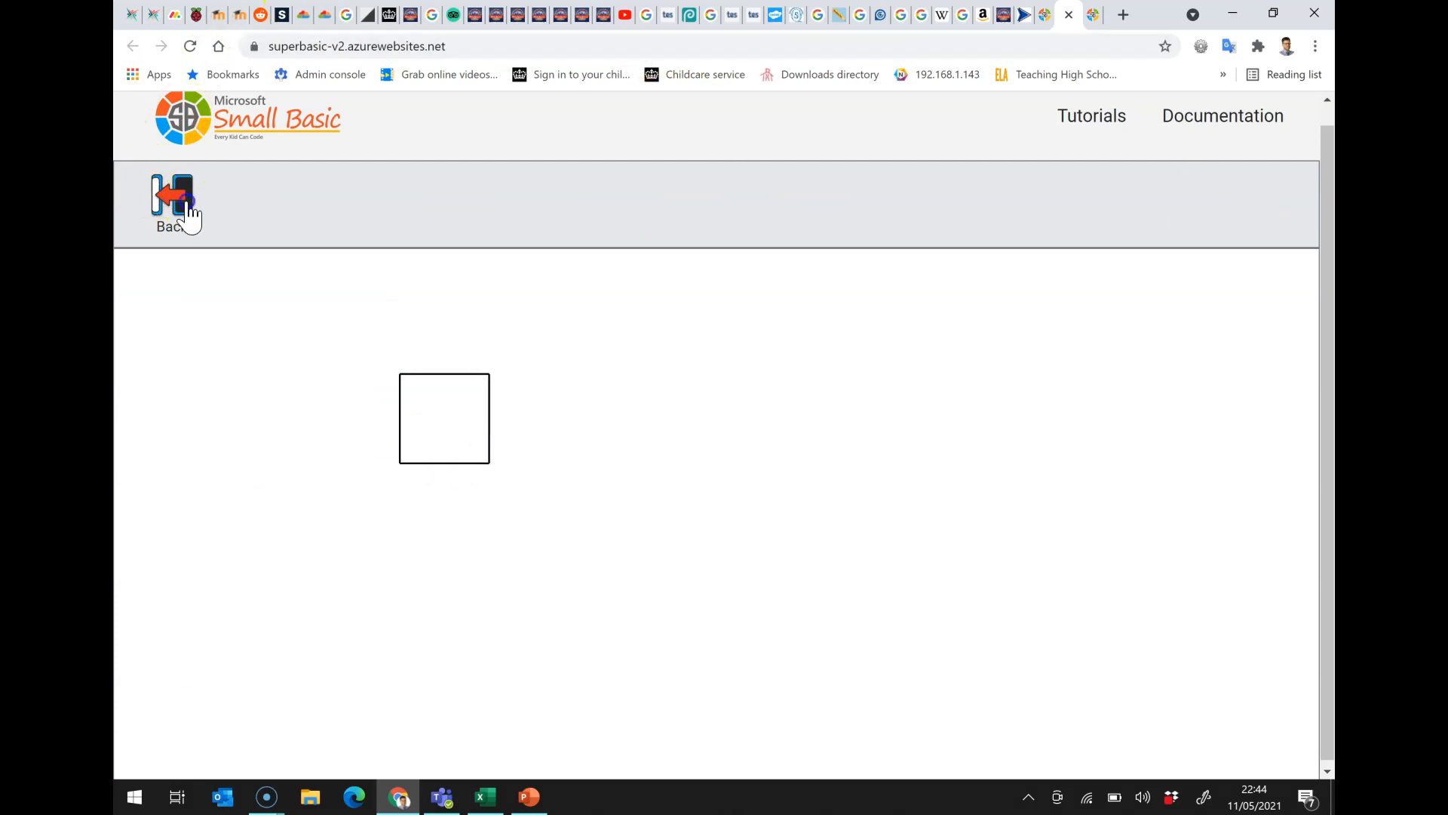
click(172, 204)
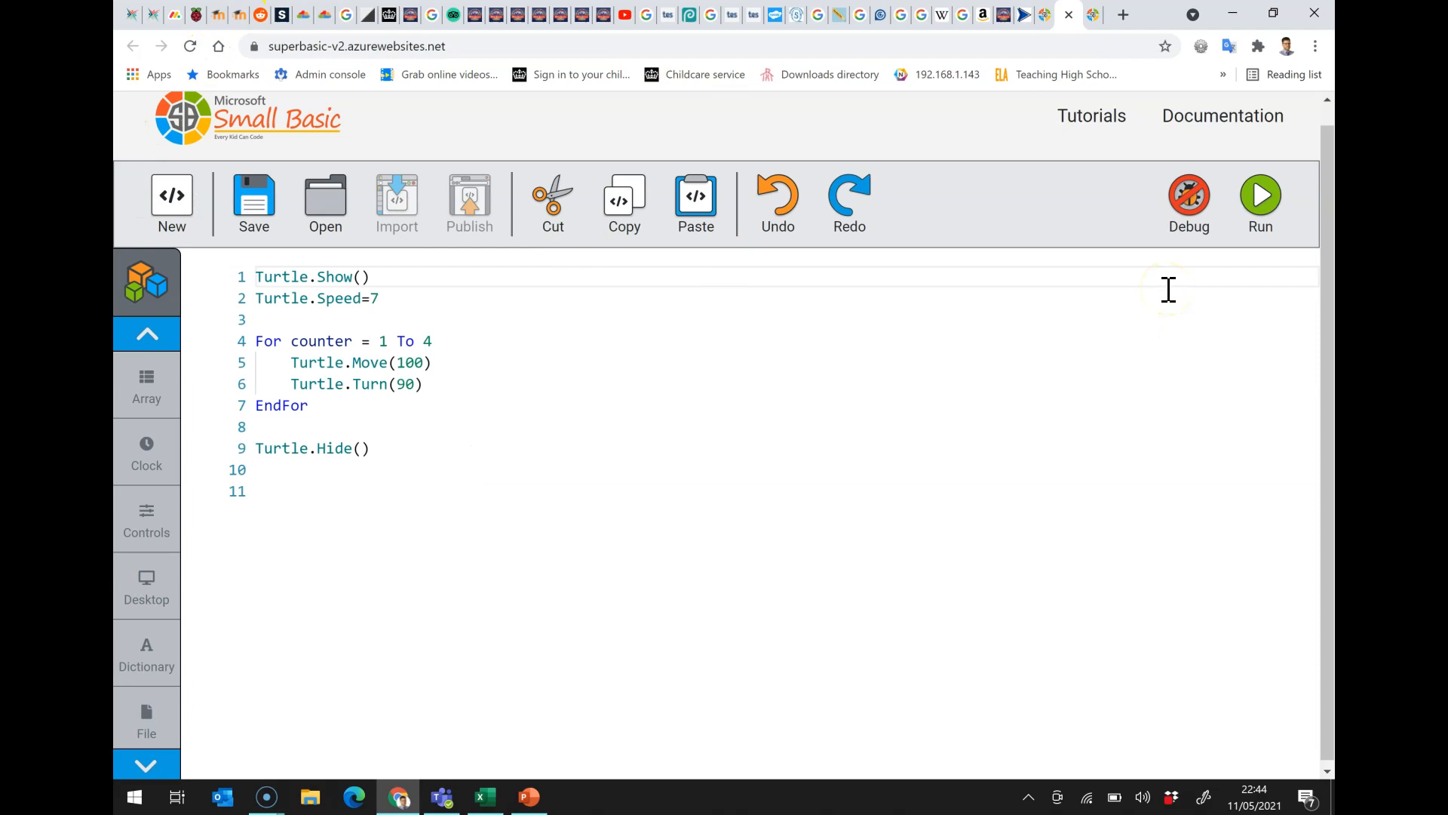
mouse_move(1189, 196)
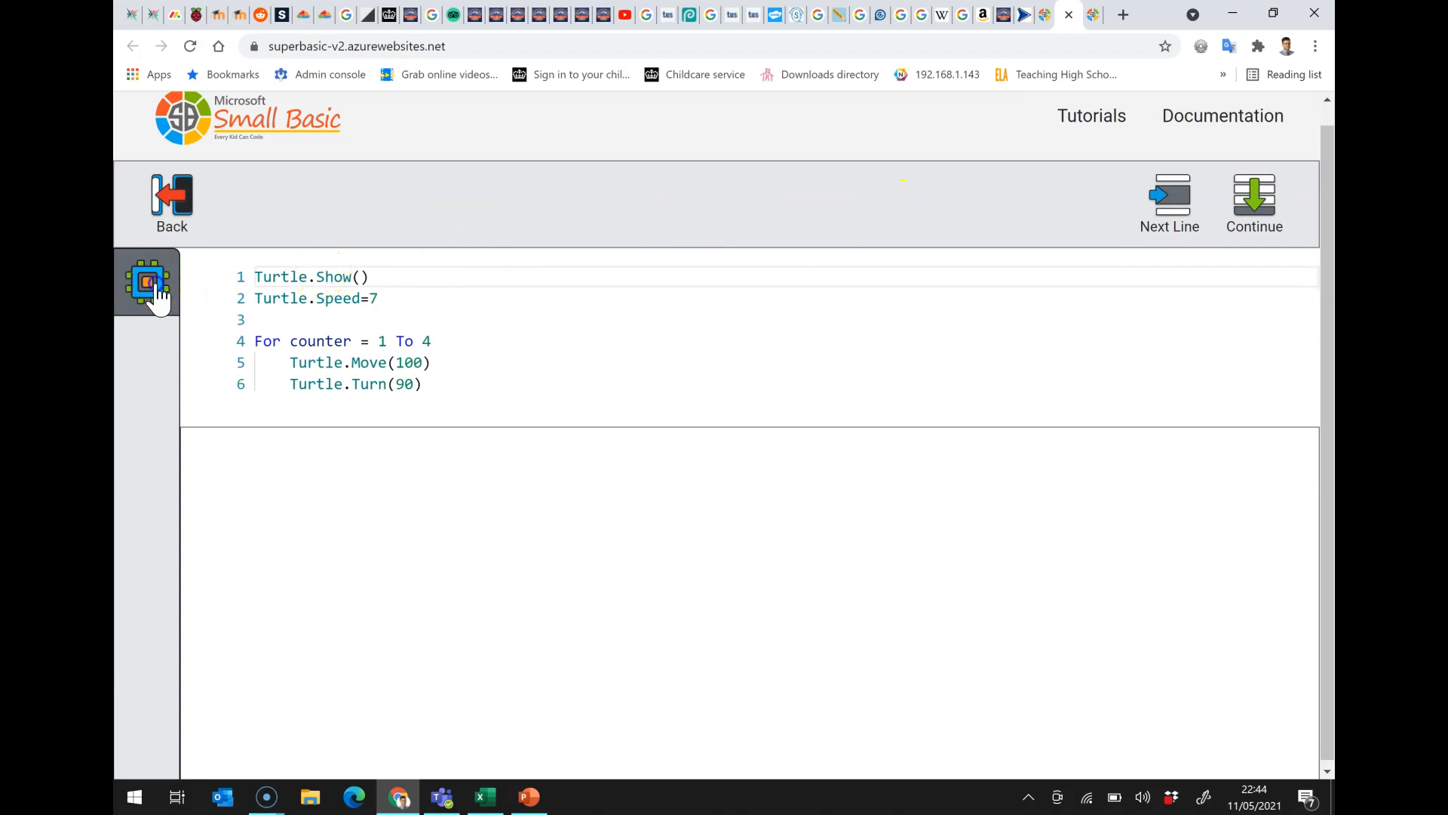
- Show Variables and Call Stack and step through the first loop pass, drawing side one with counter at 2
click(147, 282)
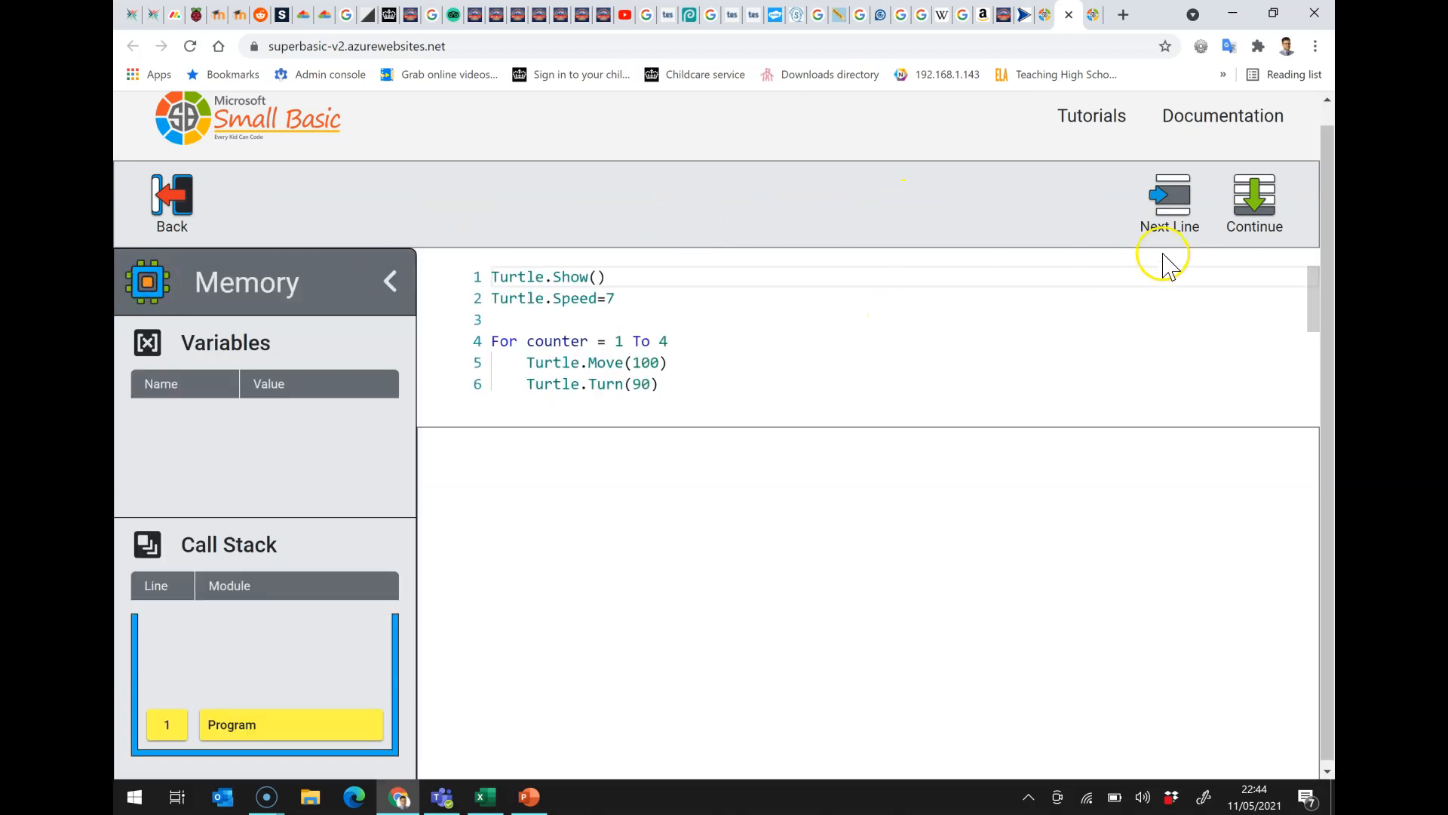
click(1254, 201)
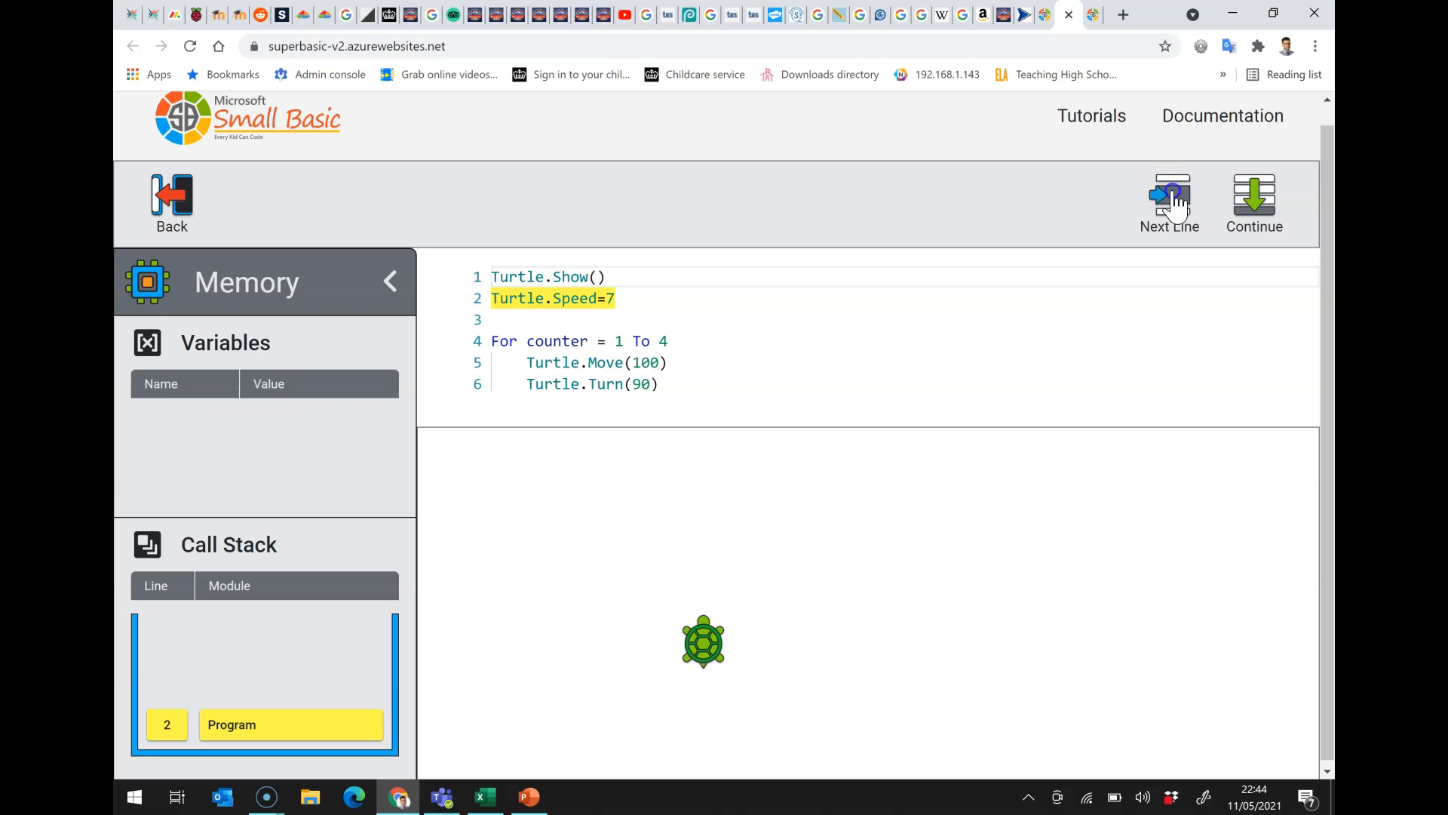
click(1168, 196)
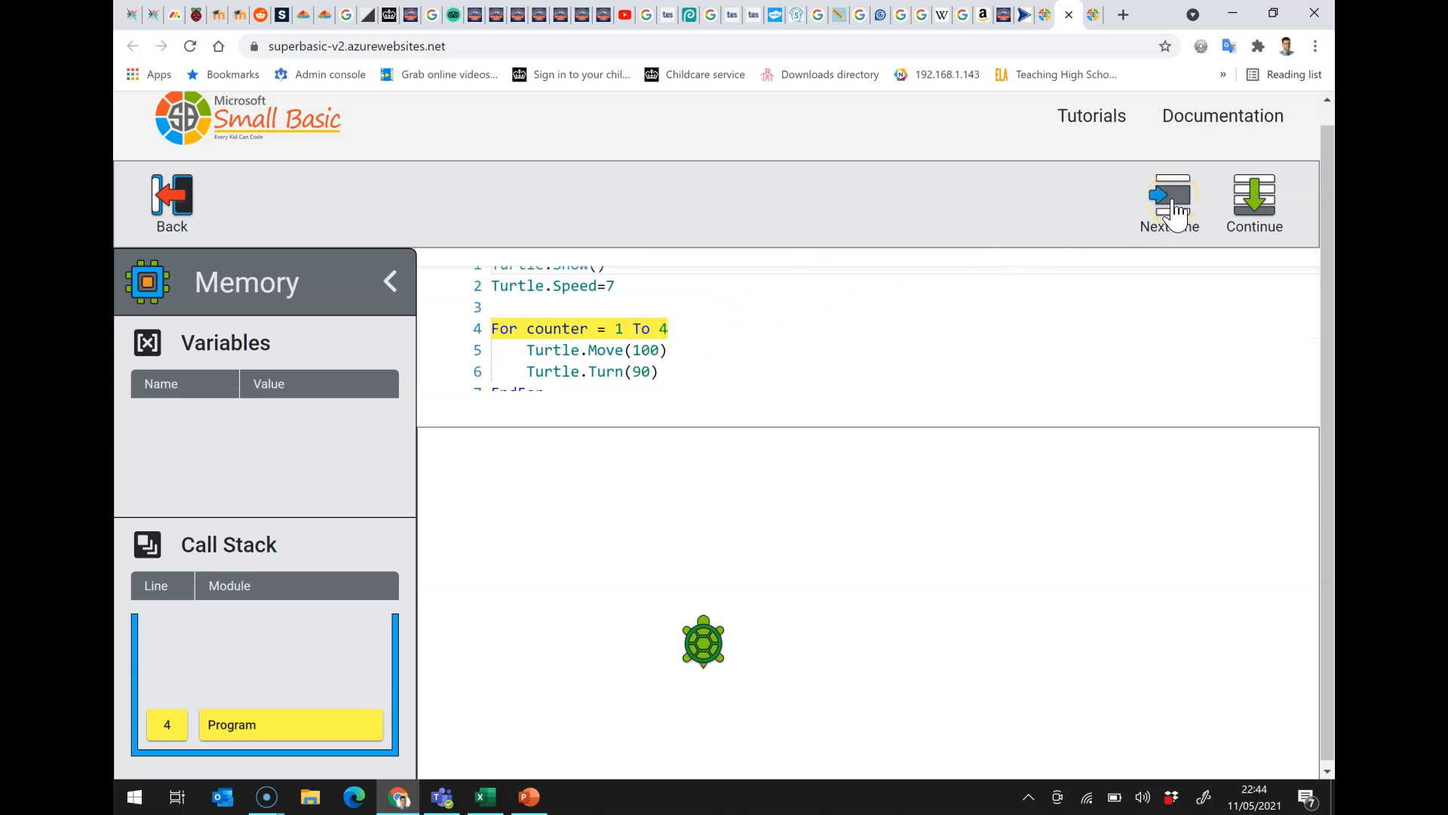
click(1170, 201)
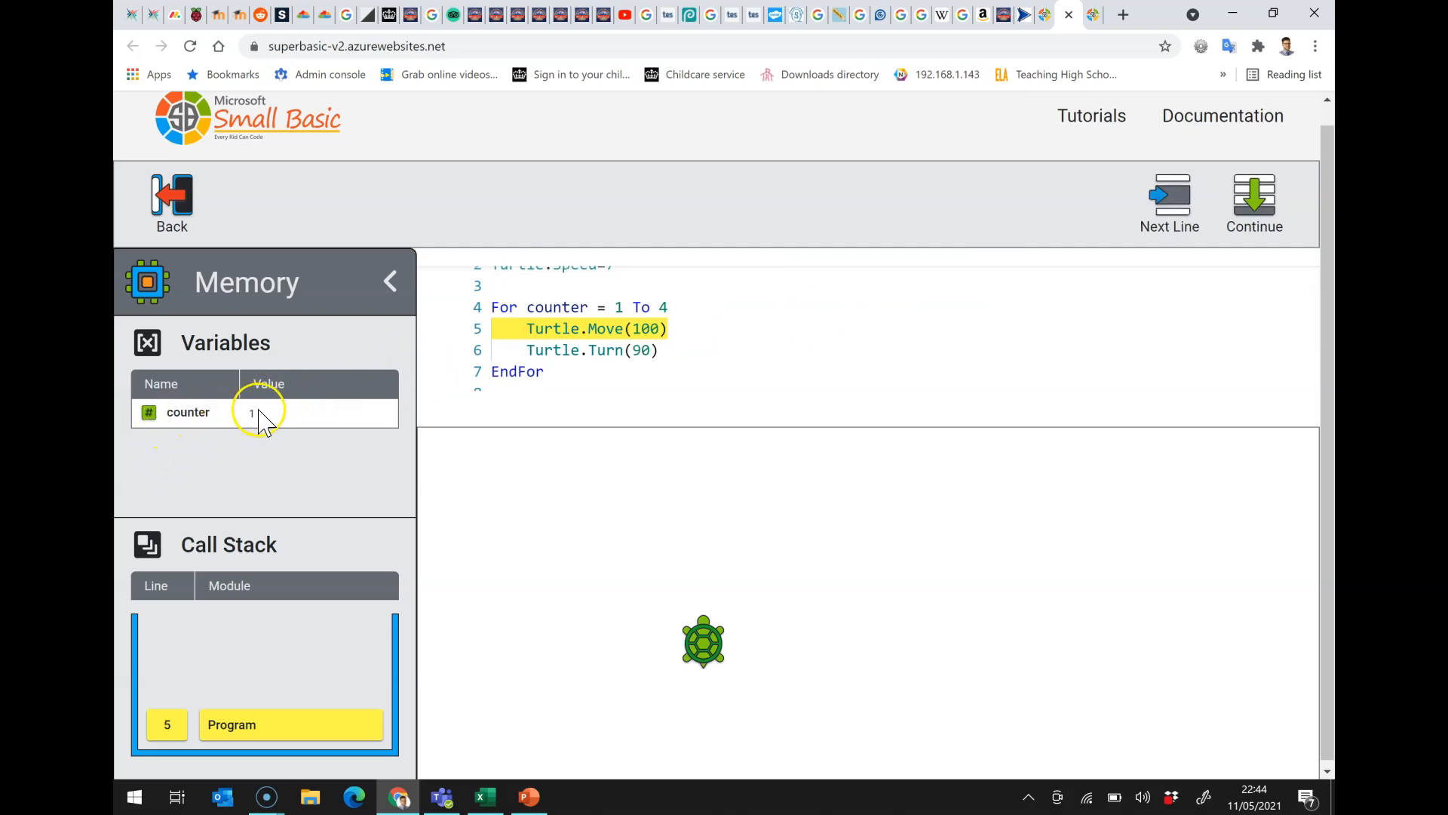
mouse_move(1095, 211)
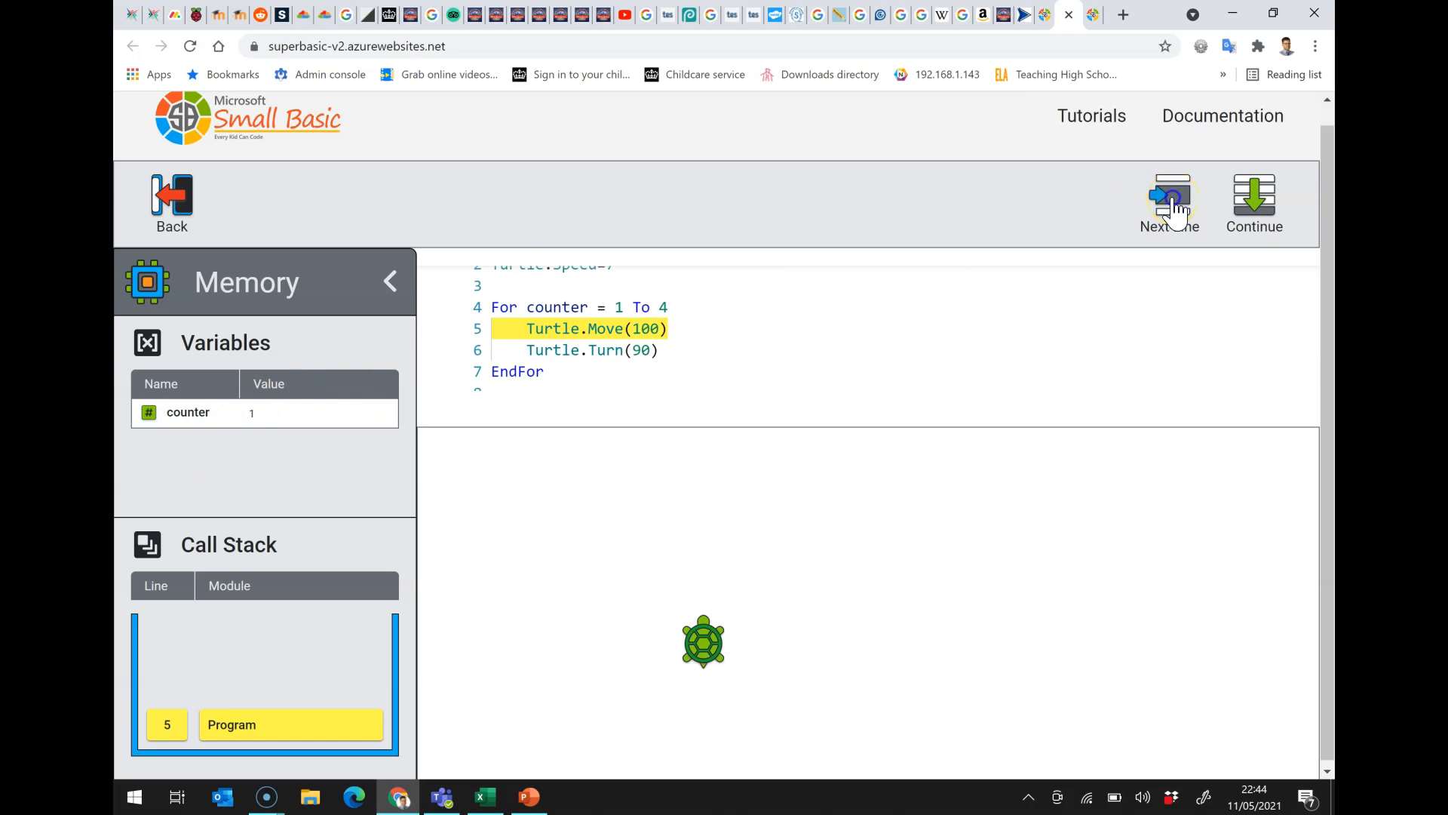
click(1170, 196)
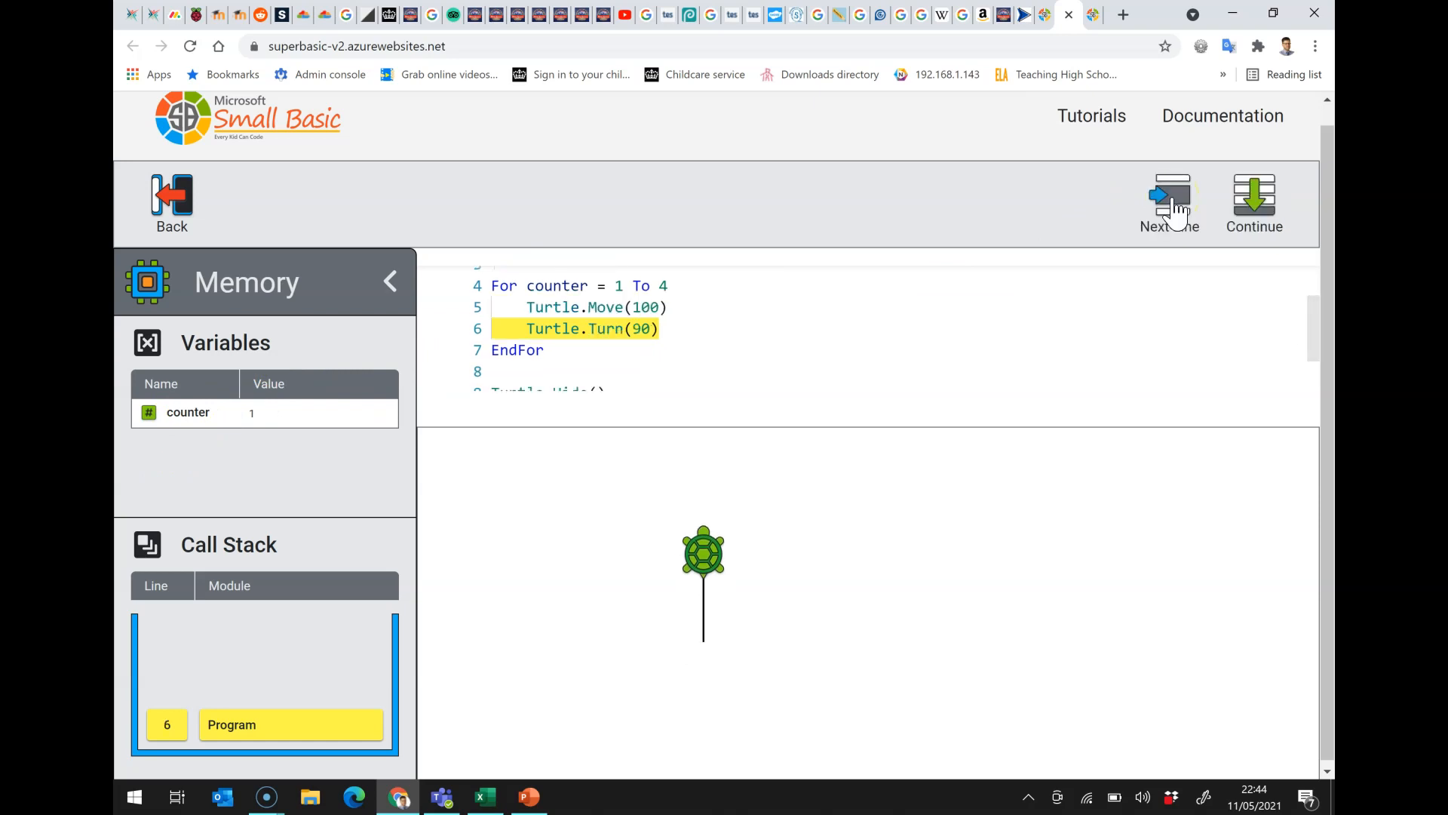
click(1170, 204)
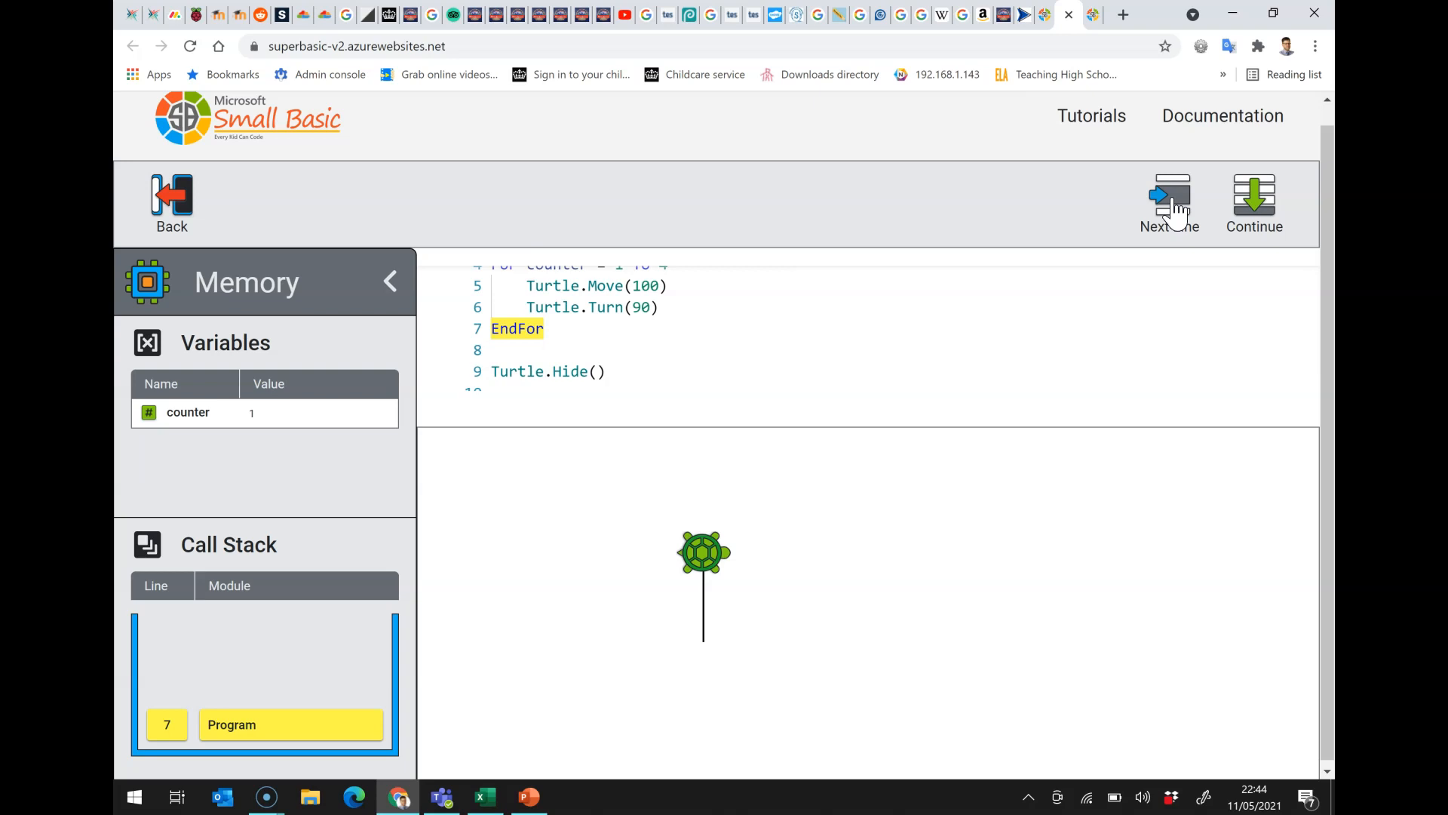
click(1169, 201)
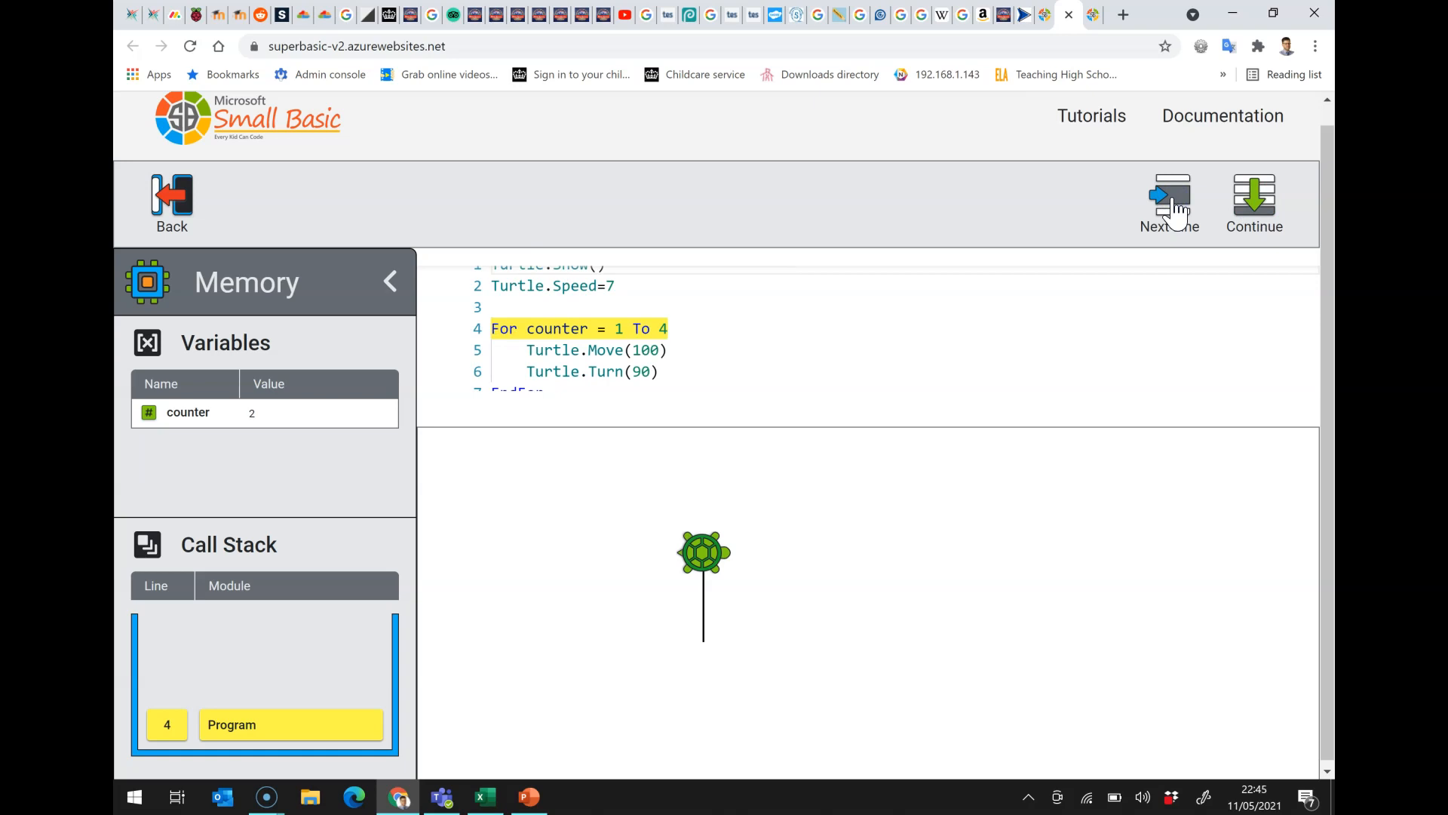
- Step through the second and third passes, drawing two more sides as counter reaches 4
click(1169, 201)
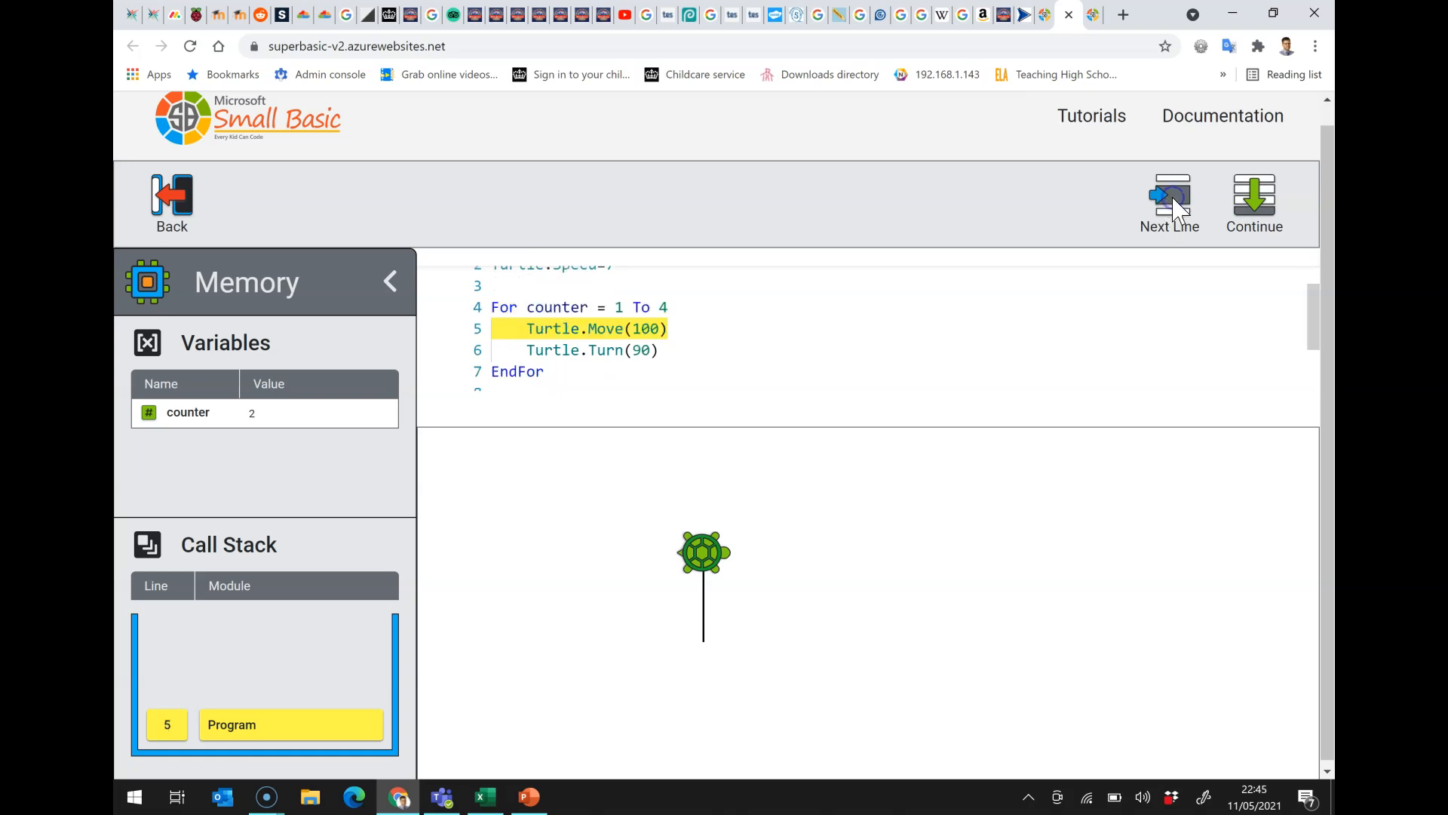
click(1169, 198)
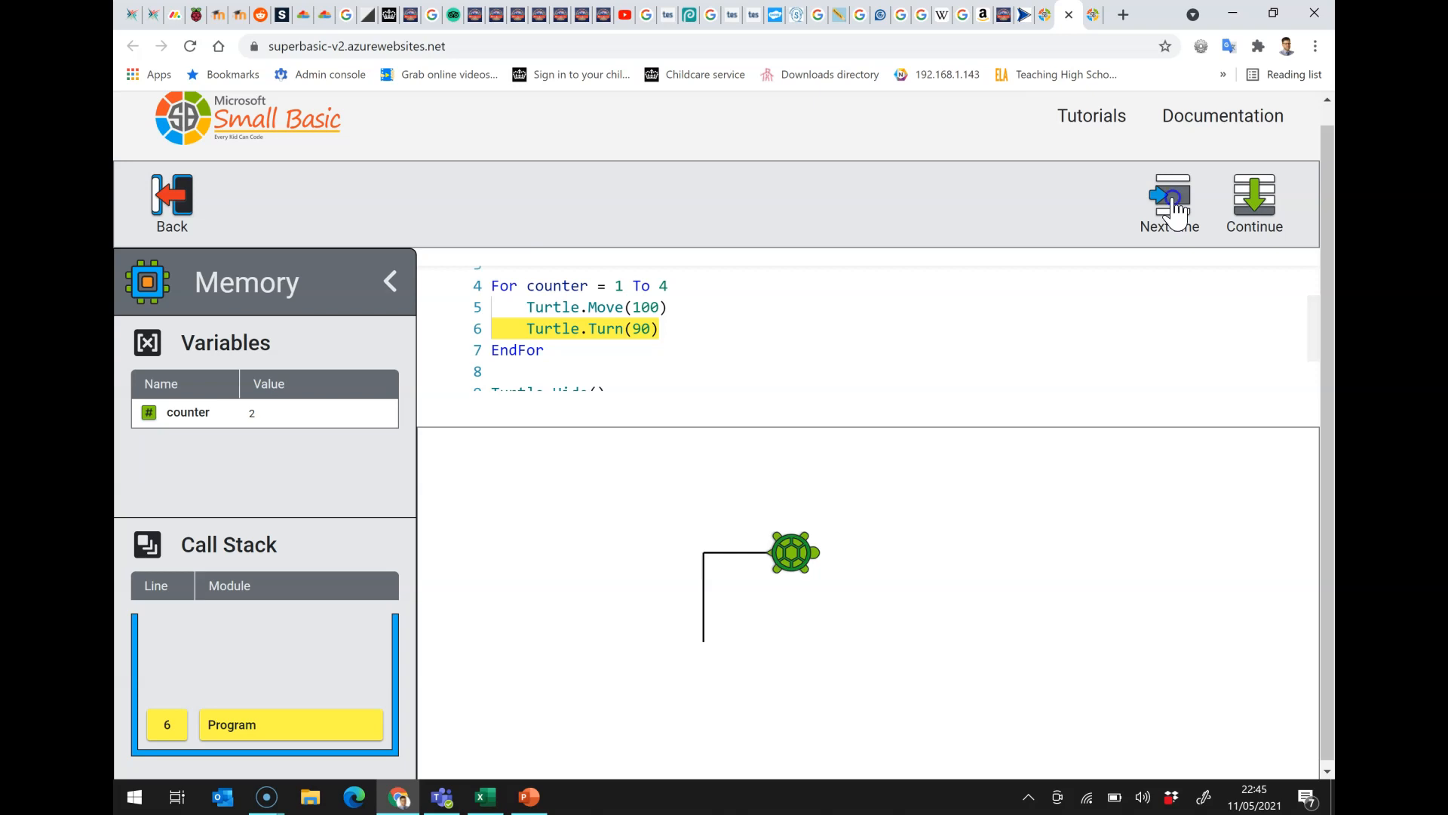
click(1169, 200)
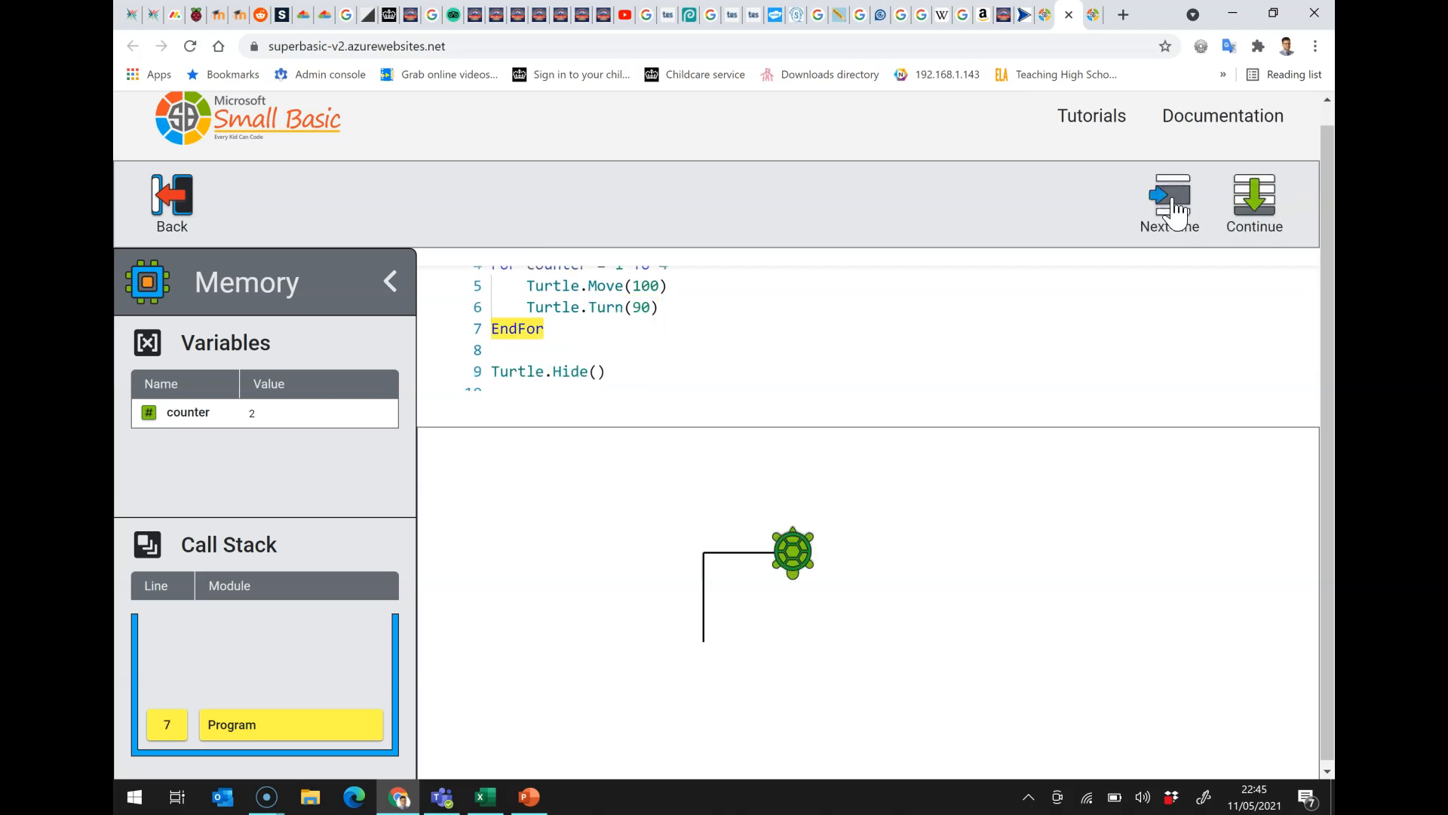
click(1170, 195)
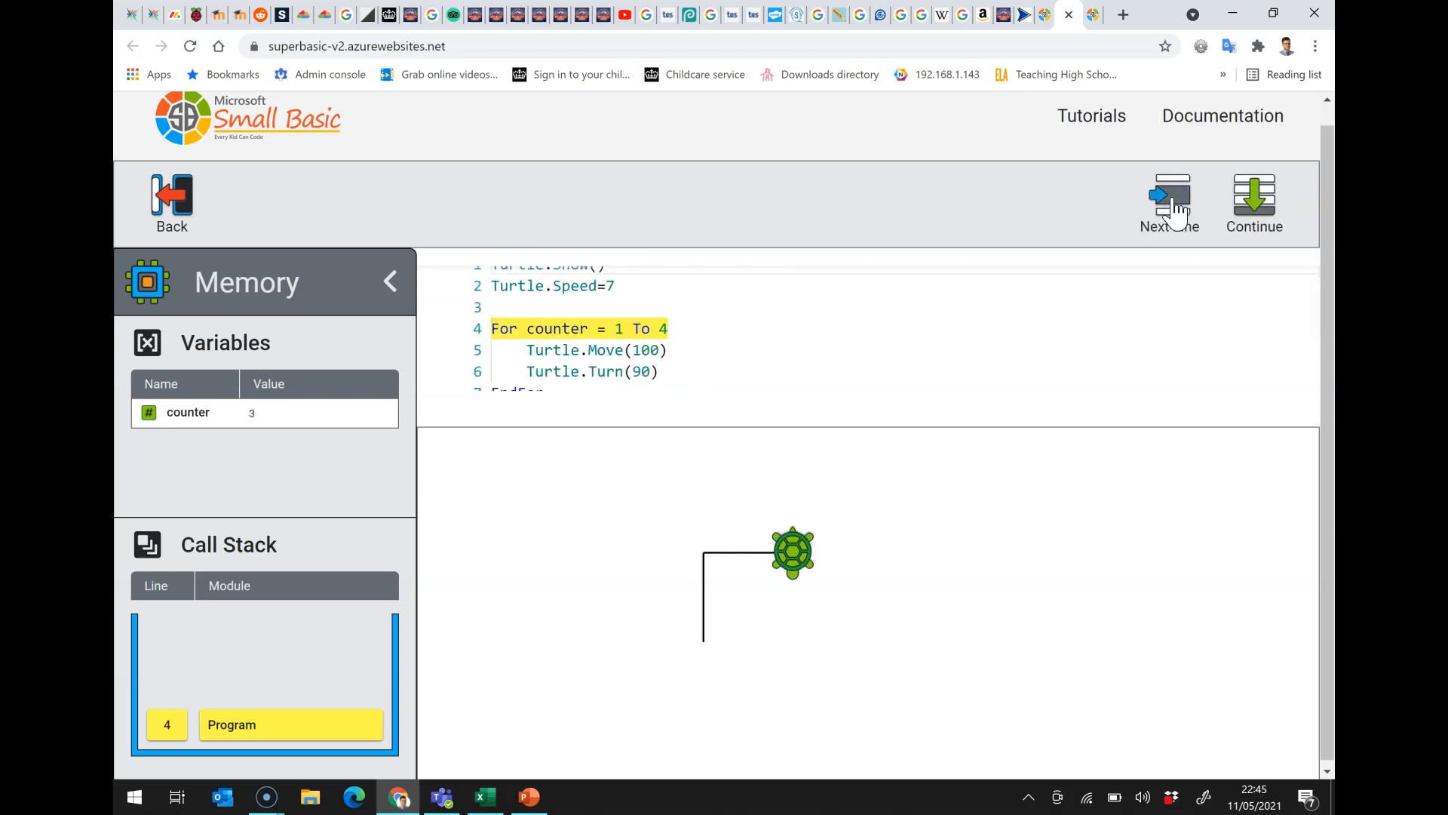
click(1170, 200)
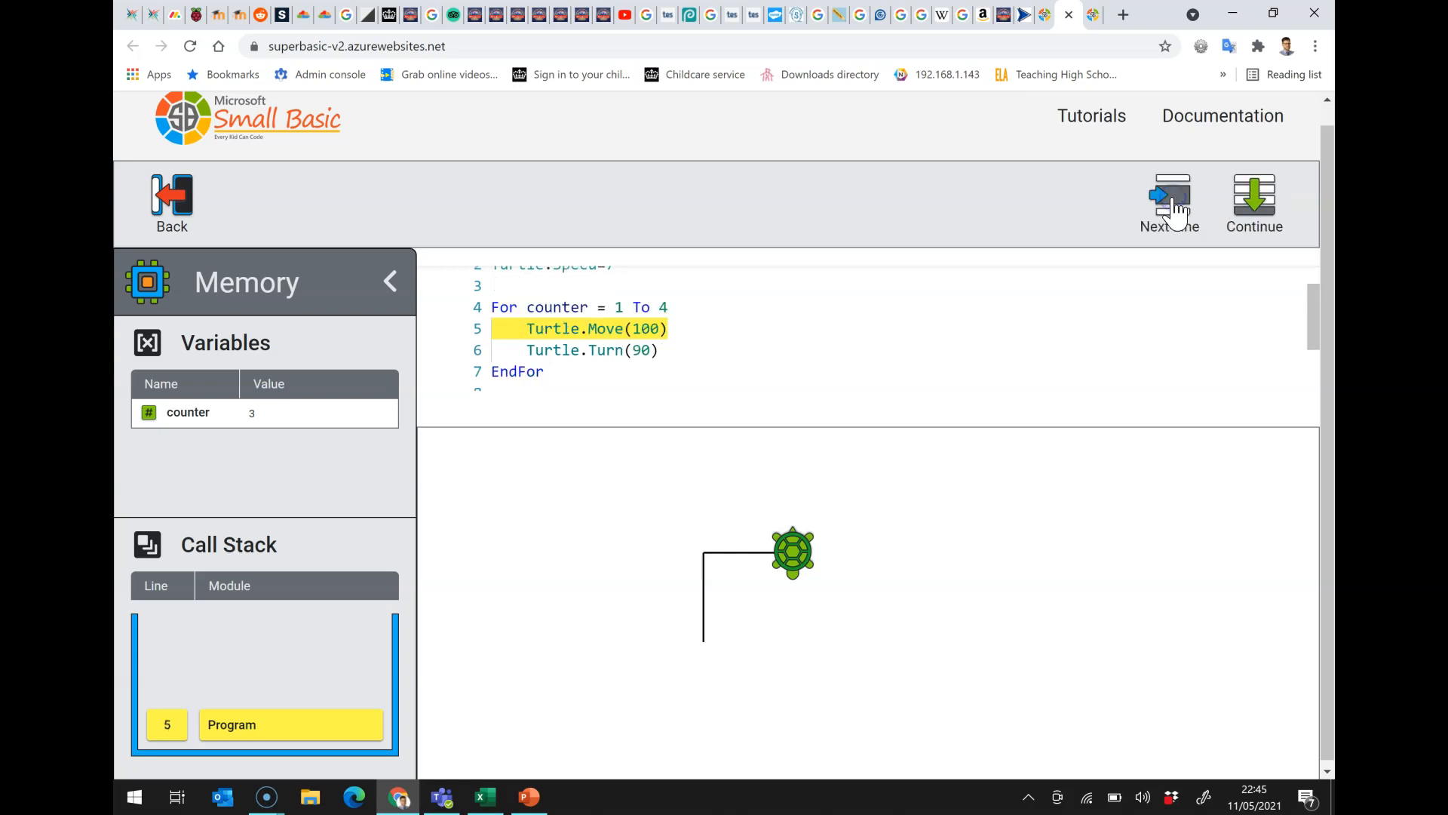
click(1170, 203)
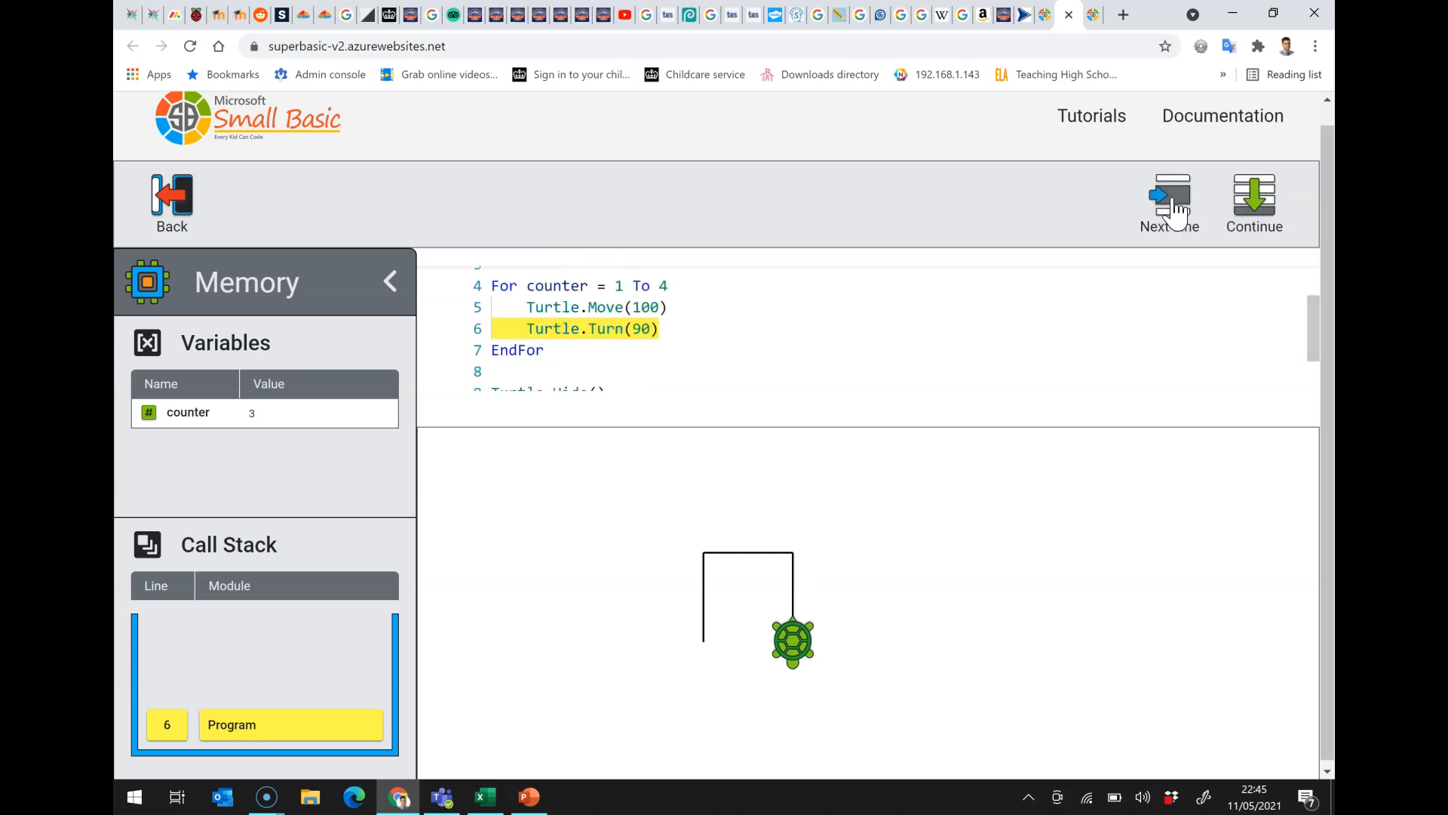
click(1169, 200)
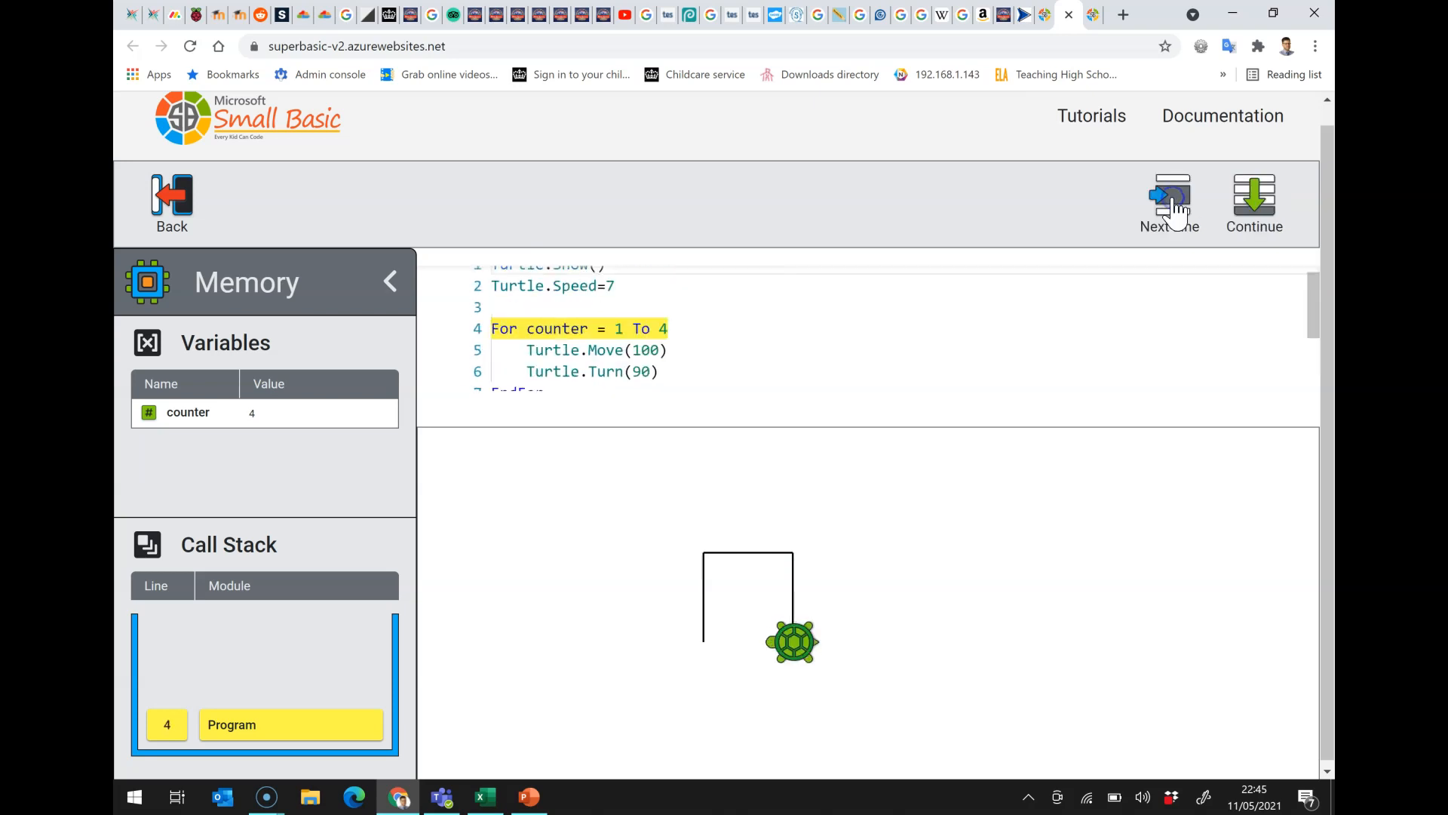
- Step through the fourth pass to complete the square with counter now 5
click(1170, 195)
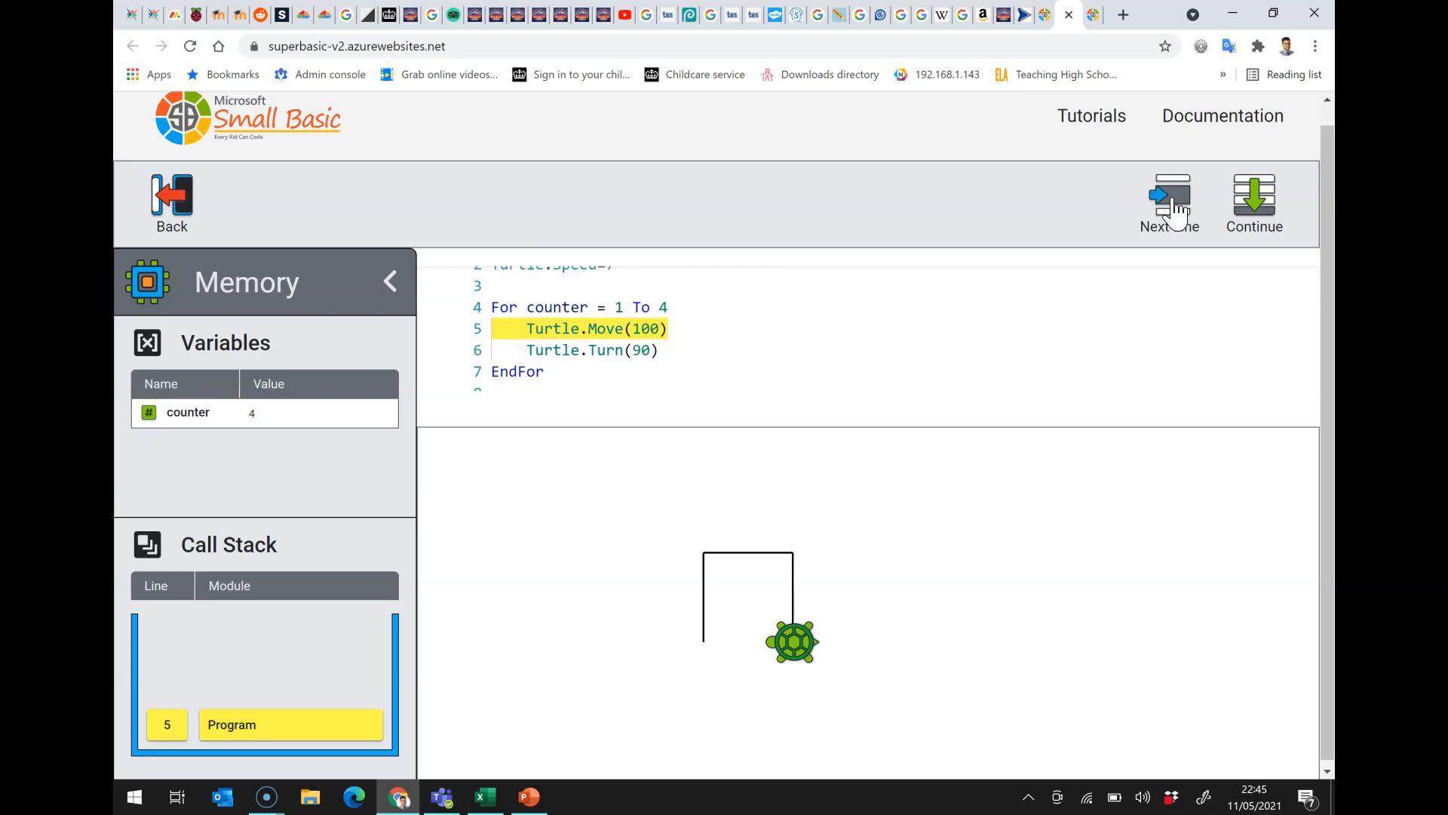
click(1169, 201)
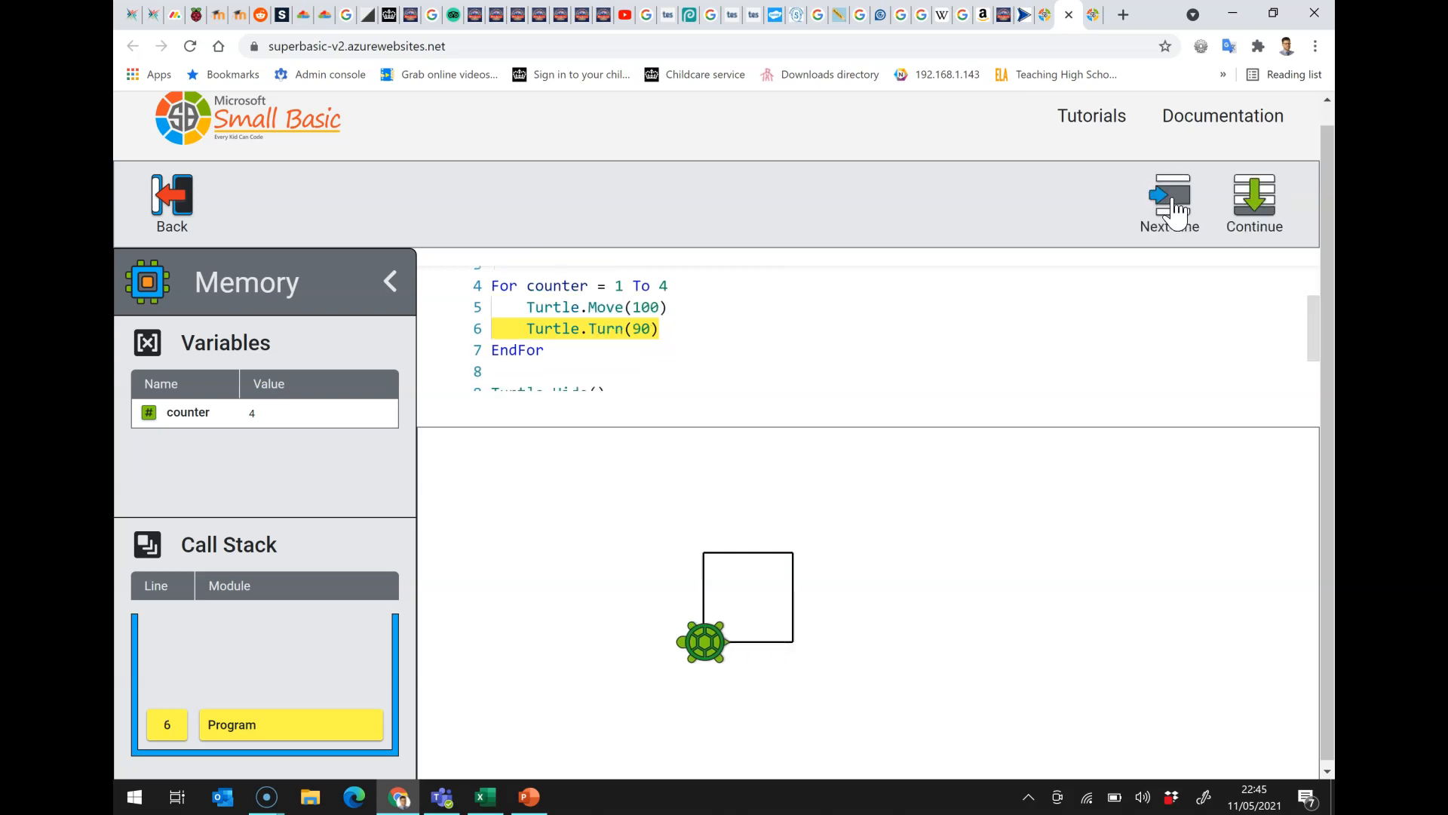
click(1169, 201)
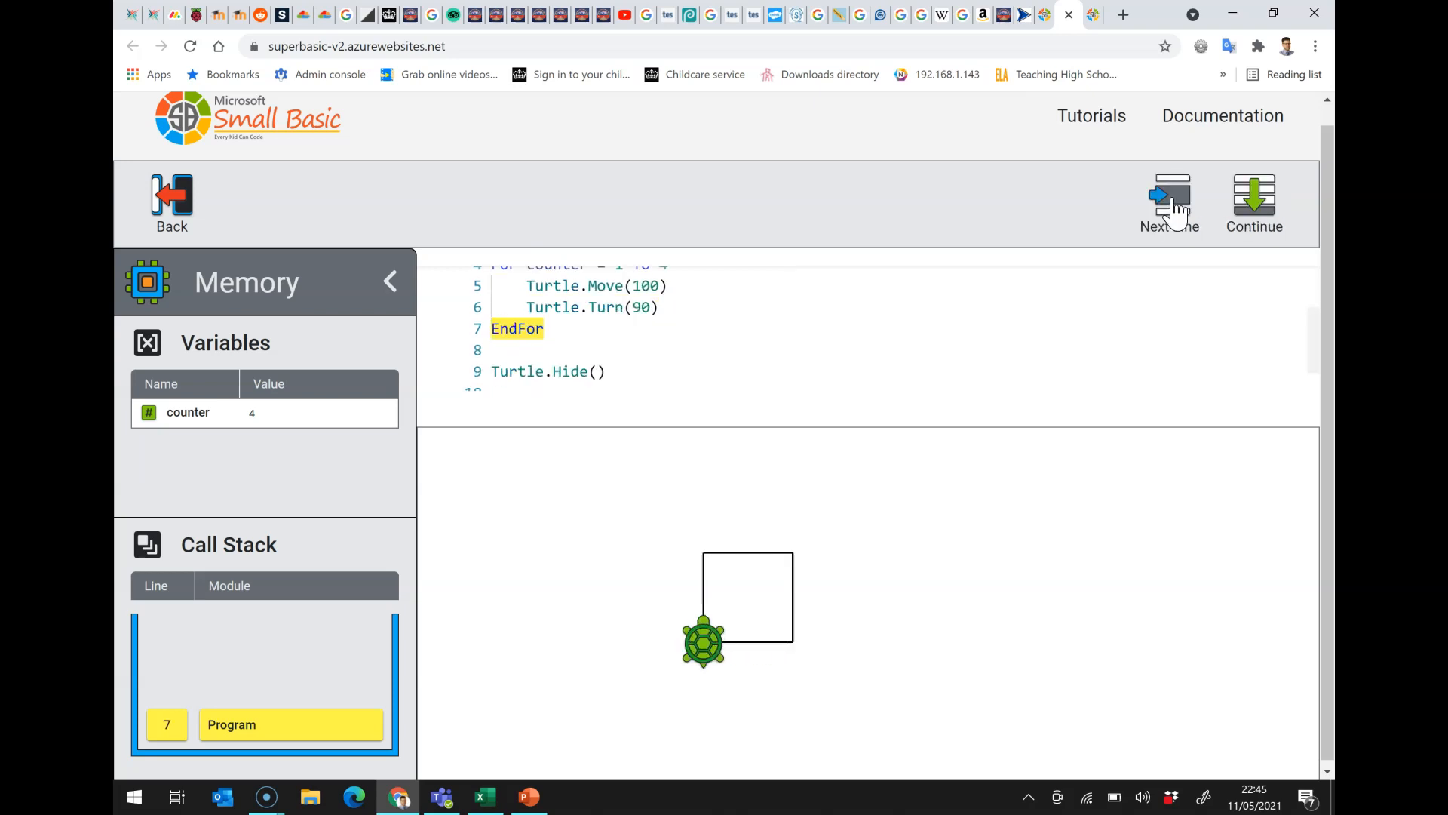
click(1170, 203)
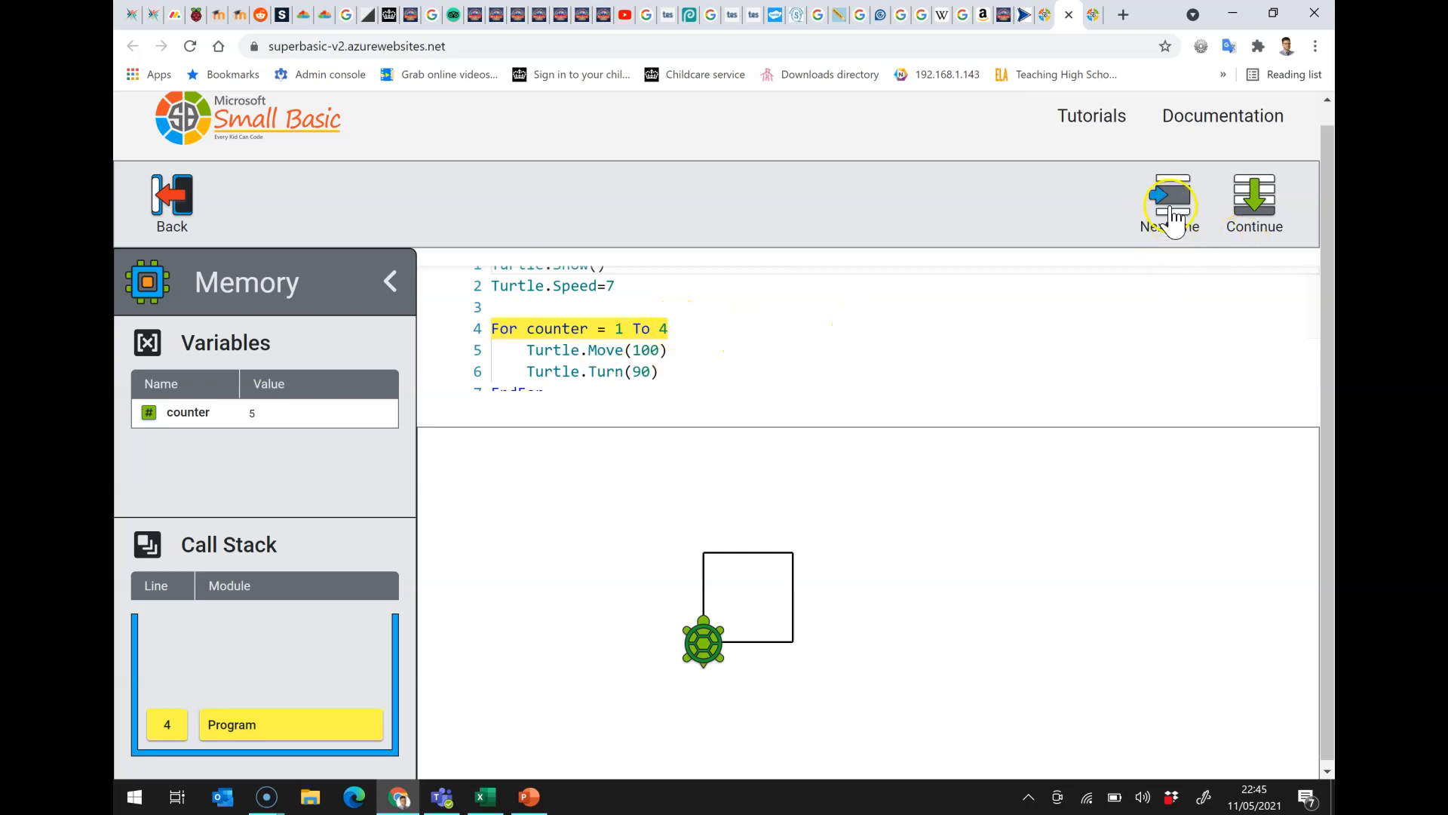
- Step out of the loop onto Turtle.Hide() on line 9
click(1171, 201)
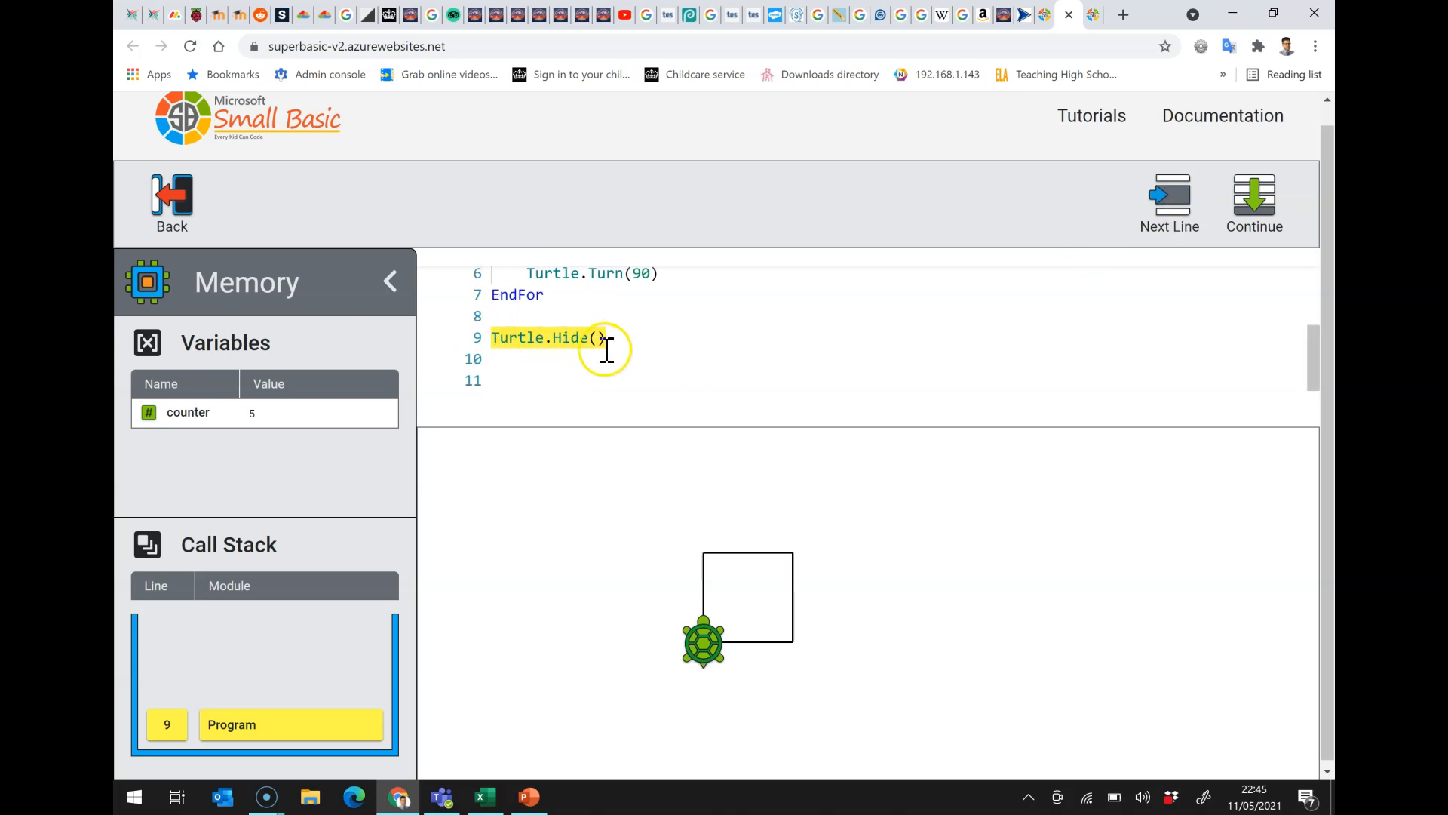
mouse_move(562, 461)
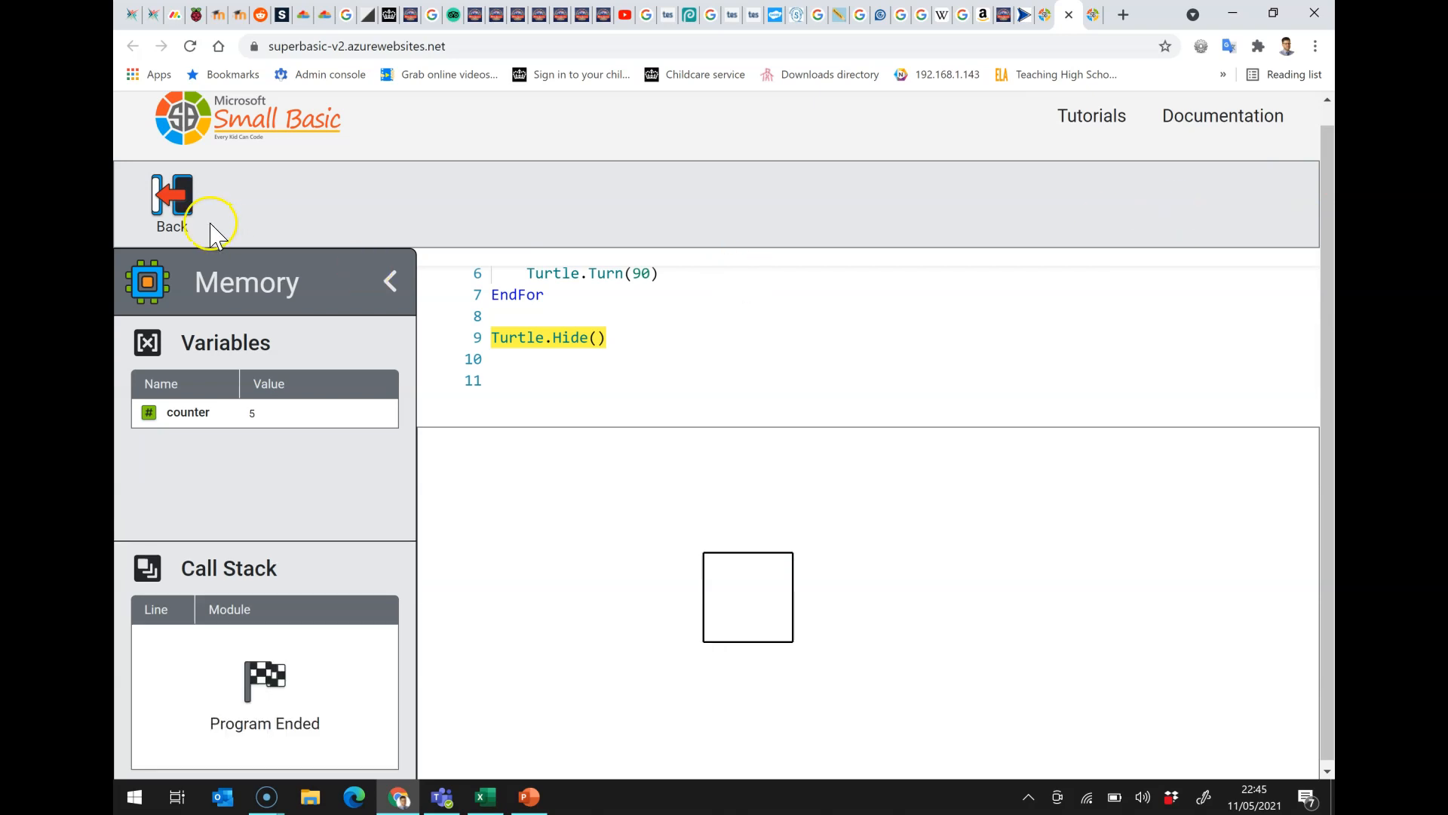
- Leave the debugger, change the loop's Move(100) to Move(50), and run to draw a smaller square
click(172, 201)
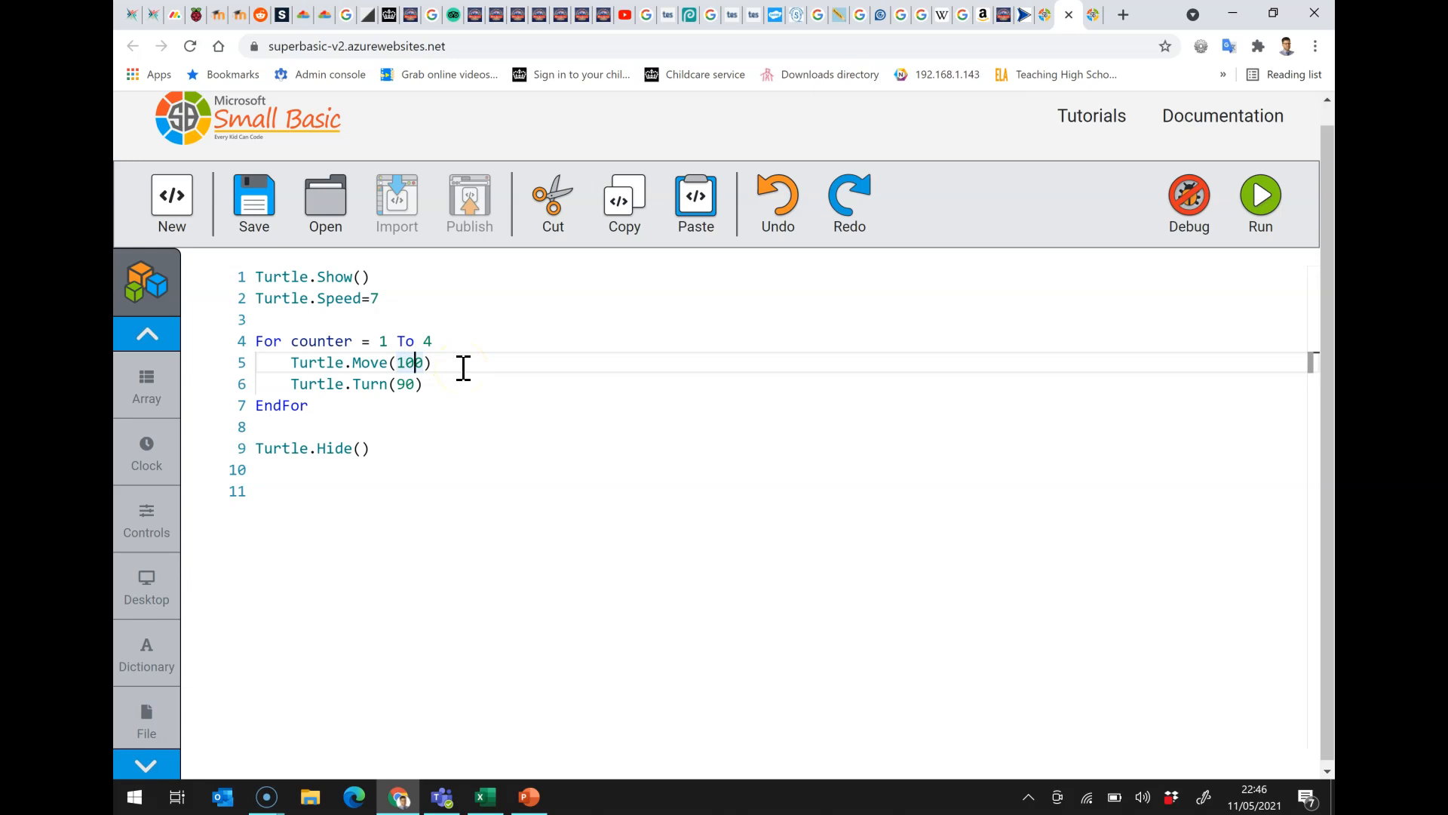
text(50)
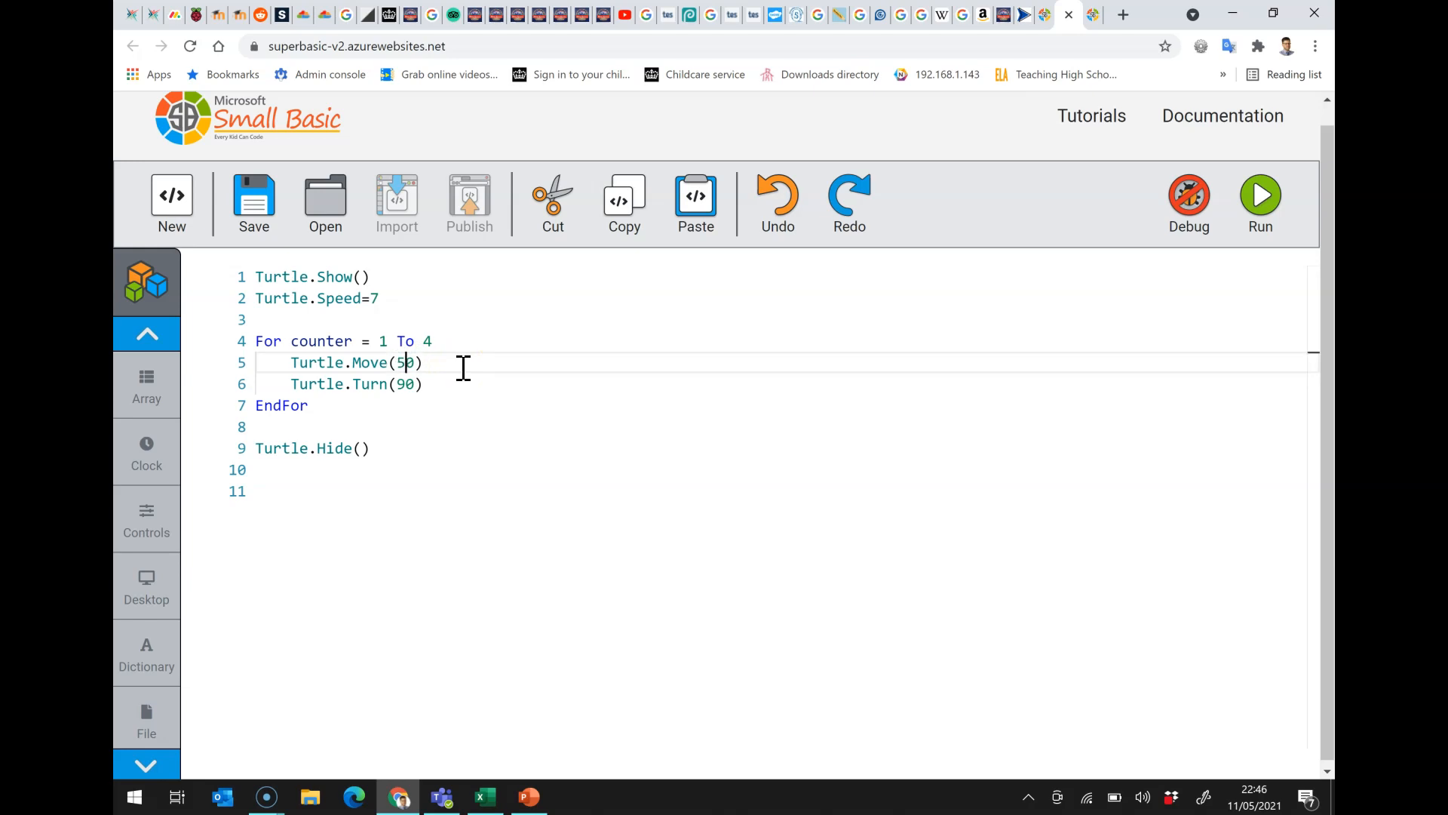
click(1258, 194)
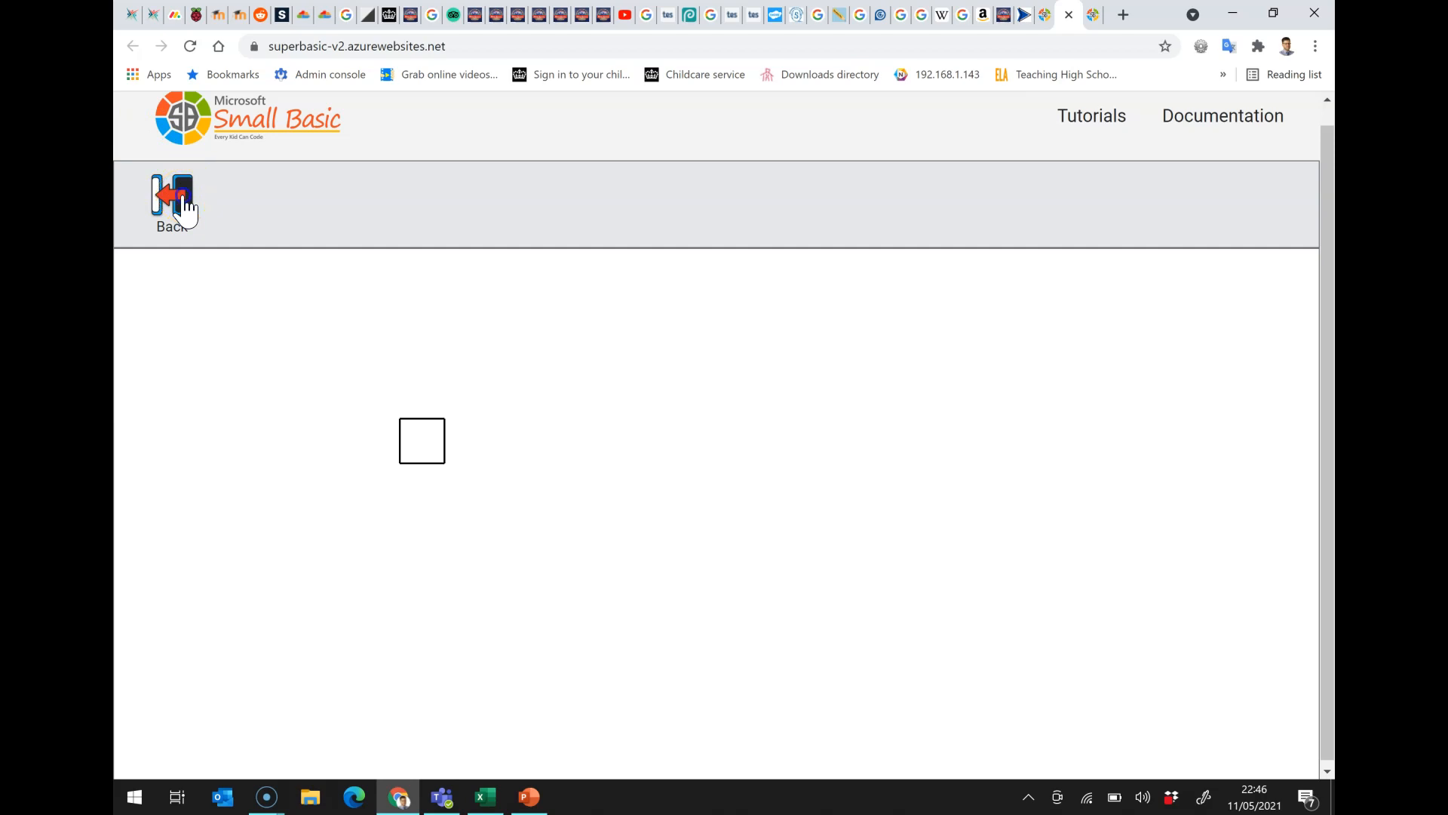
- Set the loop to 8 passes with Turn(45), run to draw an octagon, then change the count to 6
click(172, 197)
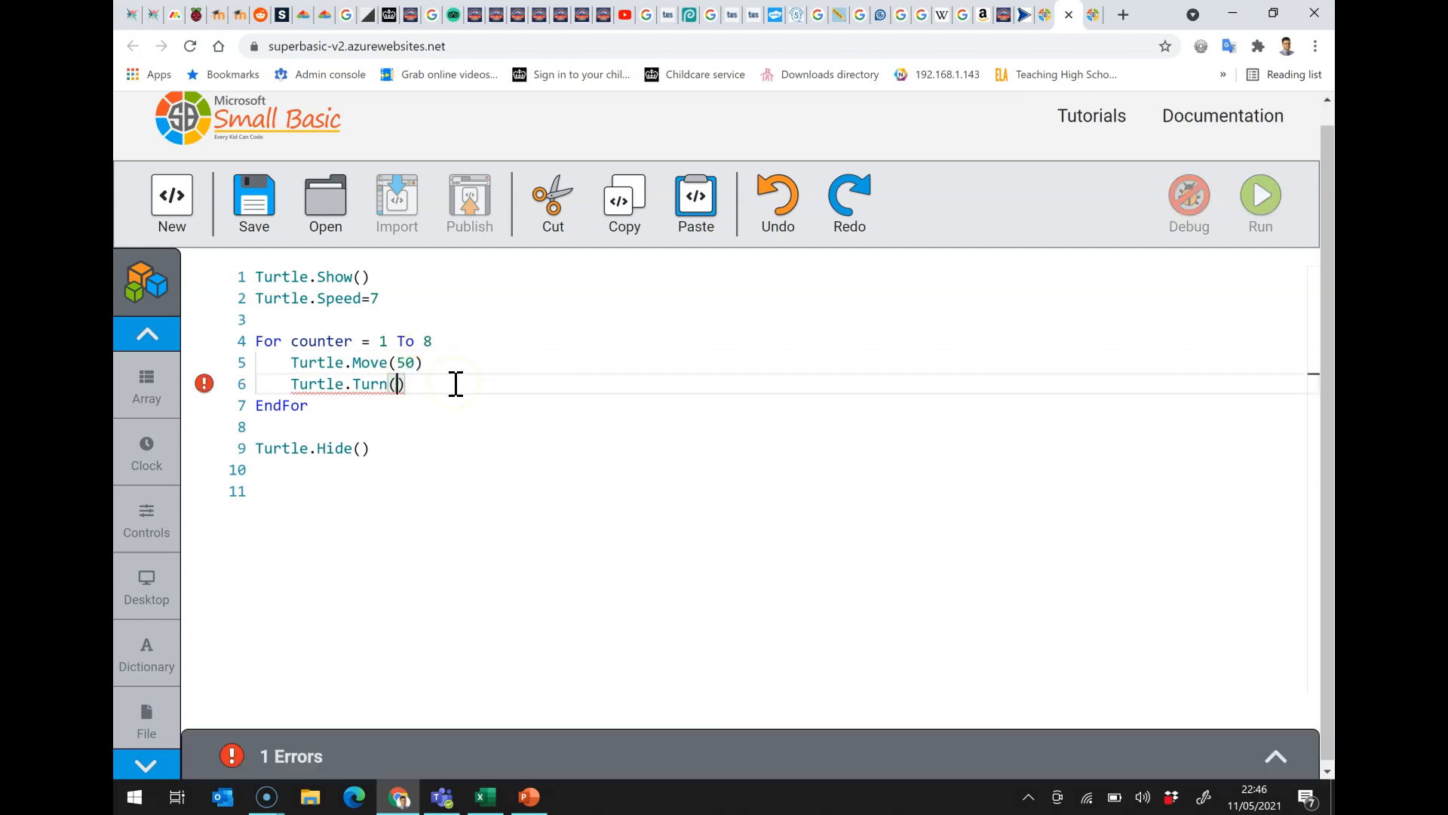
text(45)
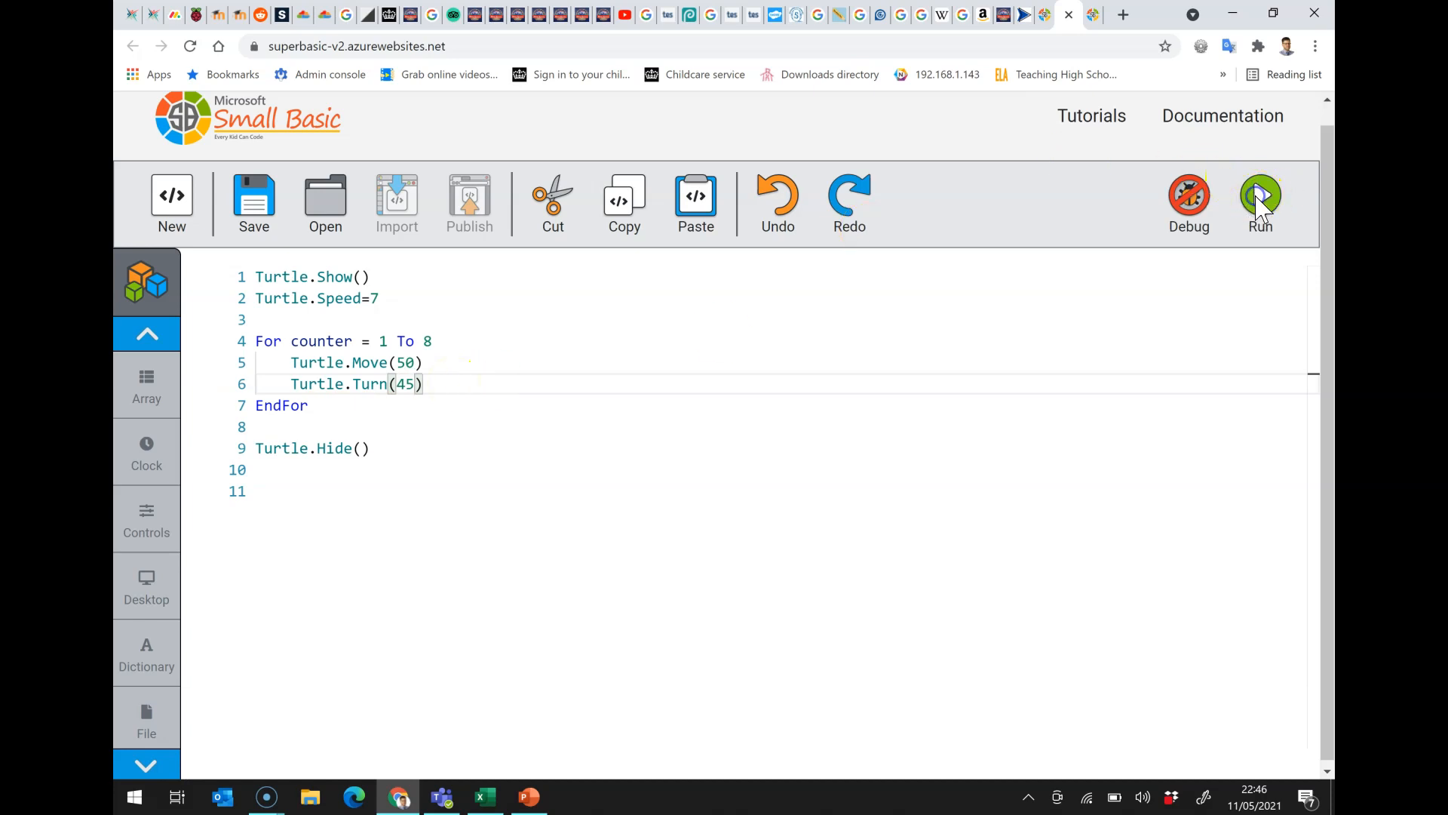
click(1260, 196)
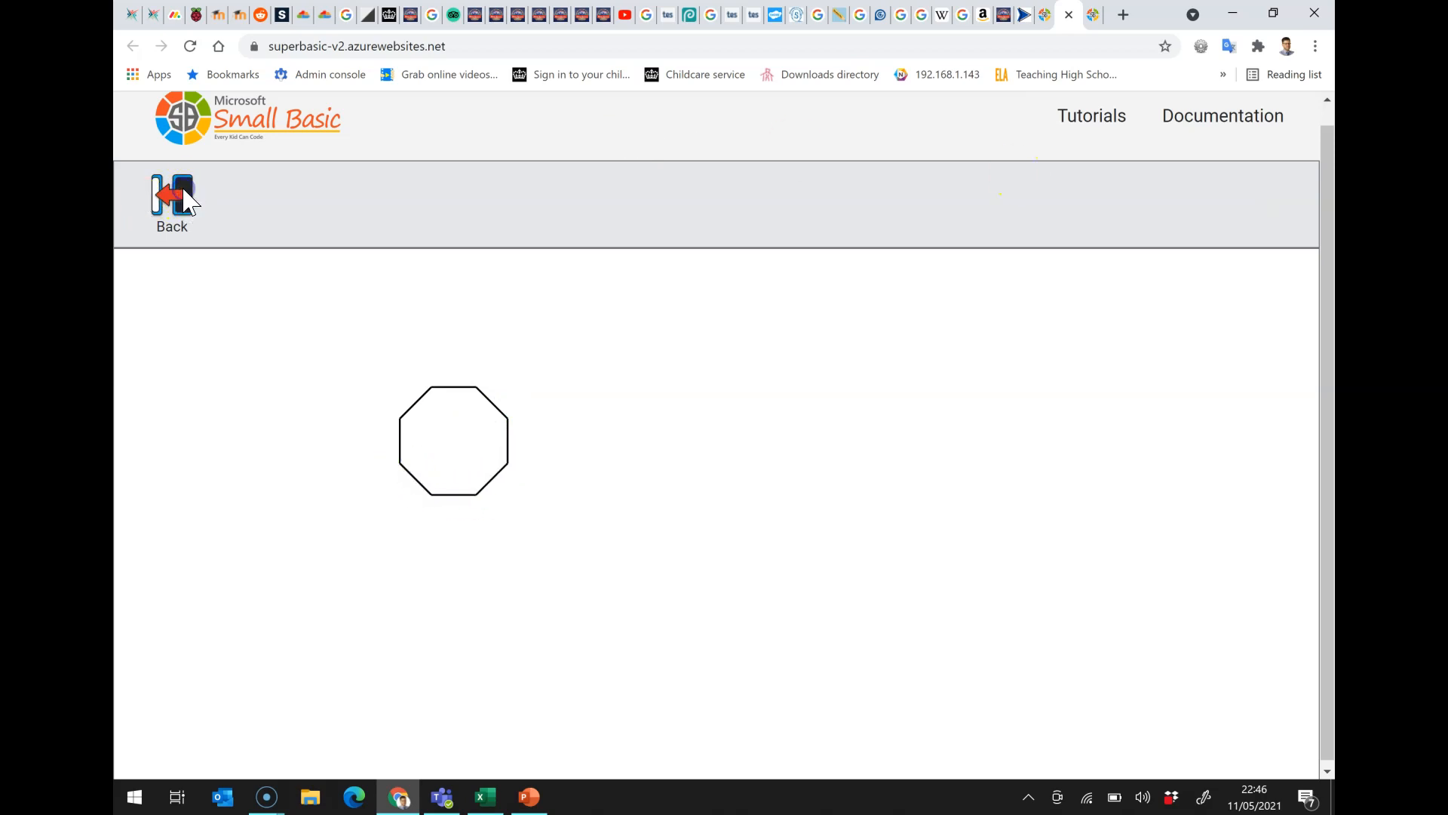
click(170, 200)
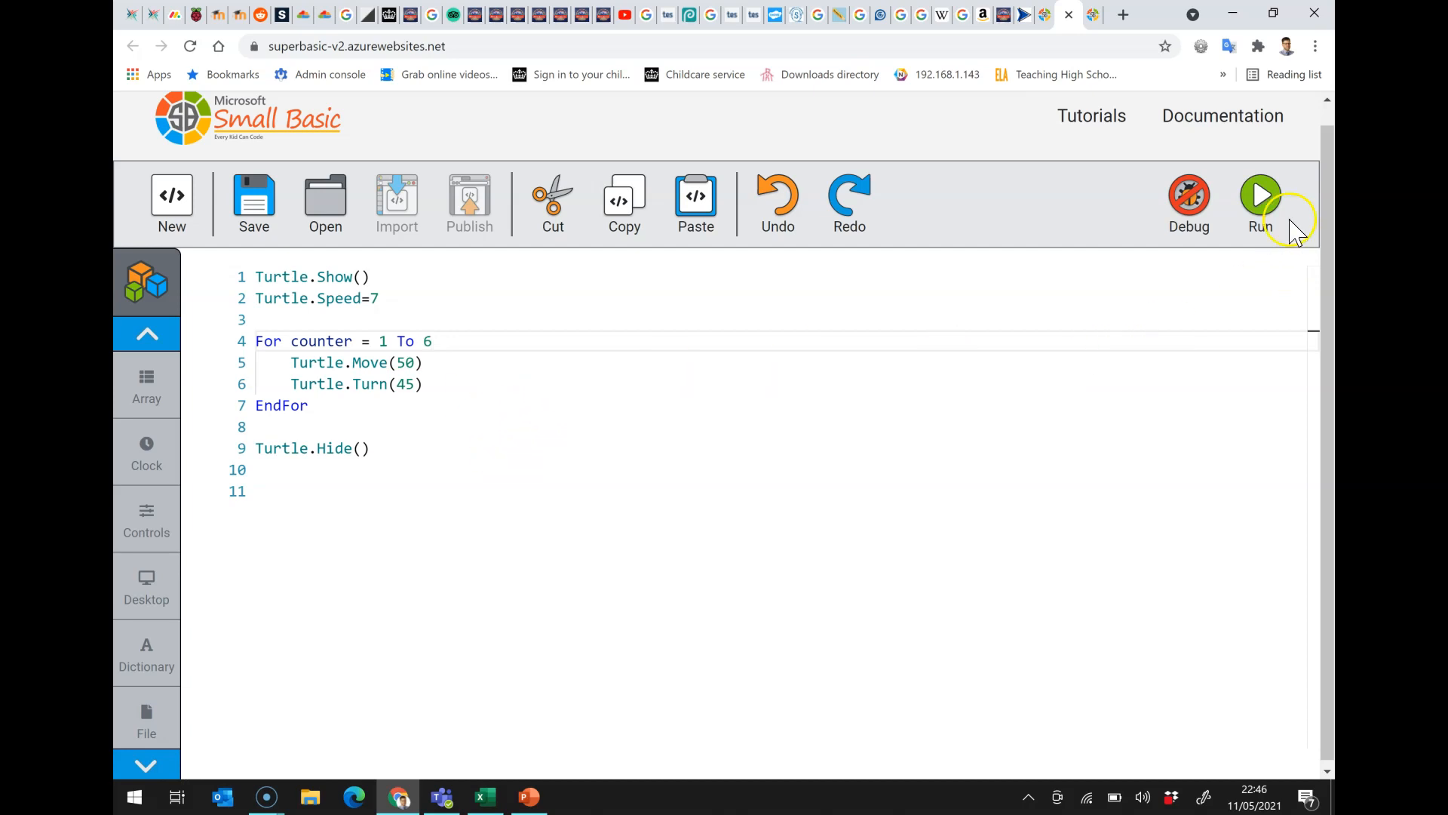
click(1259, 196)
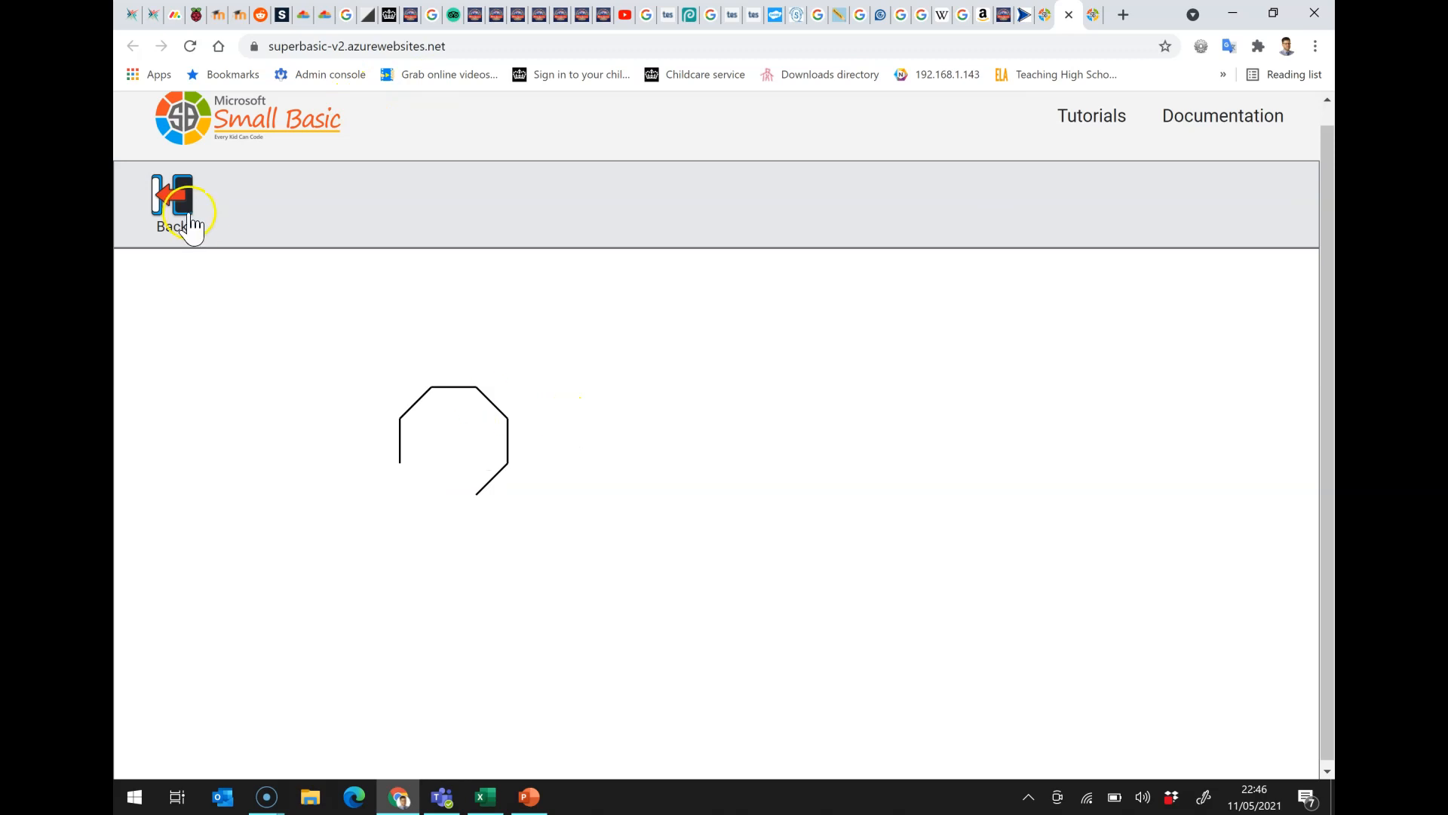
click(172, 208)
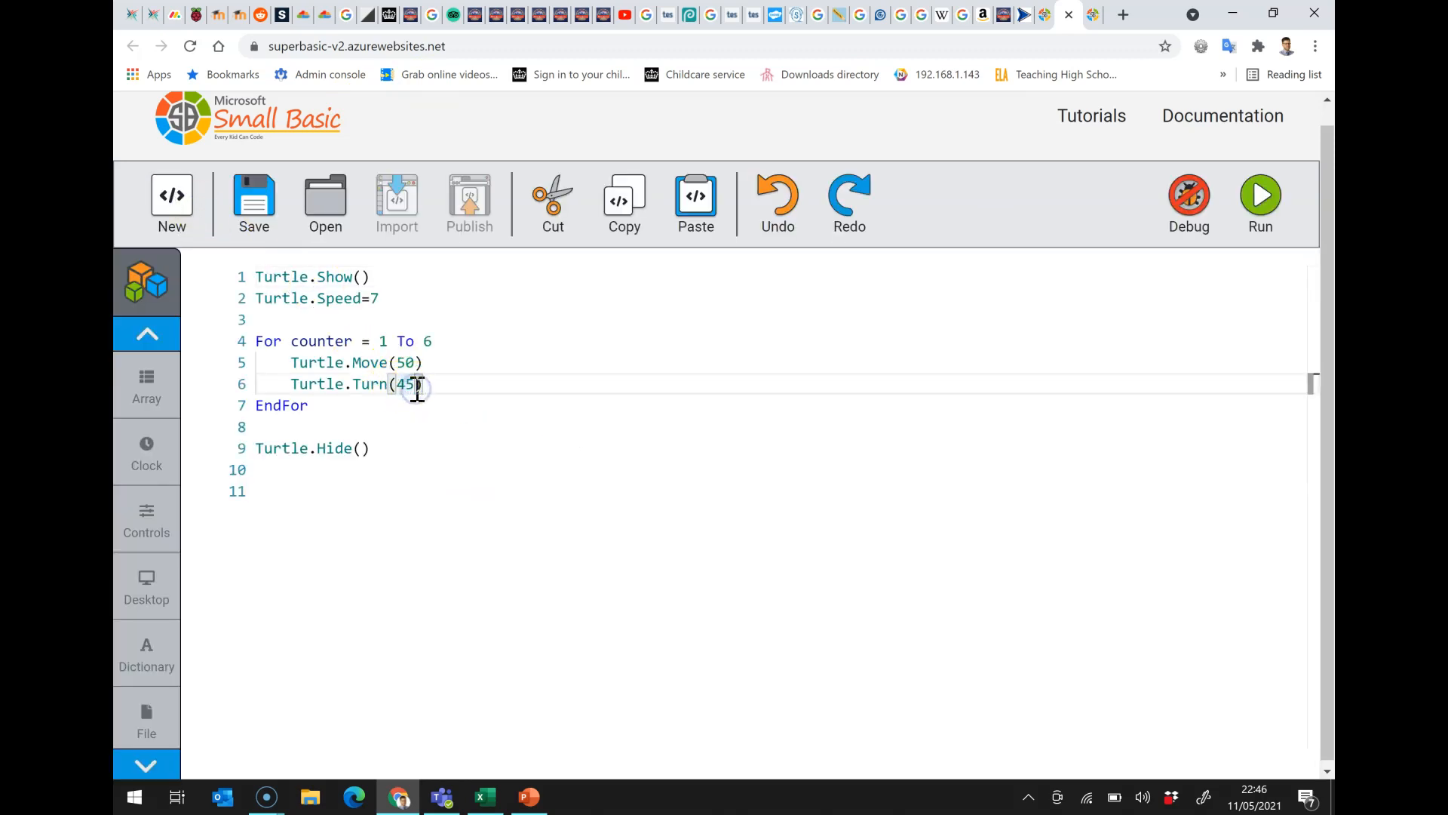
- Set Turtle.Turn(60), run the six-pass loop to draw a hexagon, and return to the code
text(60)
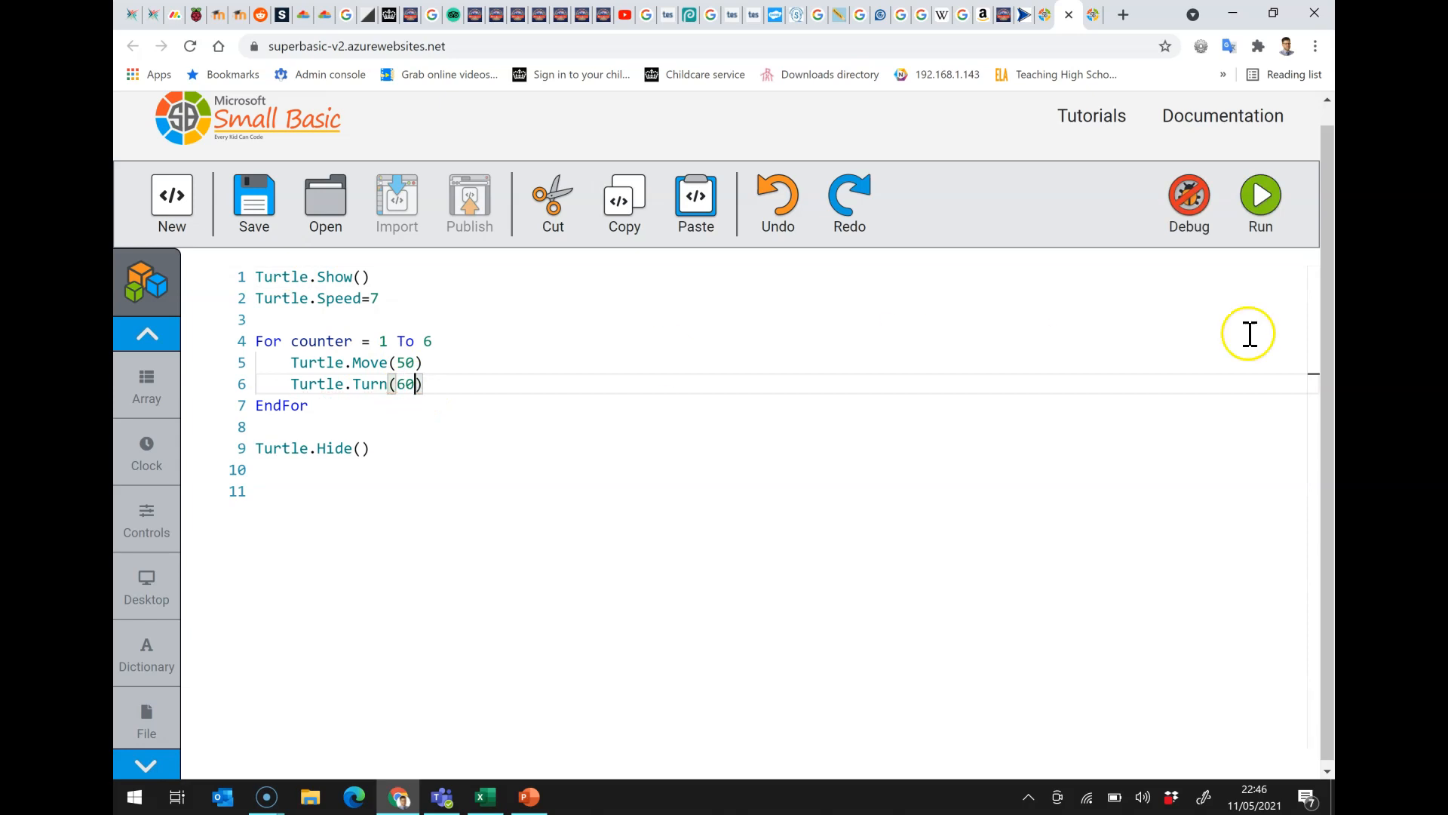
click(1258, 194)
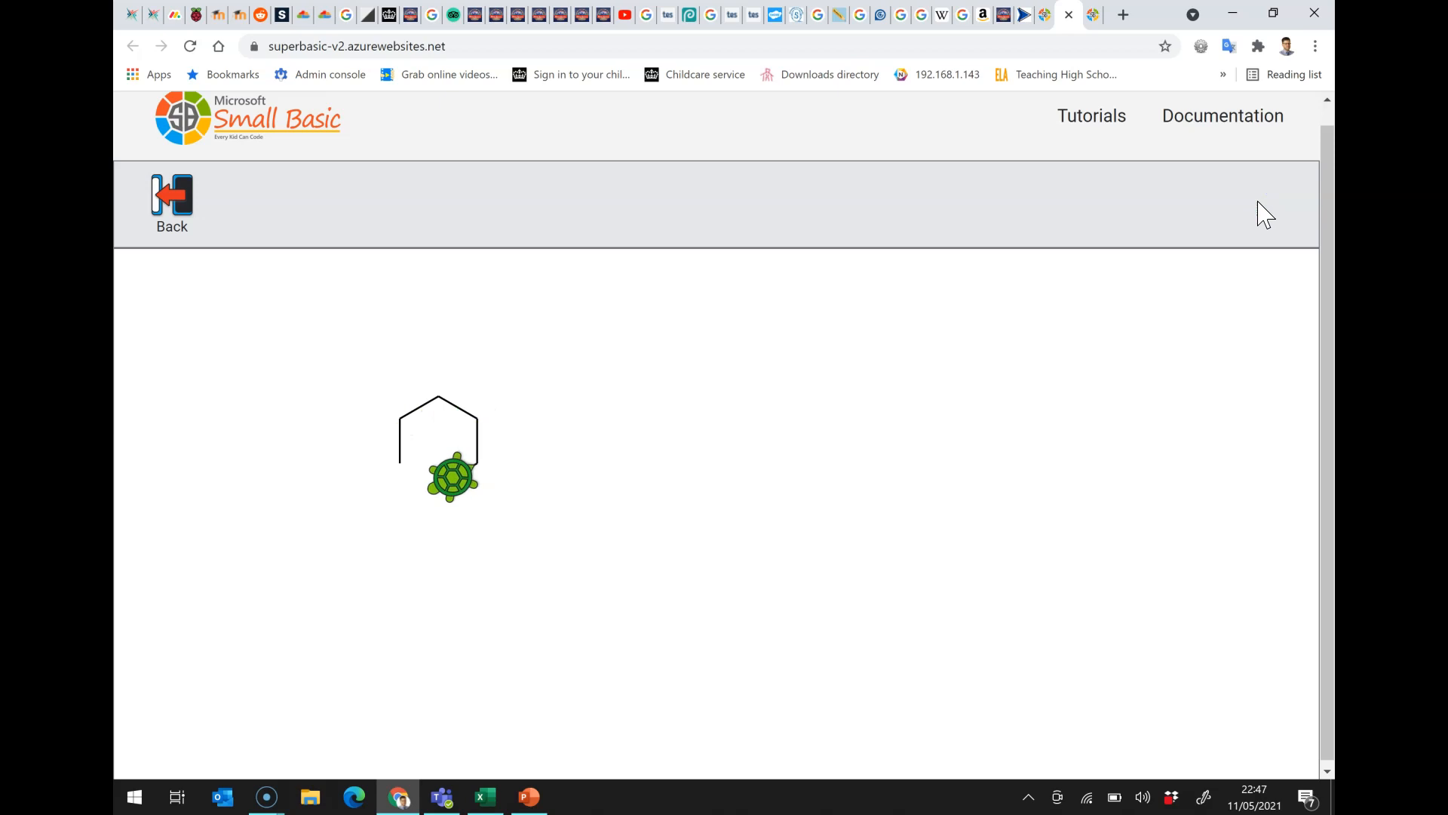
click(171, 201)
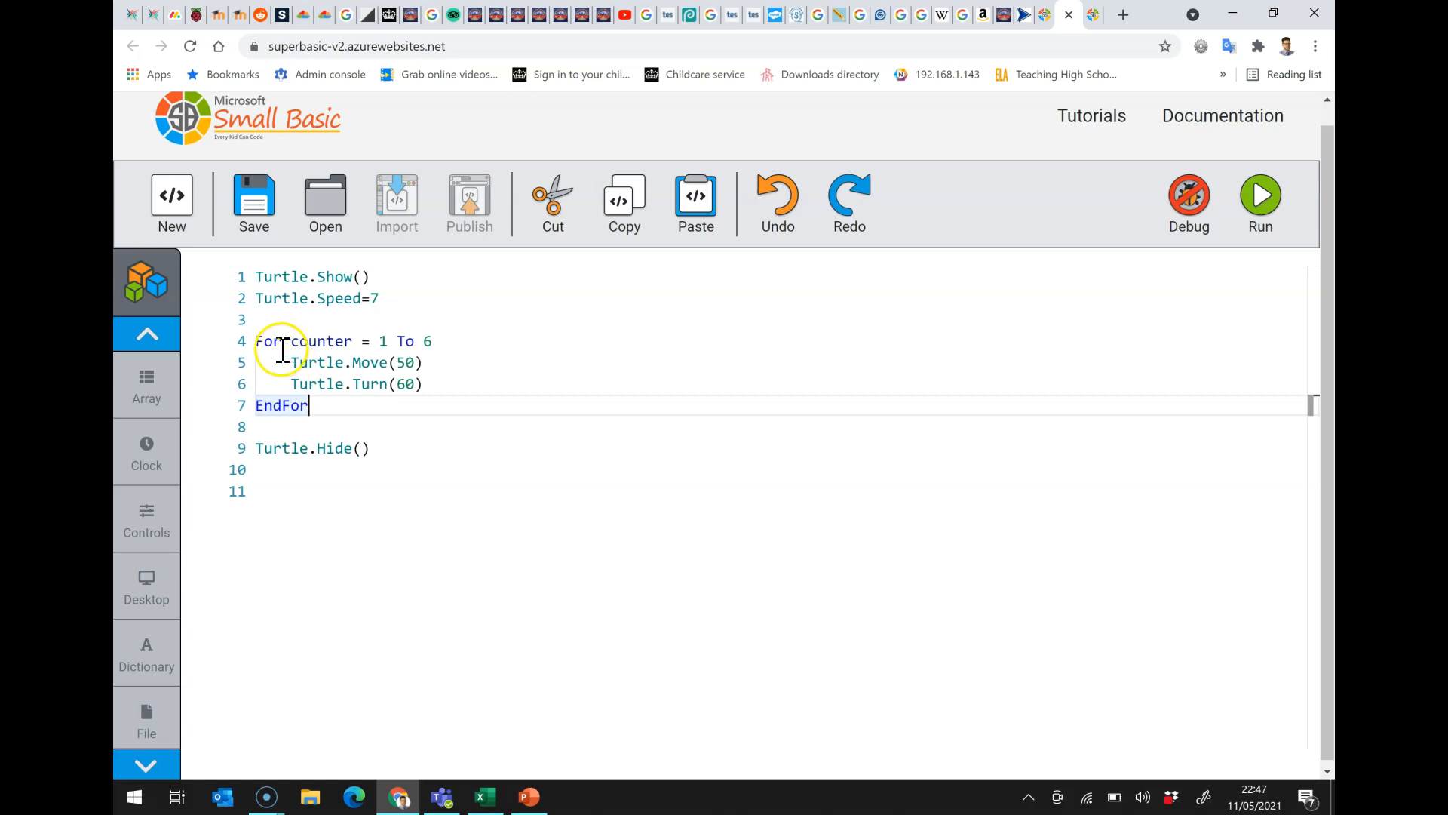
mouse_move(360, 426)
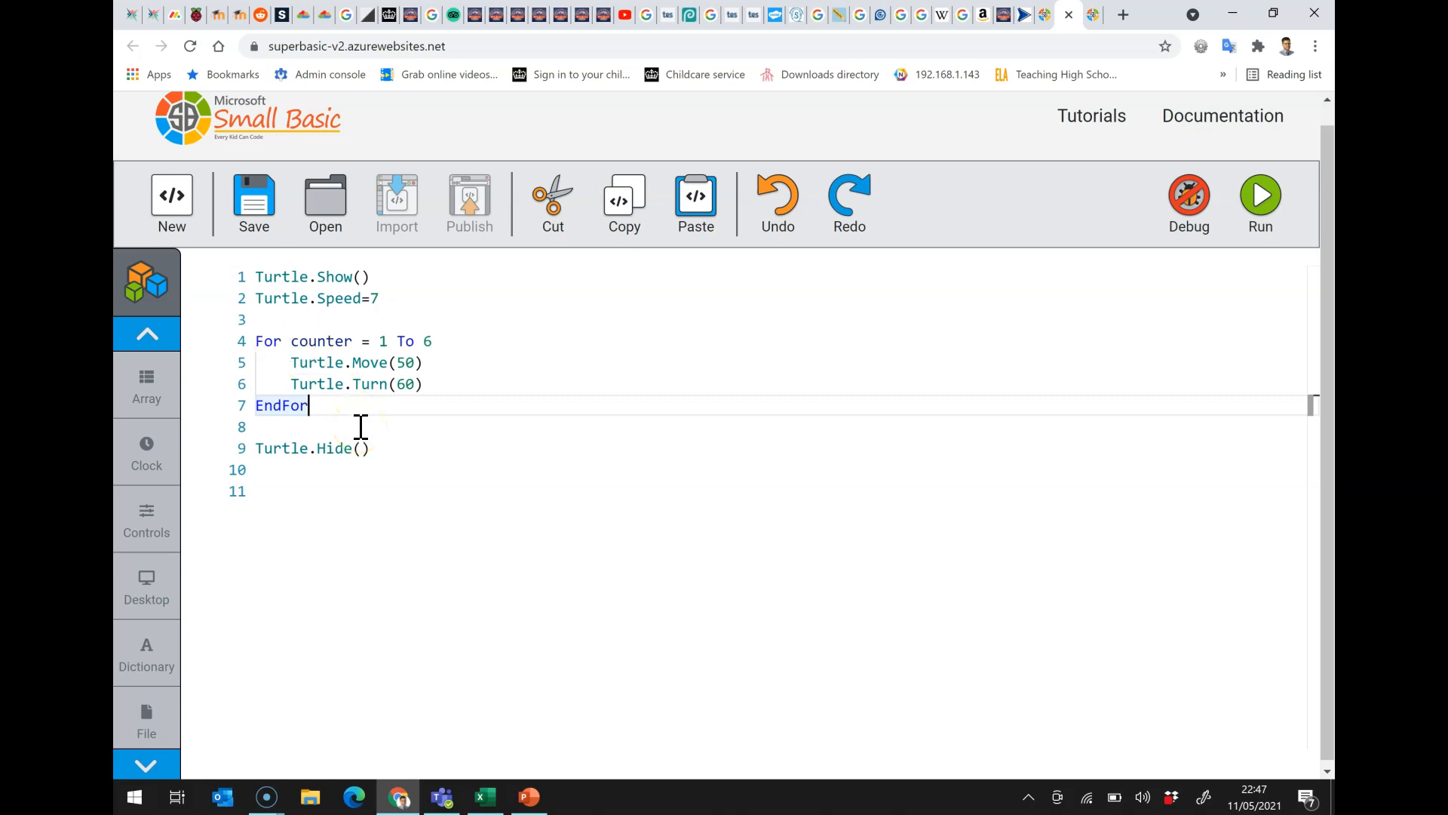